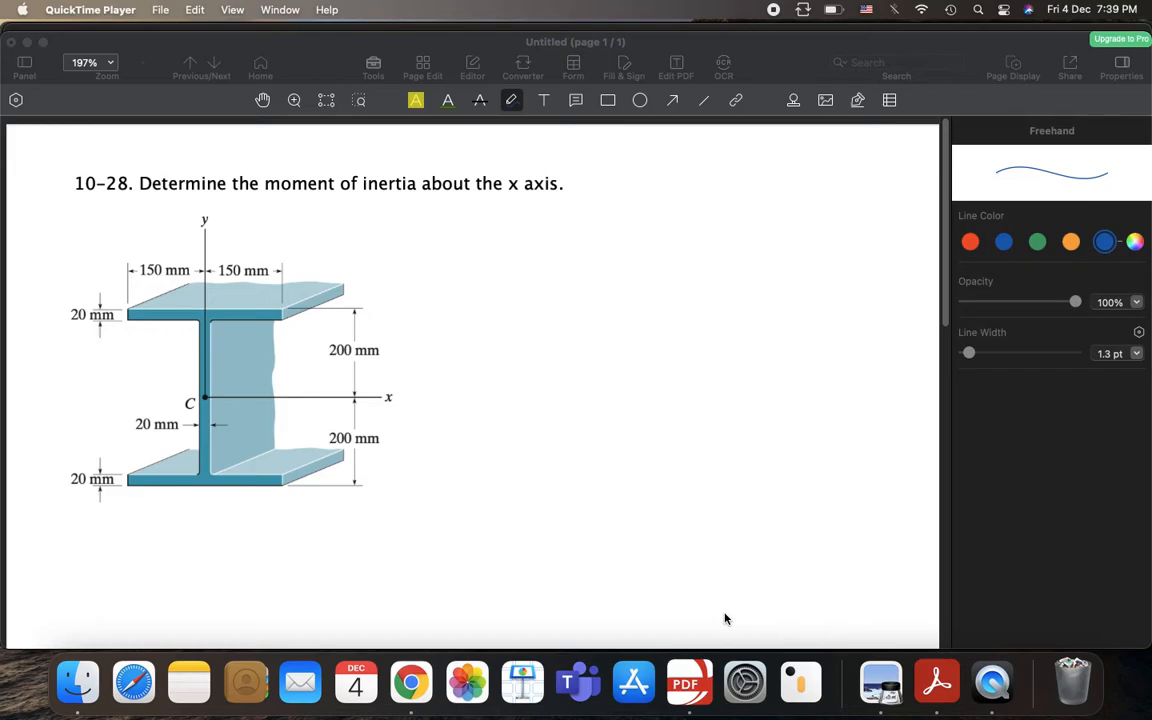
{"action": "mouse_move", "coordinate": [127, 203]}
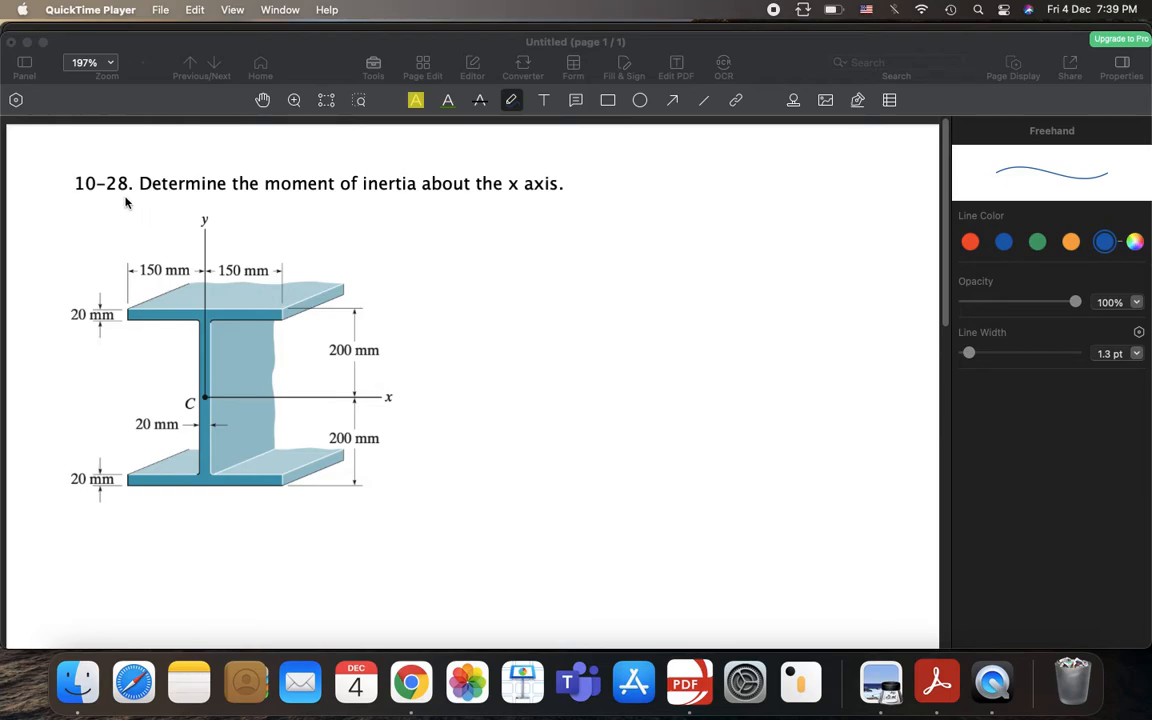
{"action": "mouse_move", "coordinate": [157, 216]}
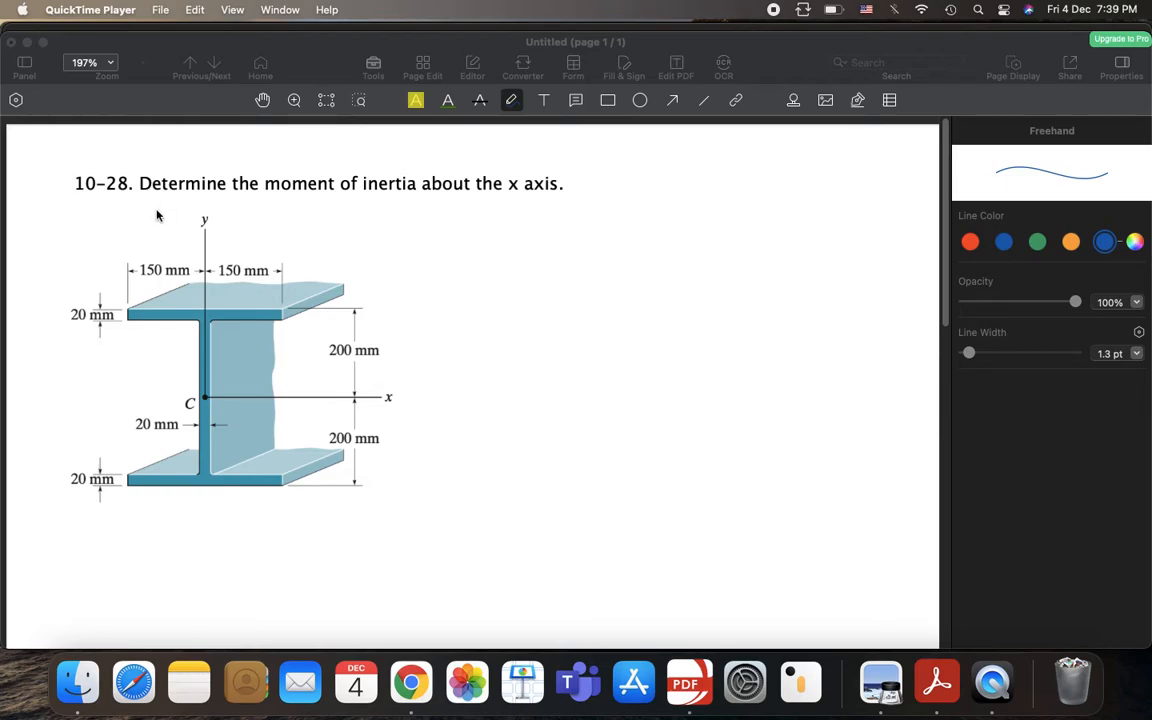
{"action": "mouse_move", "coordinate": [156, 207]}
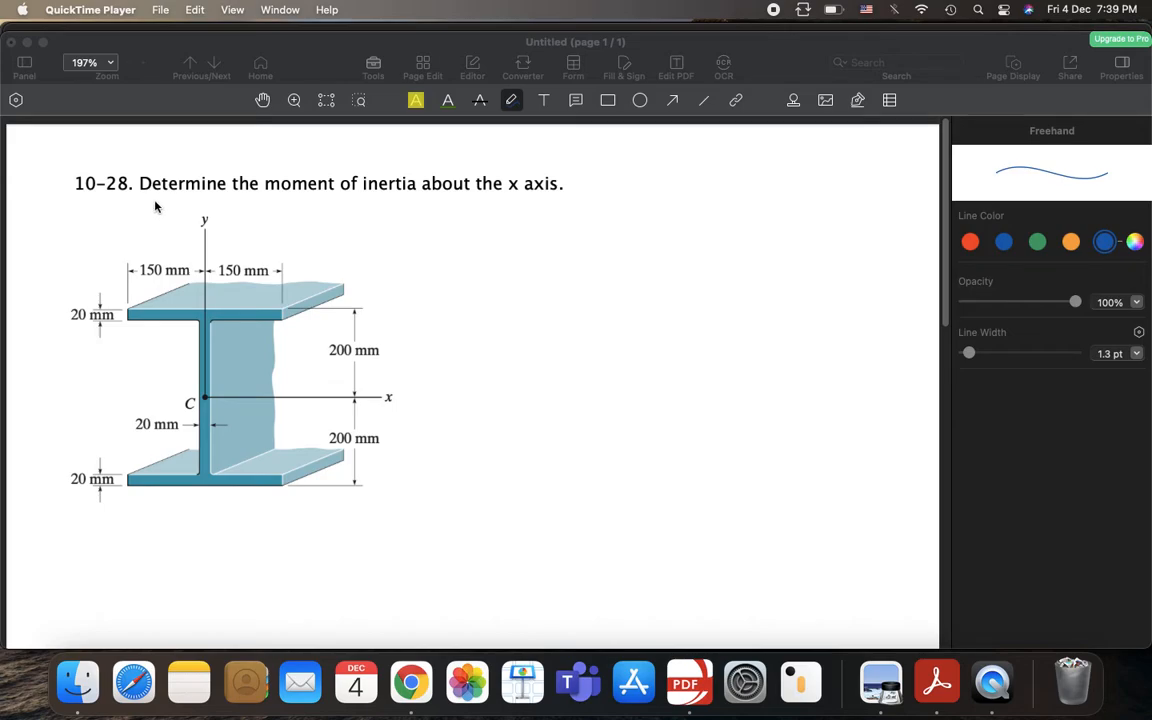
{"action": "mouse_move", "coordinate": [145, 341]}
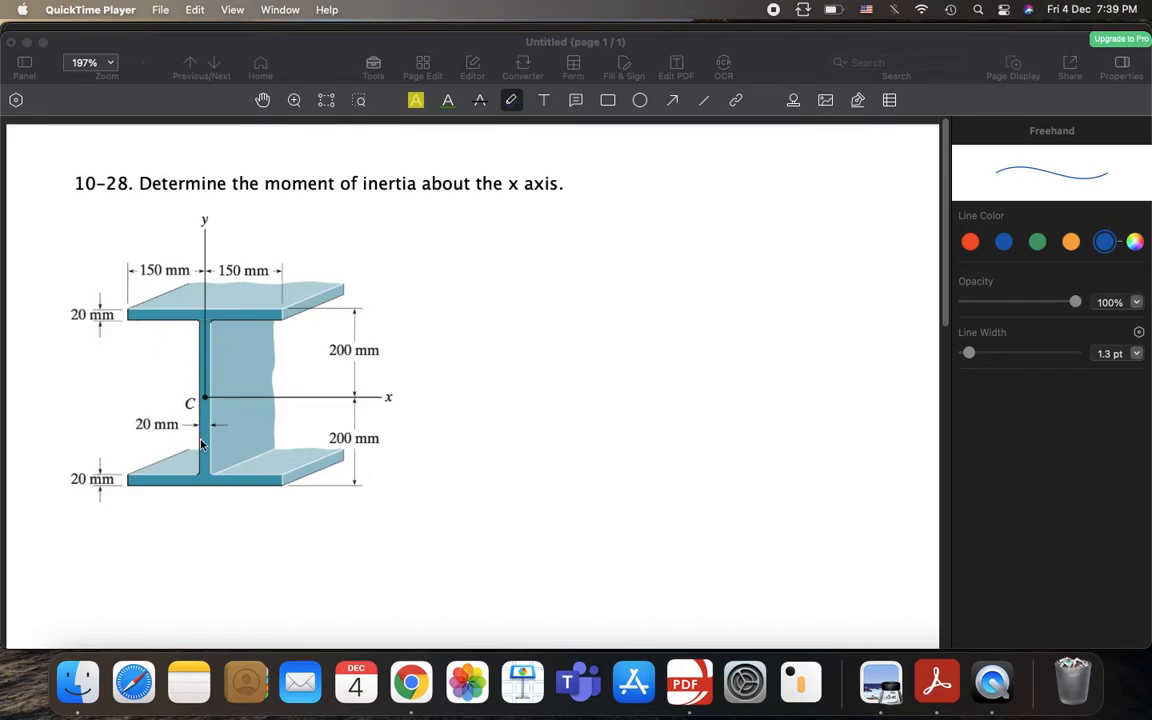
{"action": "mouse_move", "coordinate": [183, 219]}
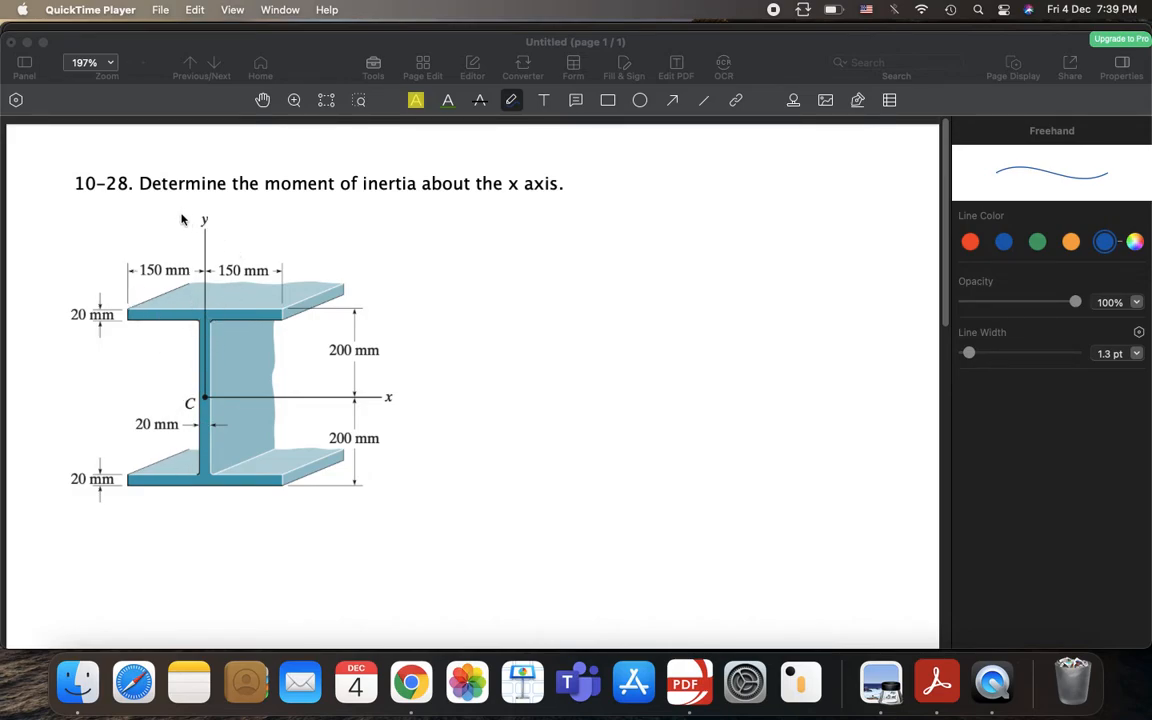
{"action": "mouse_move", "coordinate": [460, 203]}
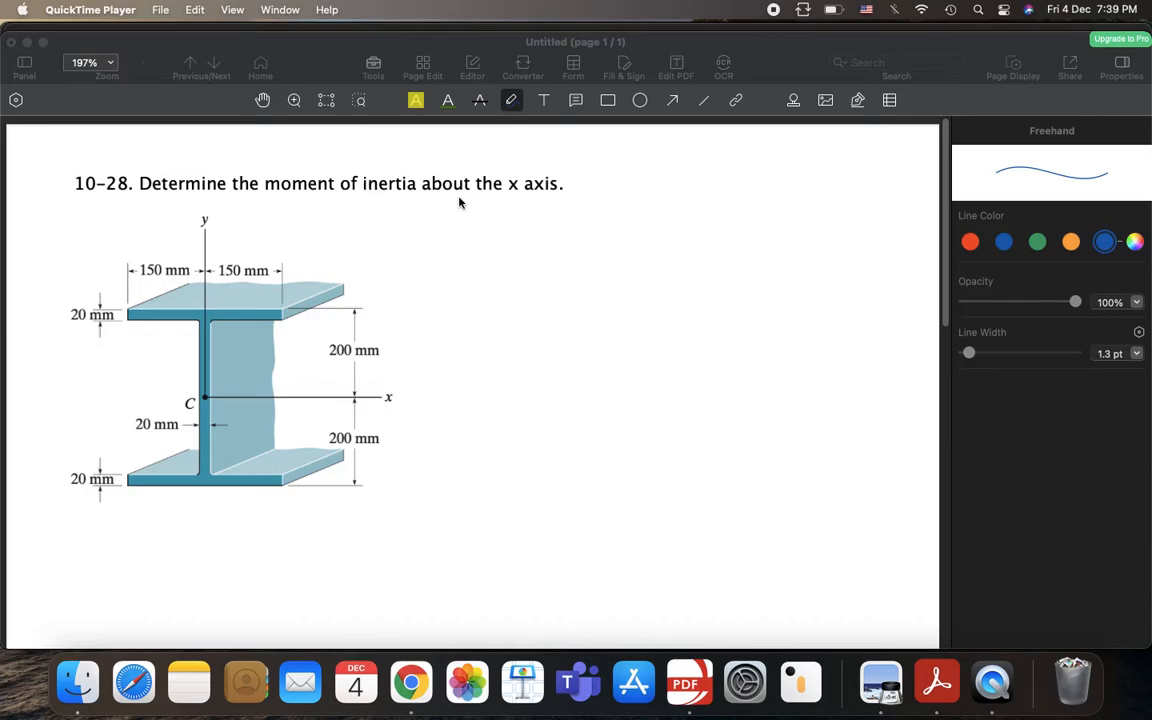
{"action": "mouse_move", "coordinate": [251, 403]}
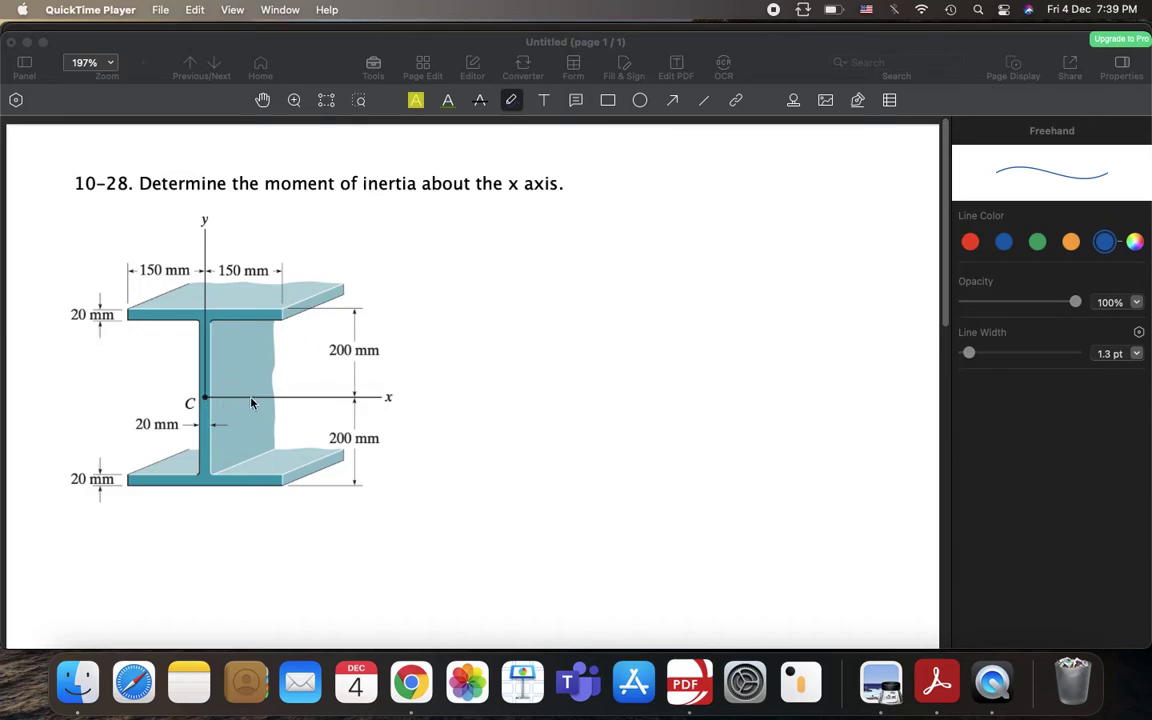
{"action": "mouse_move", "coordinate": [372, 412]}
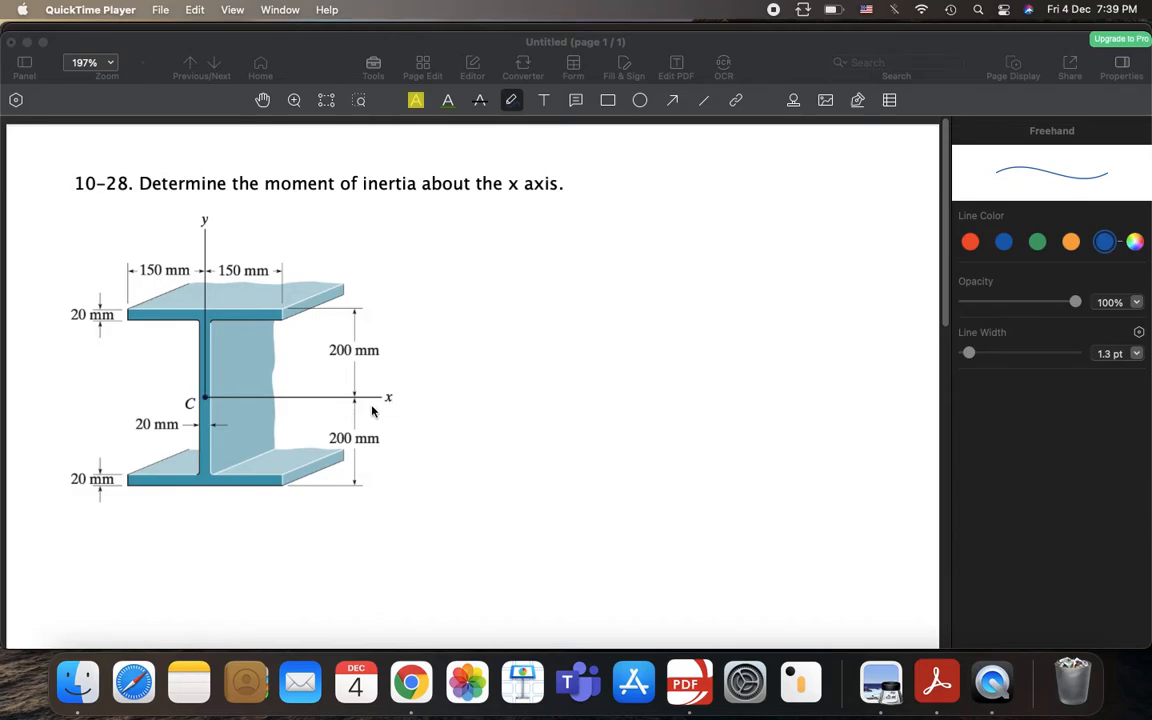
{"action": "mouse_move", "coordinate": [337, 397]}
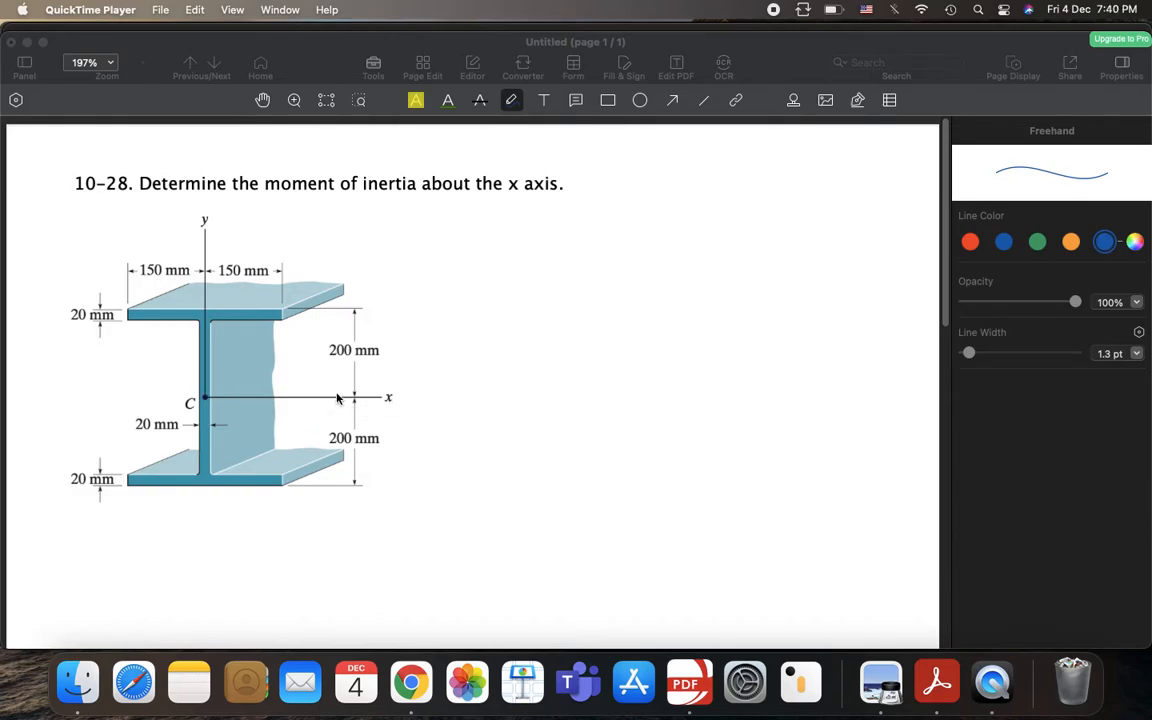
{"action": "mouse_move", "coordinate": [270, 327]}
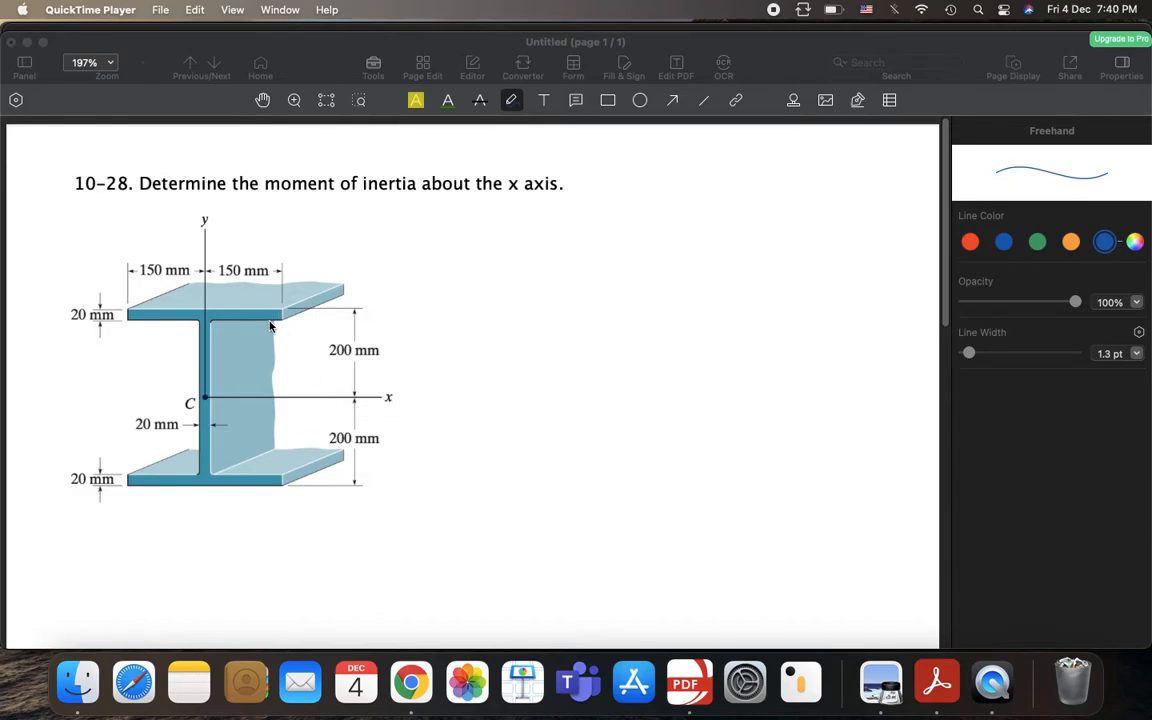
{"action": "mouse_move", "coordinate": [143, 333]}
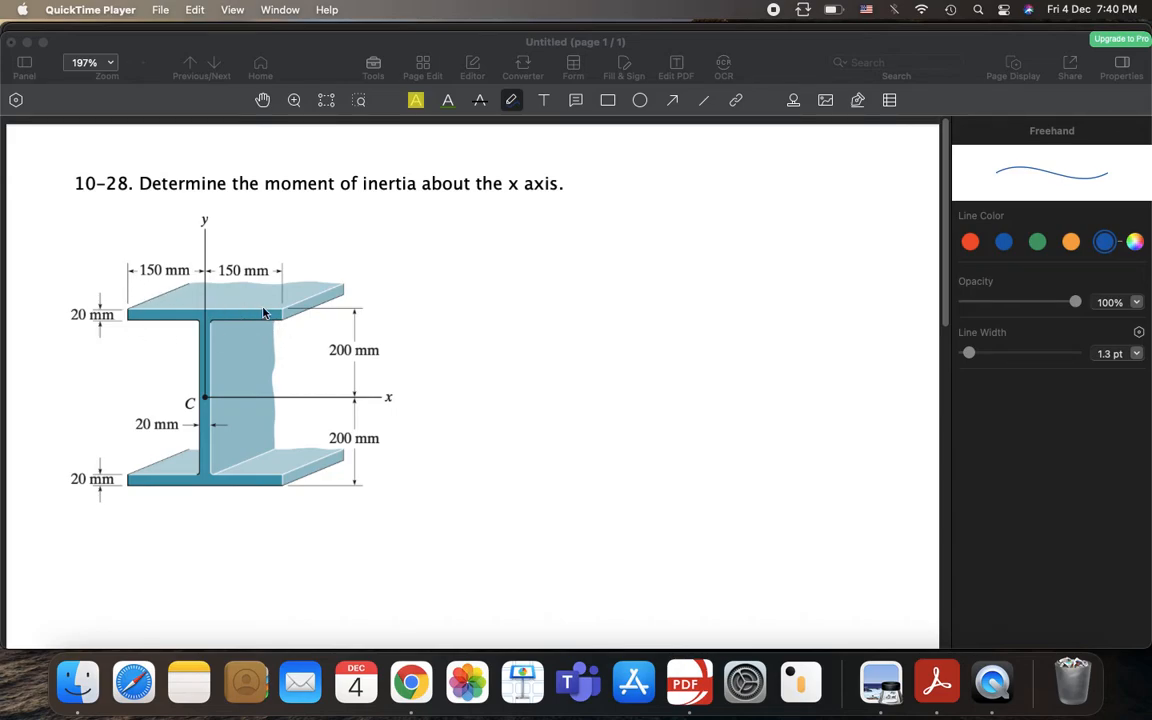
{"action": "mouse_move", "coordinate": [245, 300]}
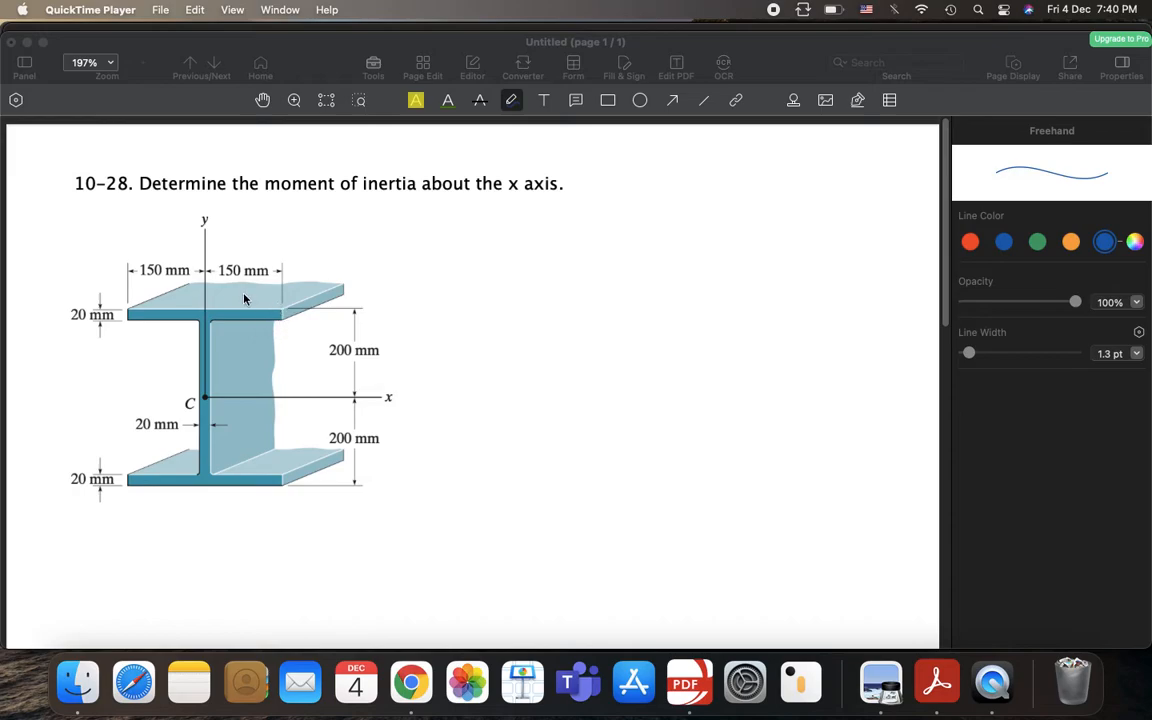
{"action": "mouse_move", "coordinate": [210, 338]}
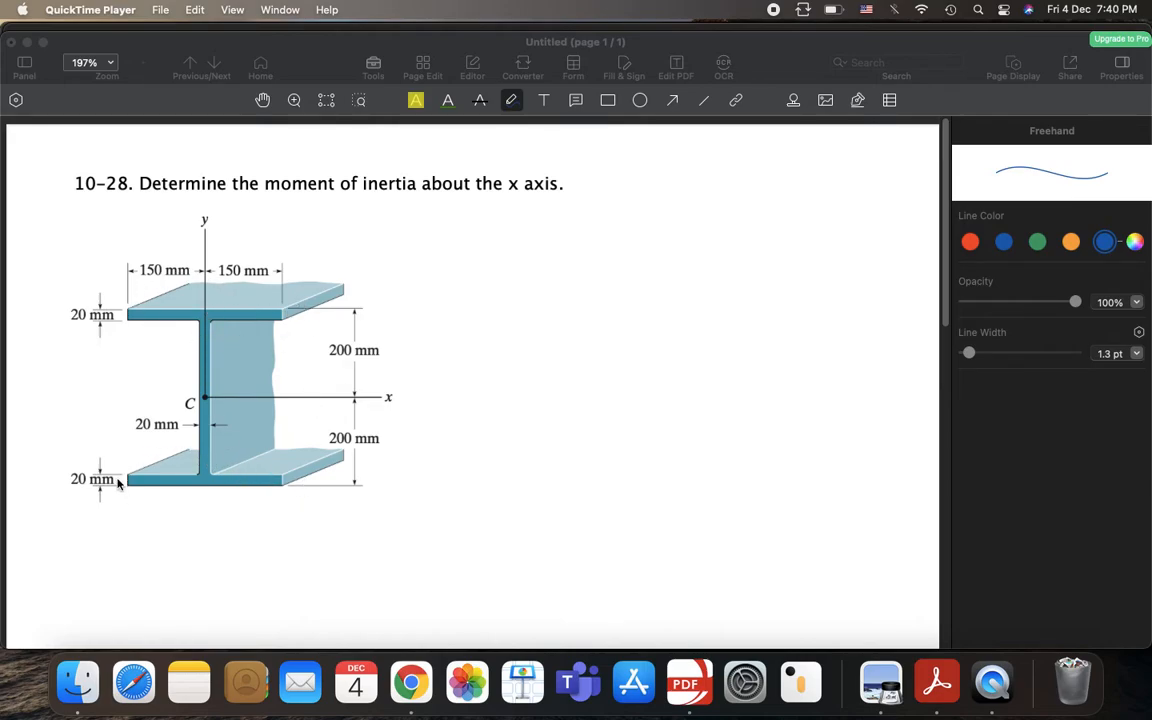
{"action": "mouse_move", "coordinate": [238, 498]}
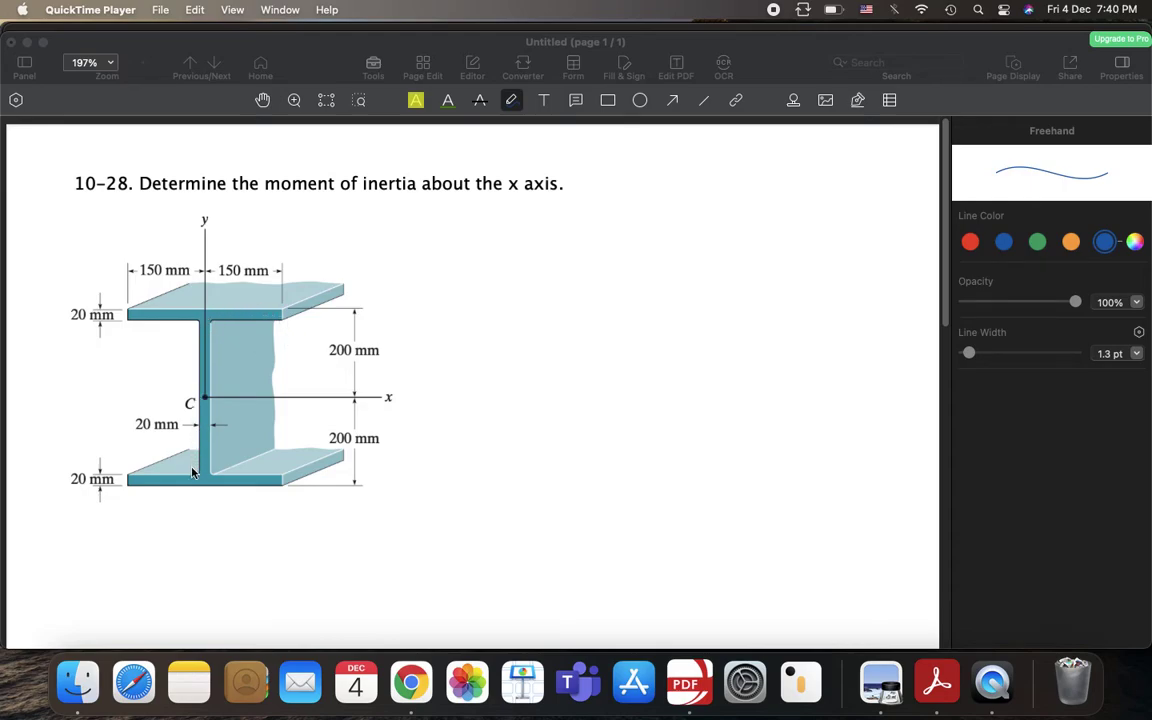
{"action": "mouse_move", "coordinate": [297, 412]}
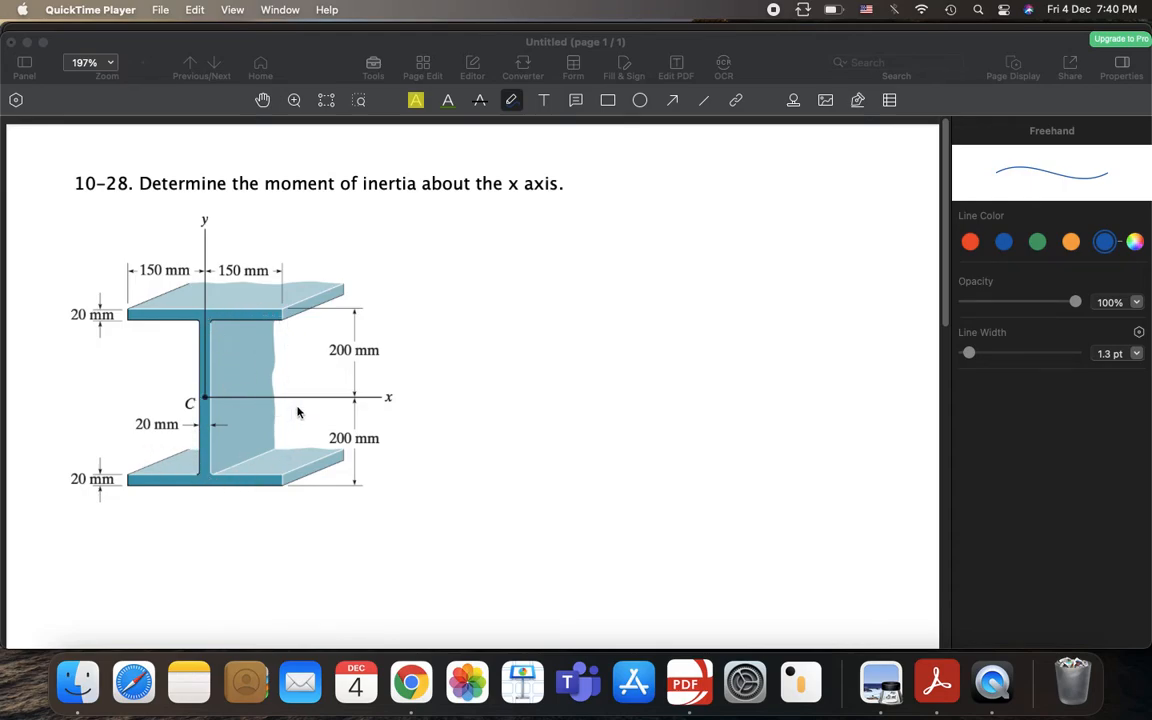
{"action": "mouse_move", "coordinate": [279, 411]}
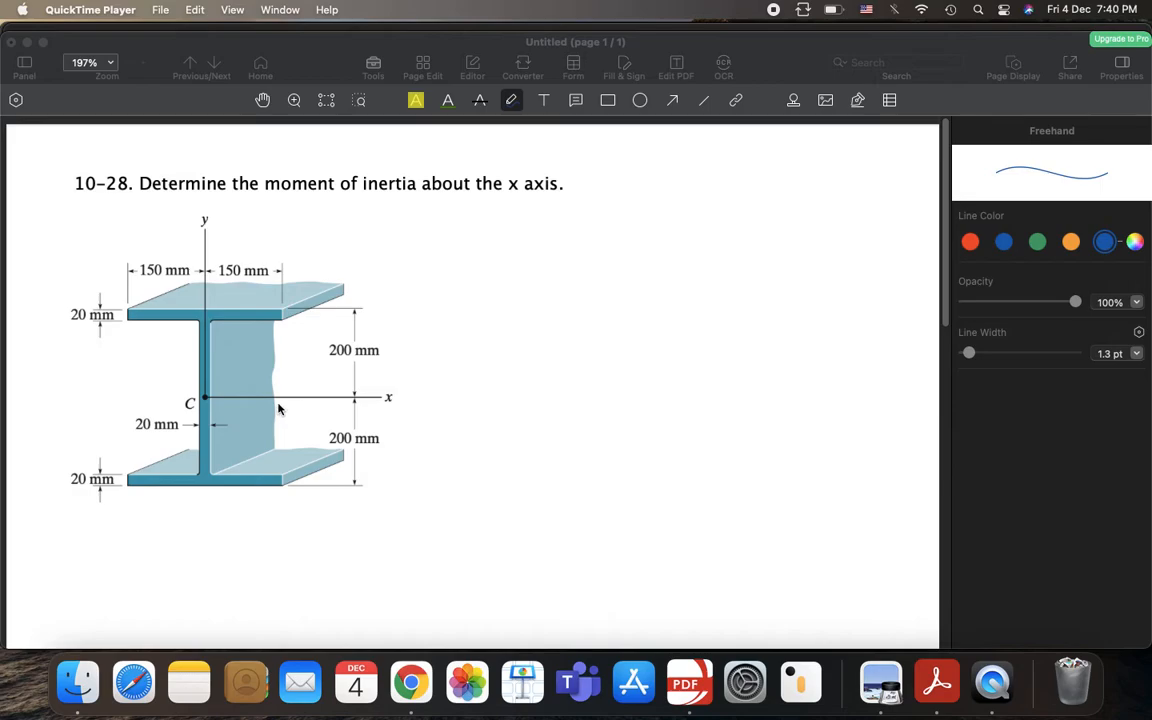
{"action": "mouse_move", "coordinate": [397, 388]}
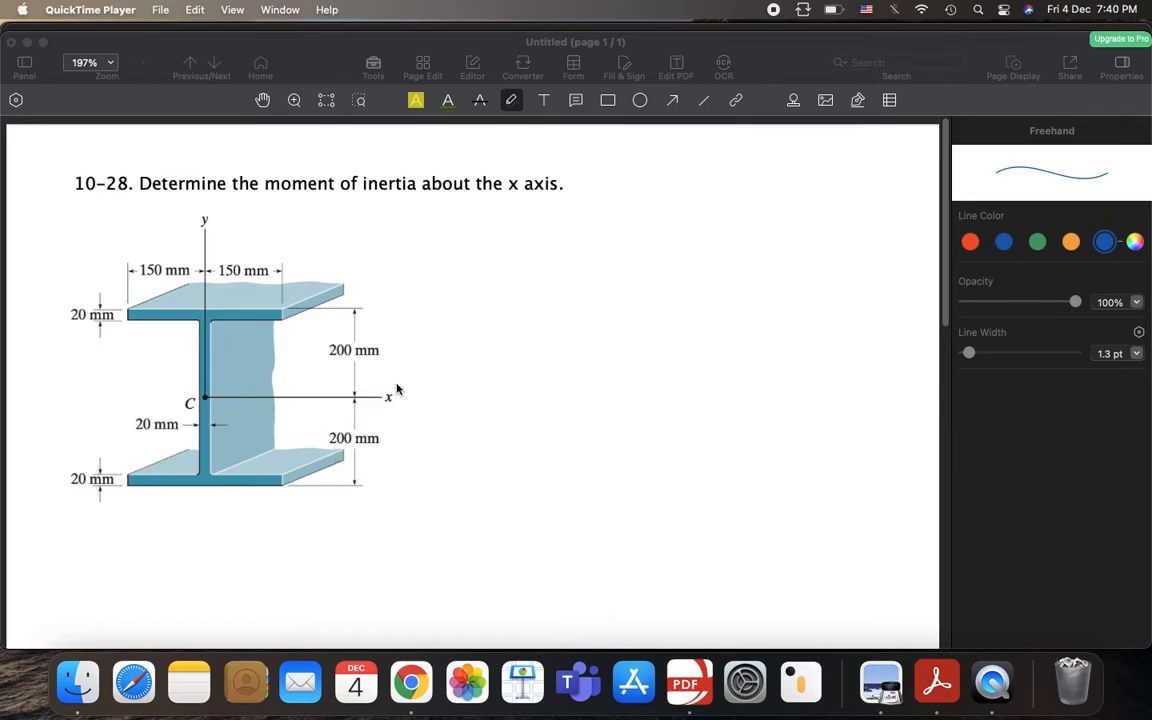
{"action": "mouse_move", "coordinate": [527, 291]}
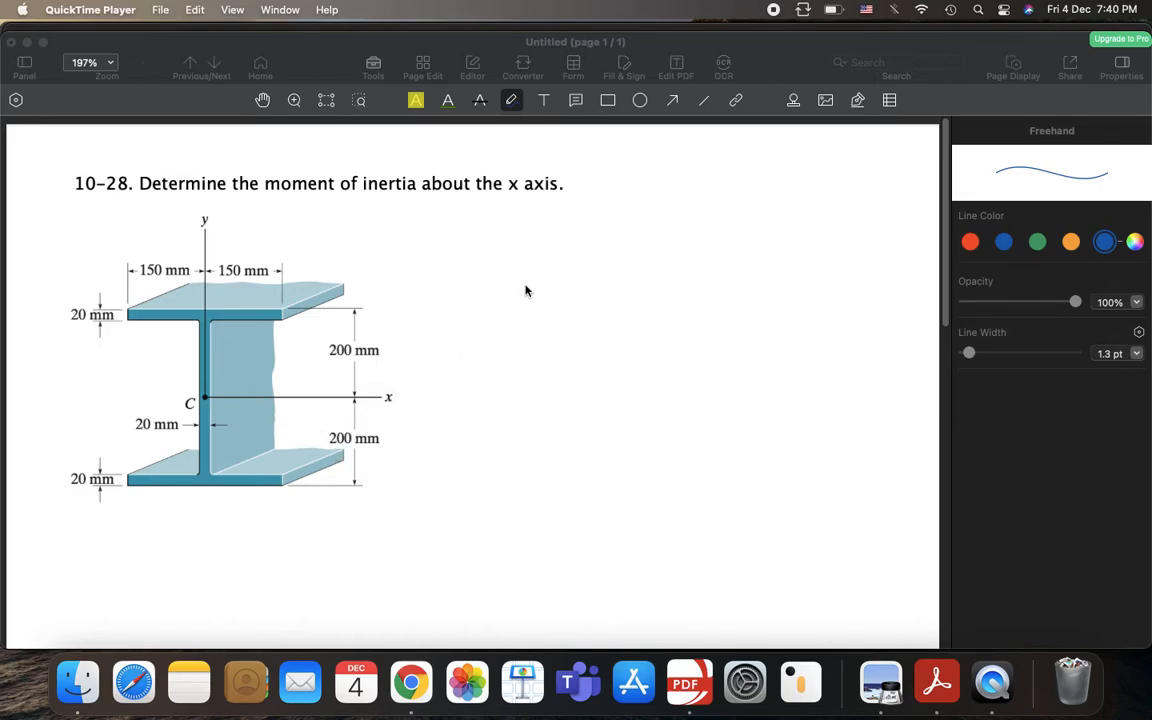
{"action": "mouse_move", "coordinate": [582, 335]}
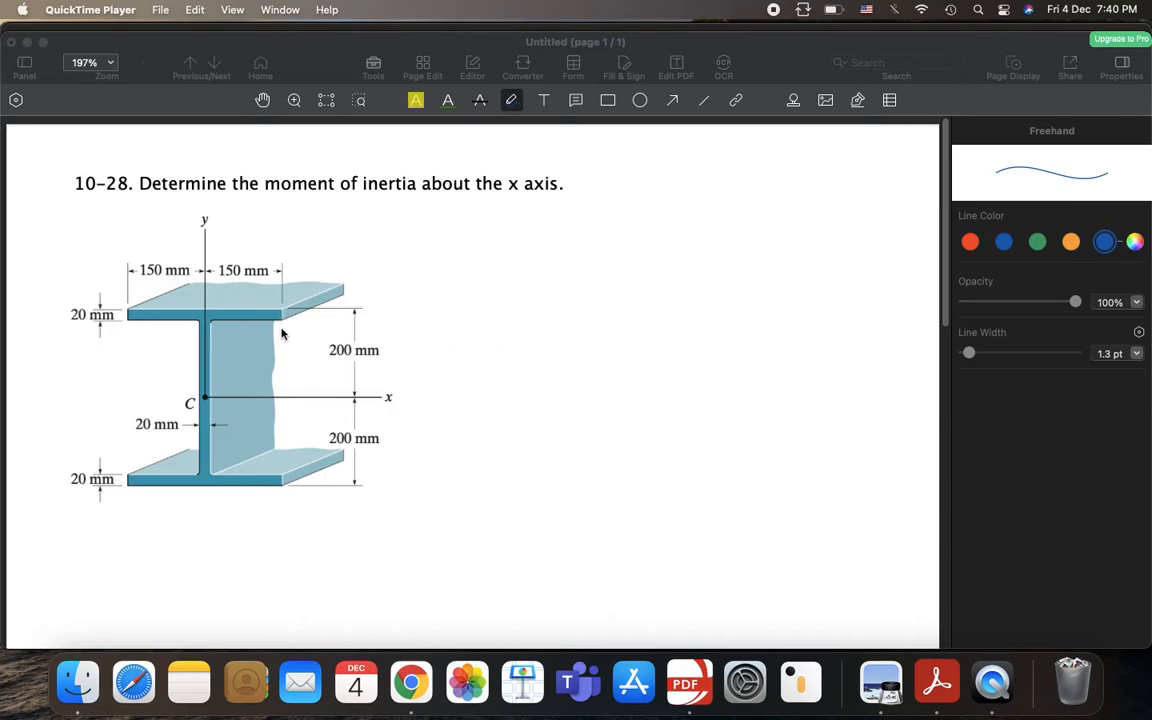
{"action": "mouse_move", "coordinate": [125, 344]}
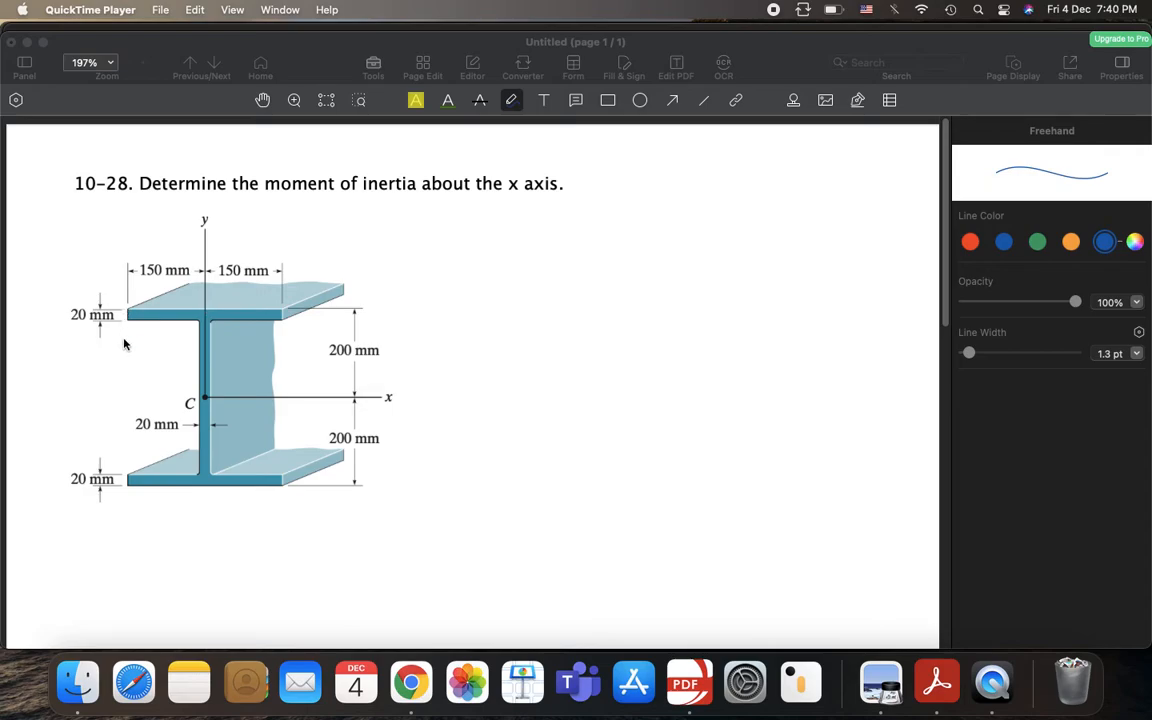
{"action": "mouse_move", "coordinate": [210, 307]}
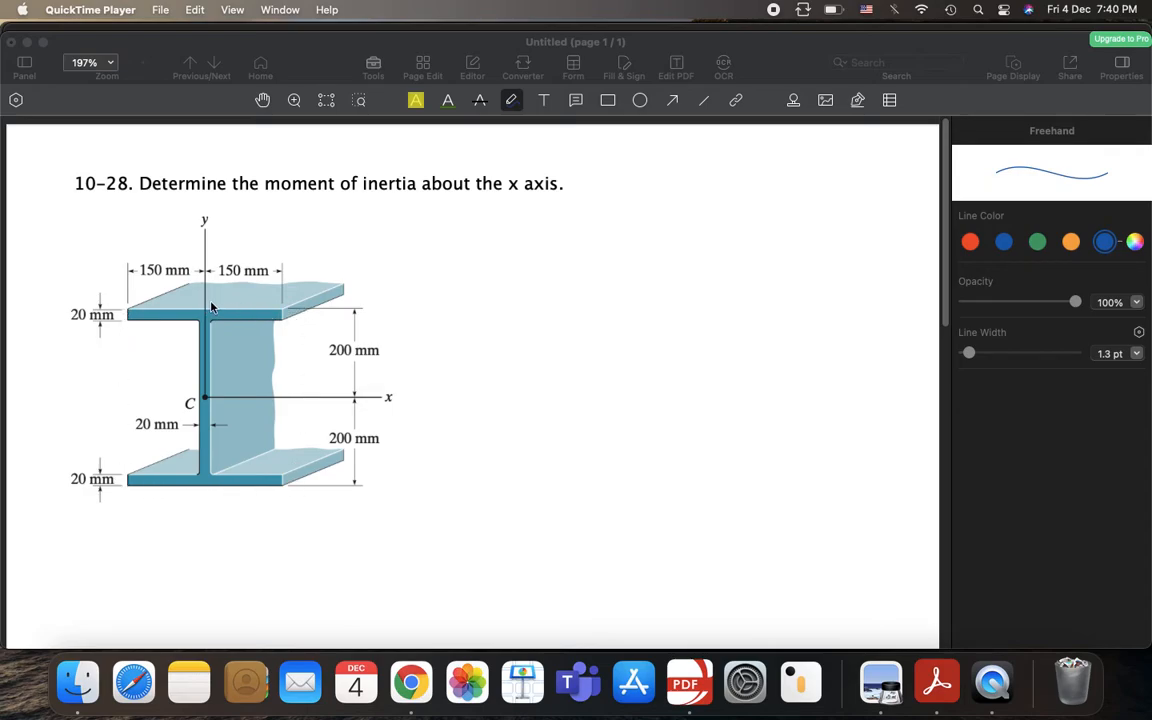
{"action": "mouse_move", "coordinate": [283, 313]}
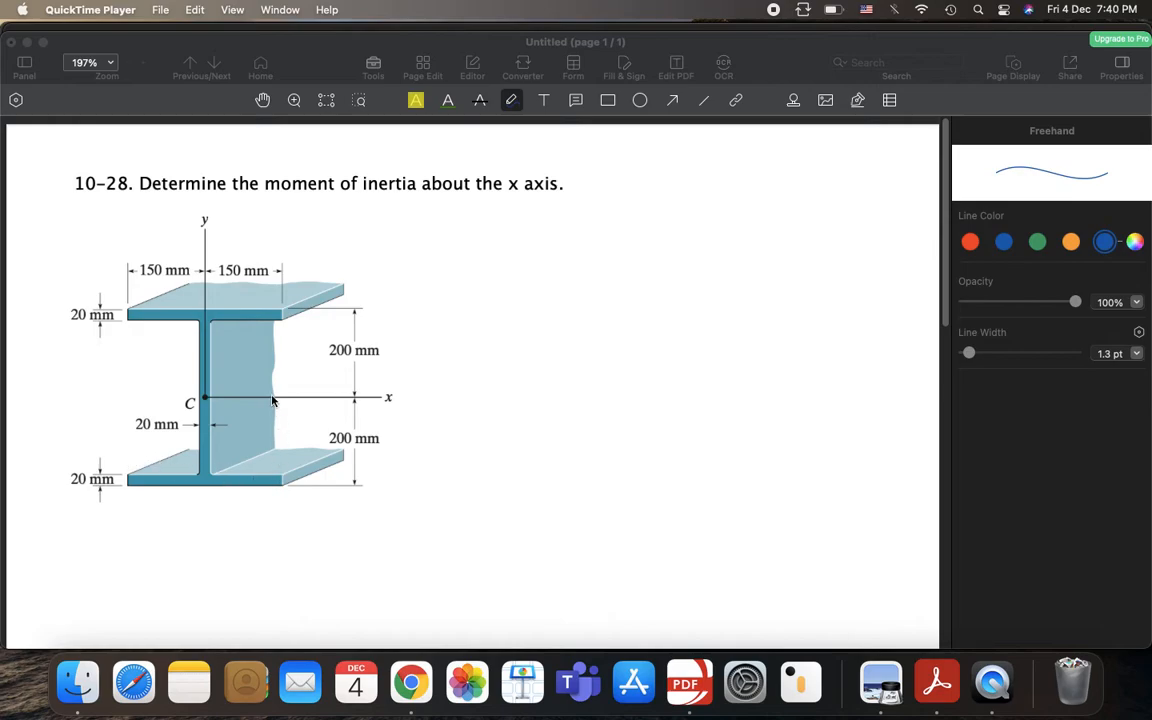
{"action": "mouse_move", "coordinate": [148, 403]}
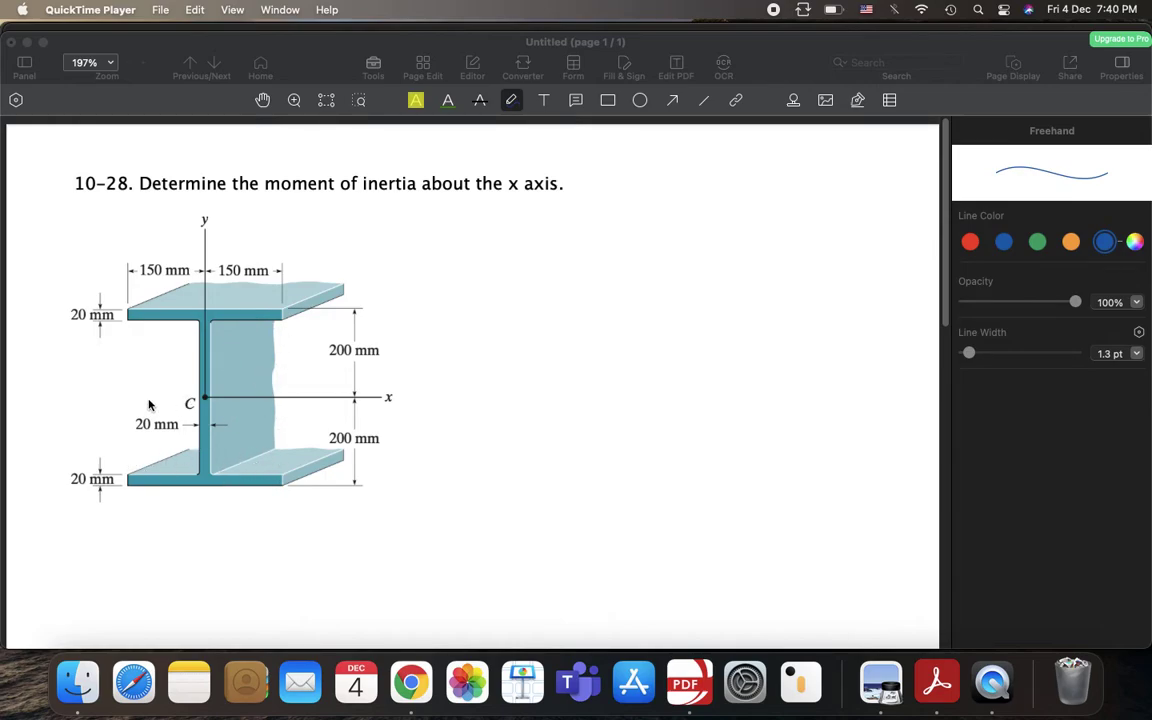
{"action": "mouse_move", "coordinate": [276, 377]}
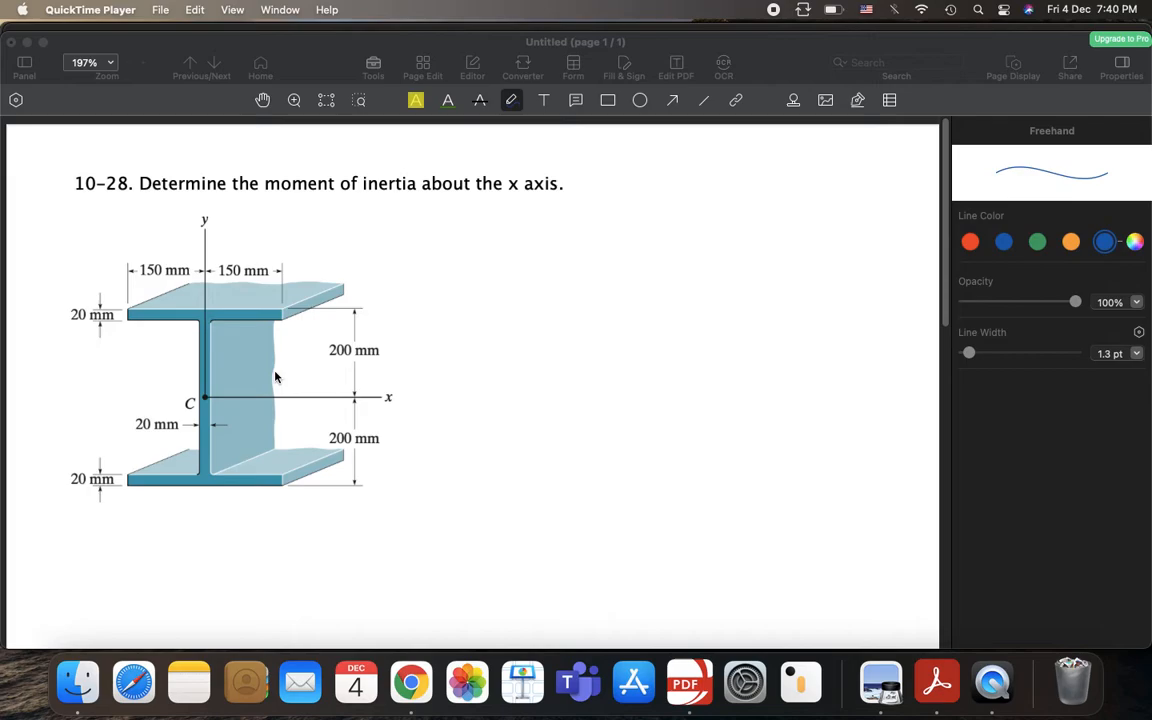
{"action": "mouse_move", "coordinate": [283, 316]}
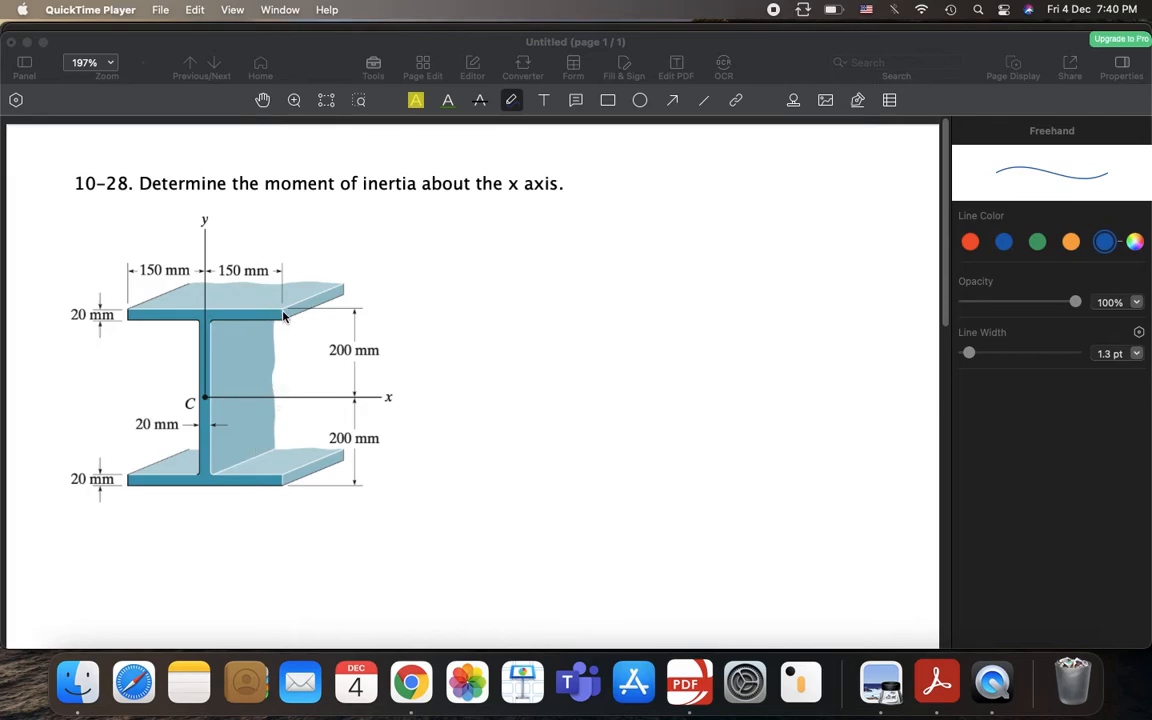
{"action": "mouse_move", "coordinate": [302, 476]}
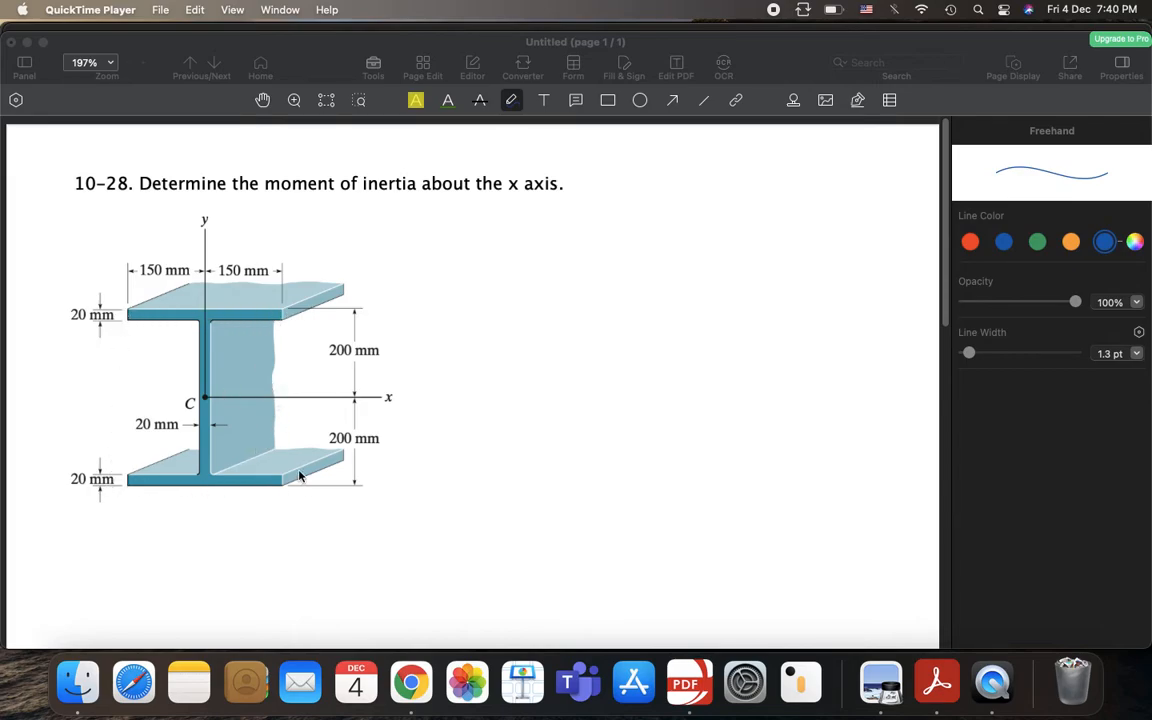
{"action": "mouse_move", "coordinate": [297, 392]}
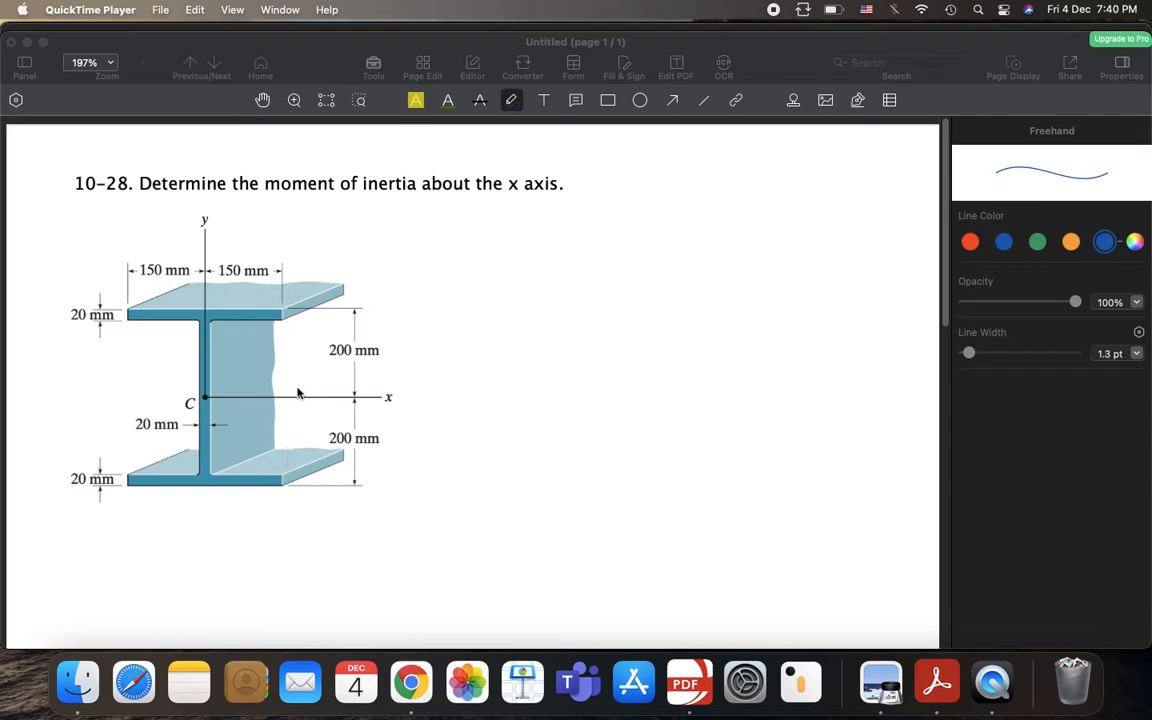
{"action": "mouse_move", "coordinate": [283, 330]}
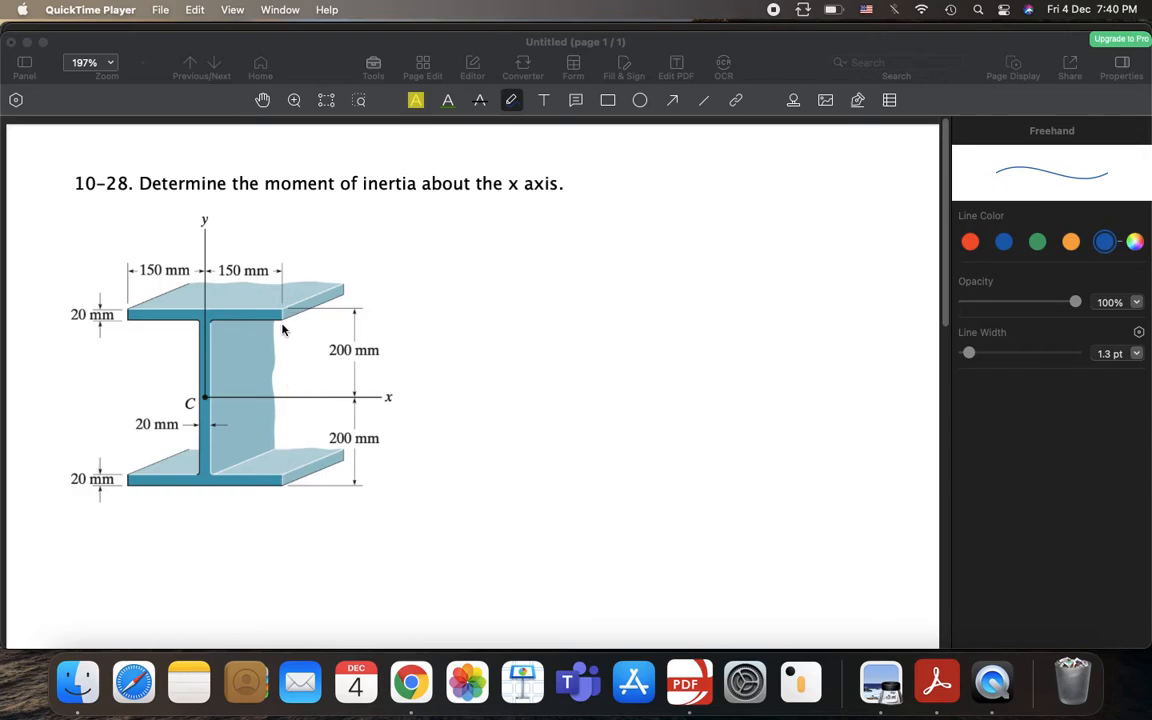
{"action": "mouse_move", "coordinate": [142, 315]}
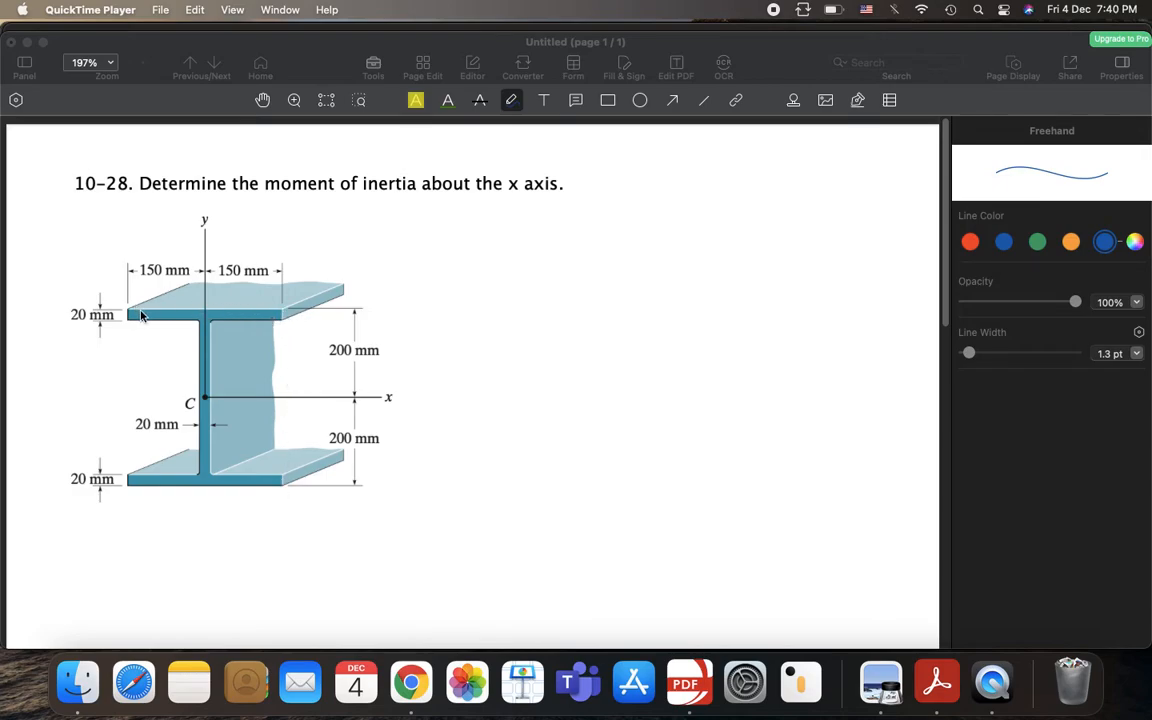
{"action": "mouse_move", "coordinate": [294, 353]}
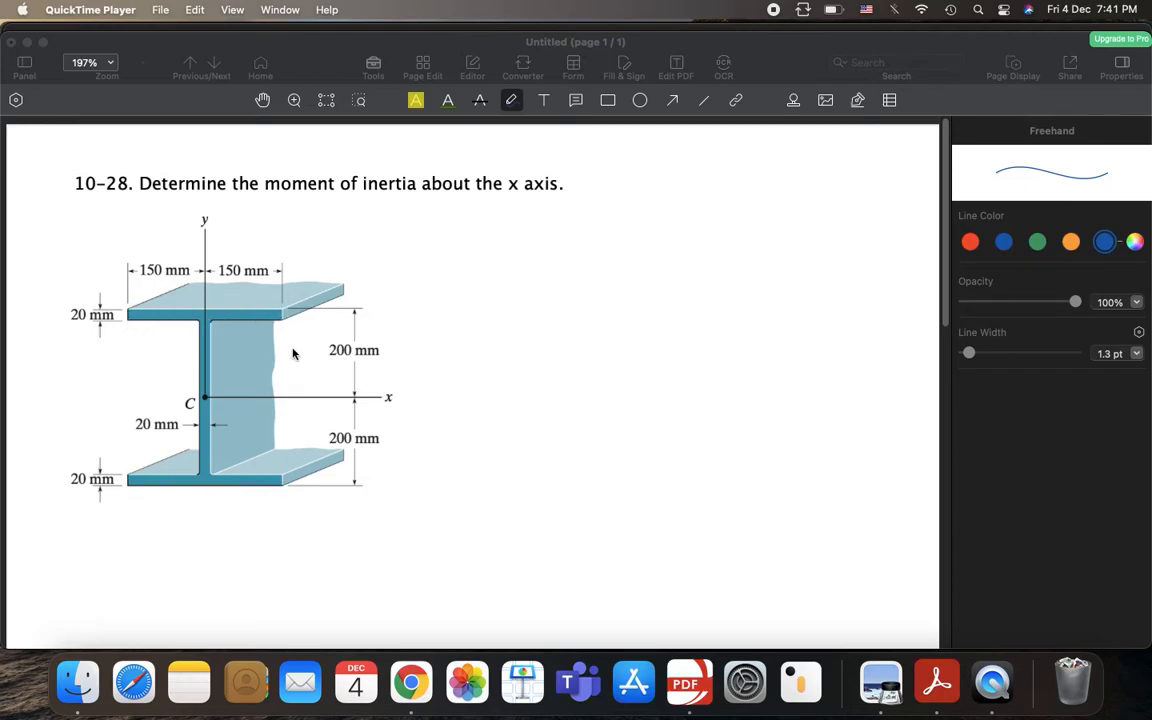
{"action": "mouse_move", "coordinate": [265, 363]}
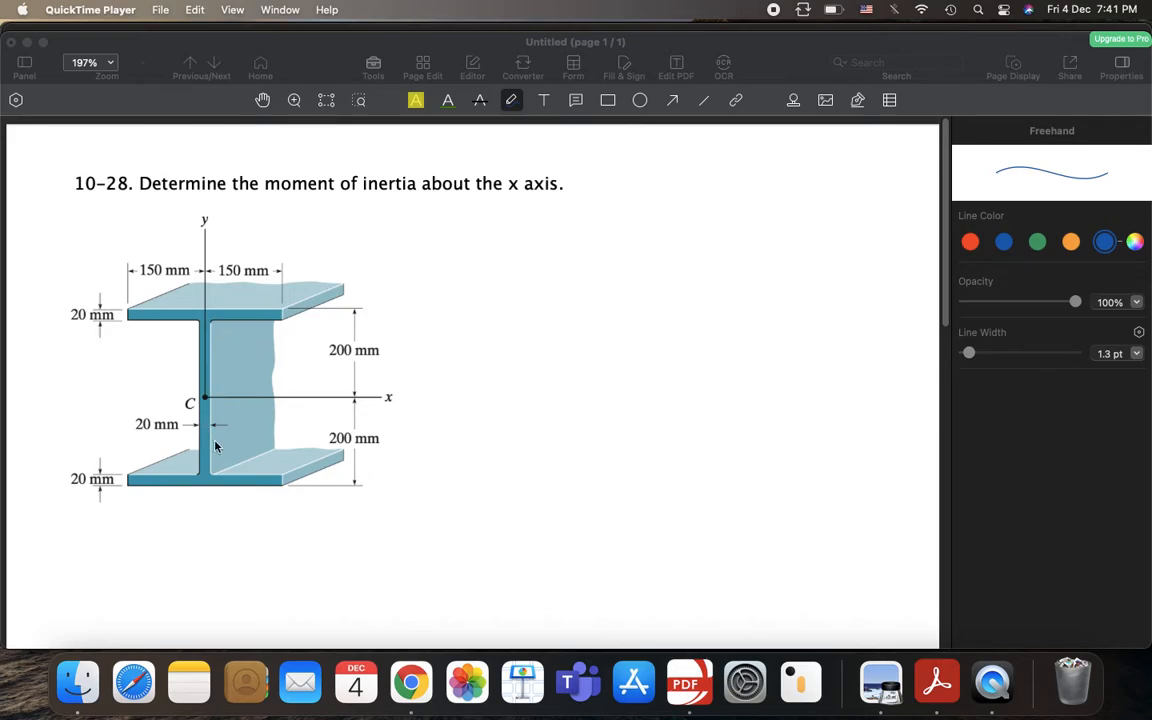
{"action": "mouse_move", "coordinate": [266, 401]}
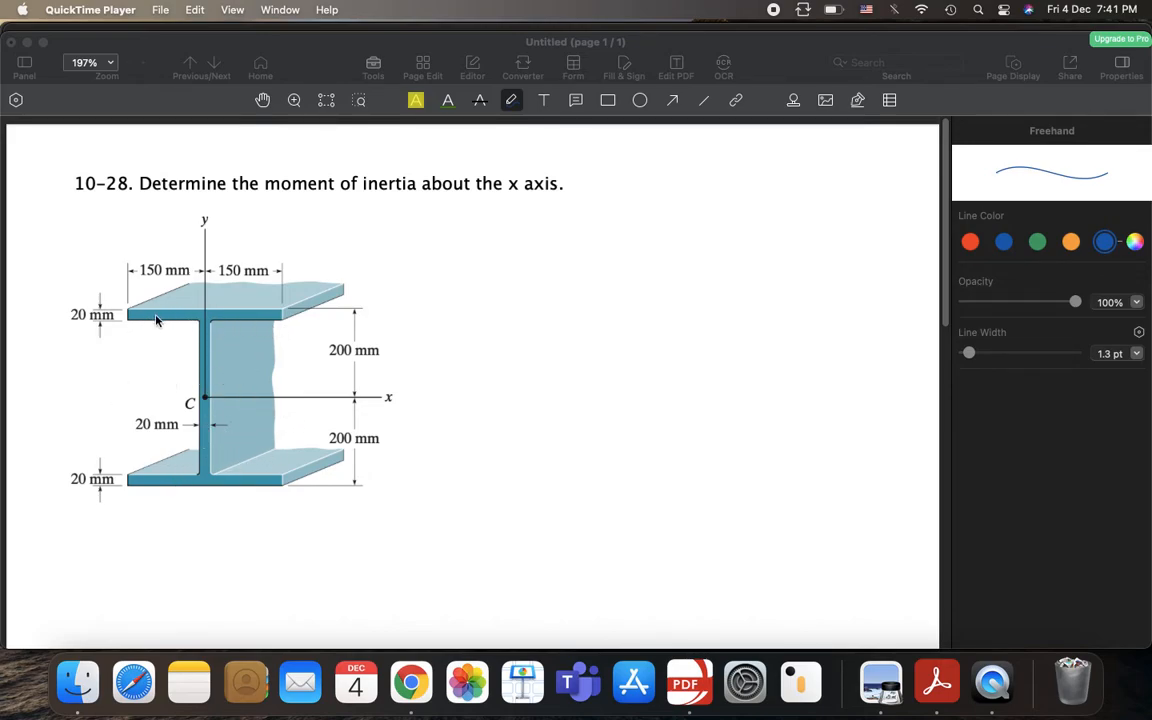
{"action": "mouse_move", "coordinate": [110, 436]}
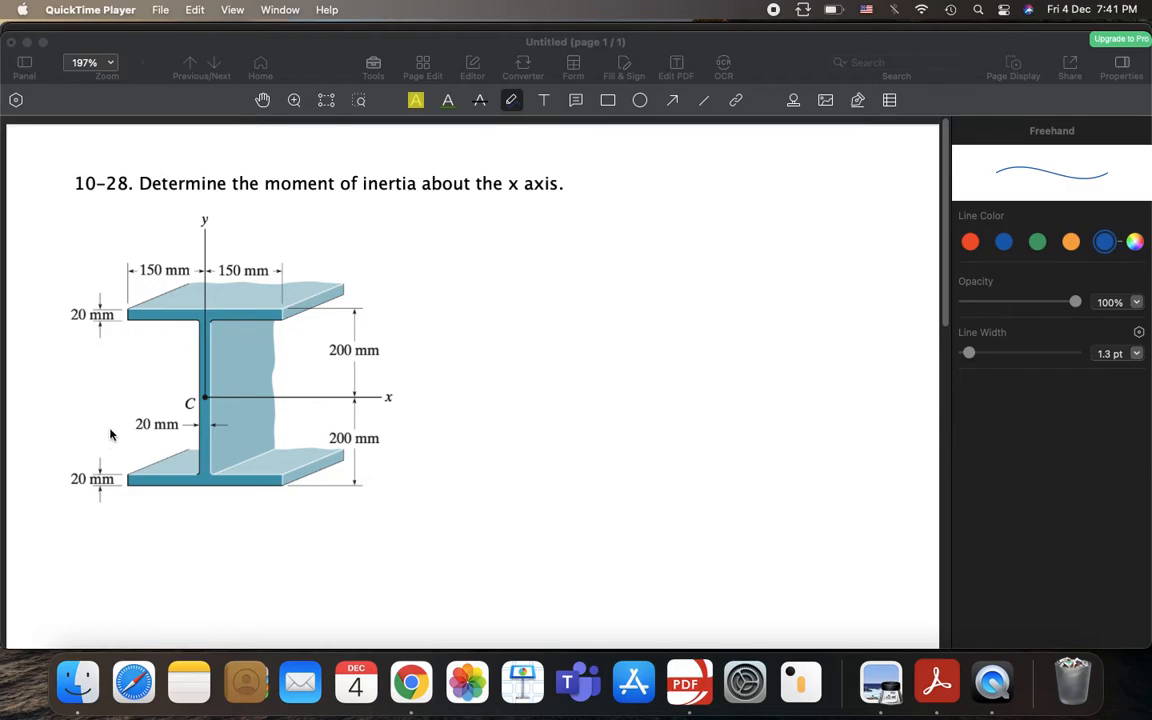
{"action": "mouse_move", "coordinate": [277, 428]}
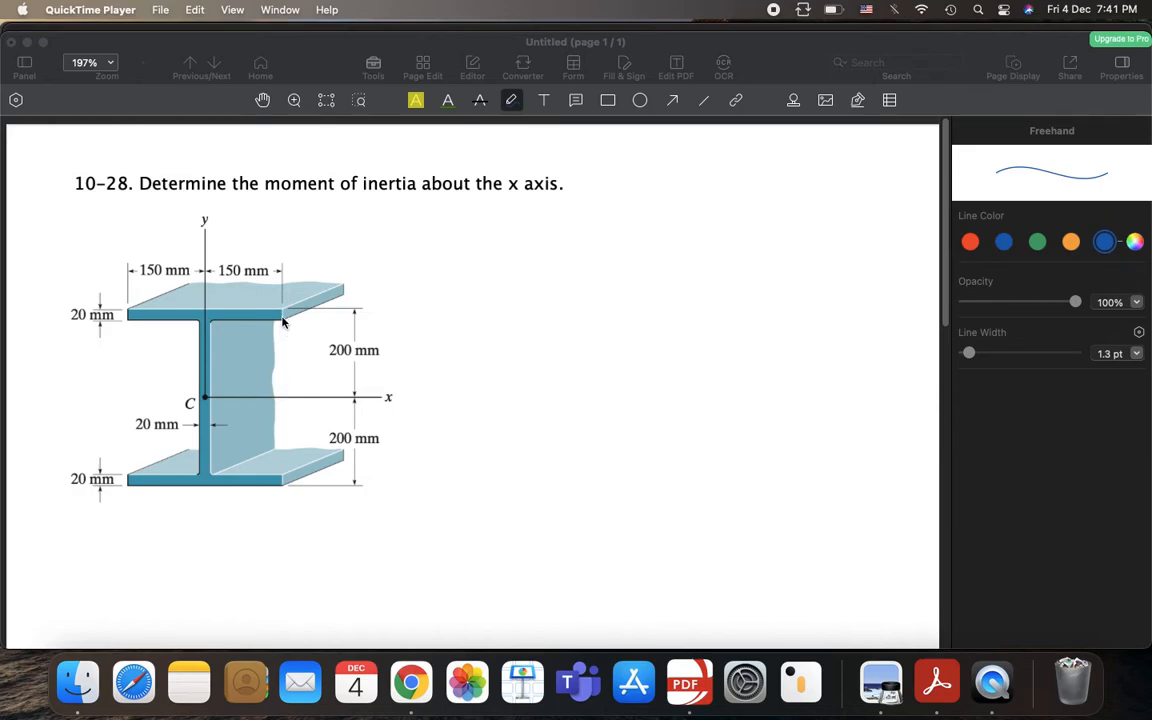
{"action": "mouse_move", "coordinate": [280, 318]}
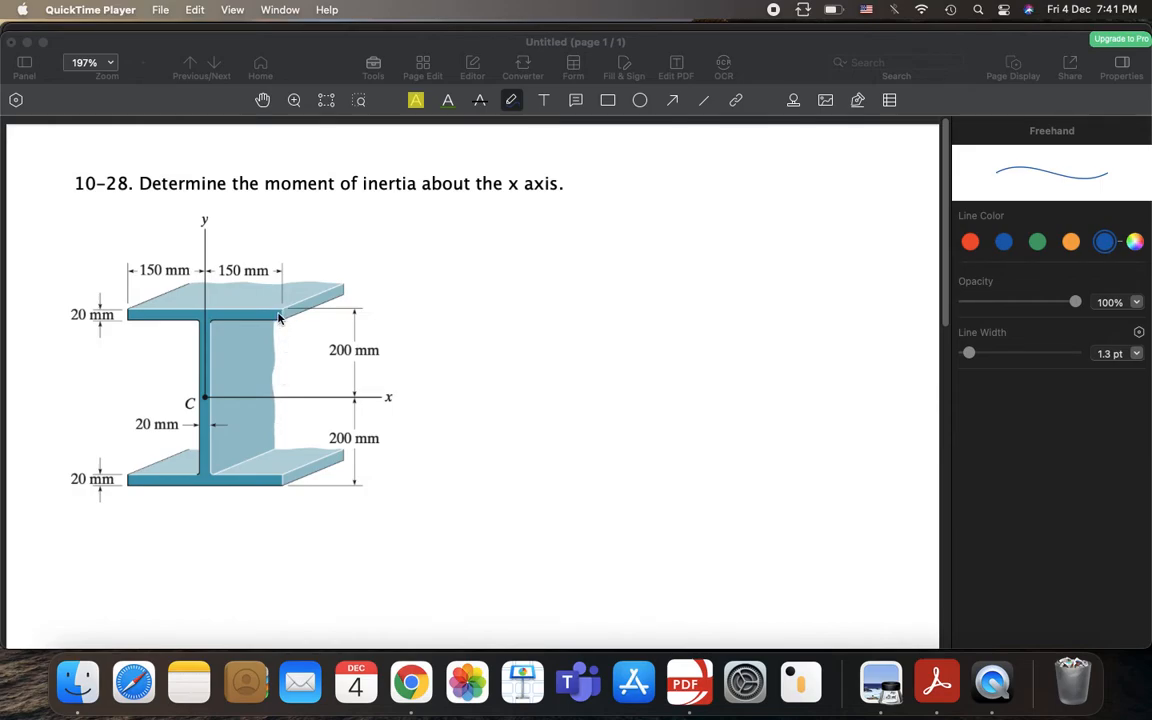
{"action": "mouse_move", "coordinate": [276, 355]}
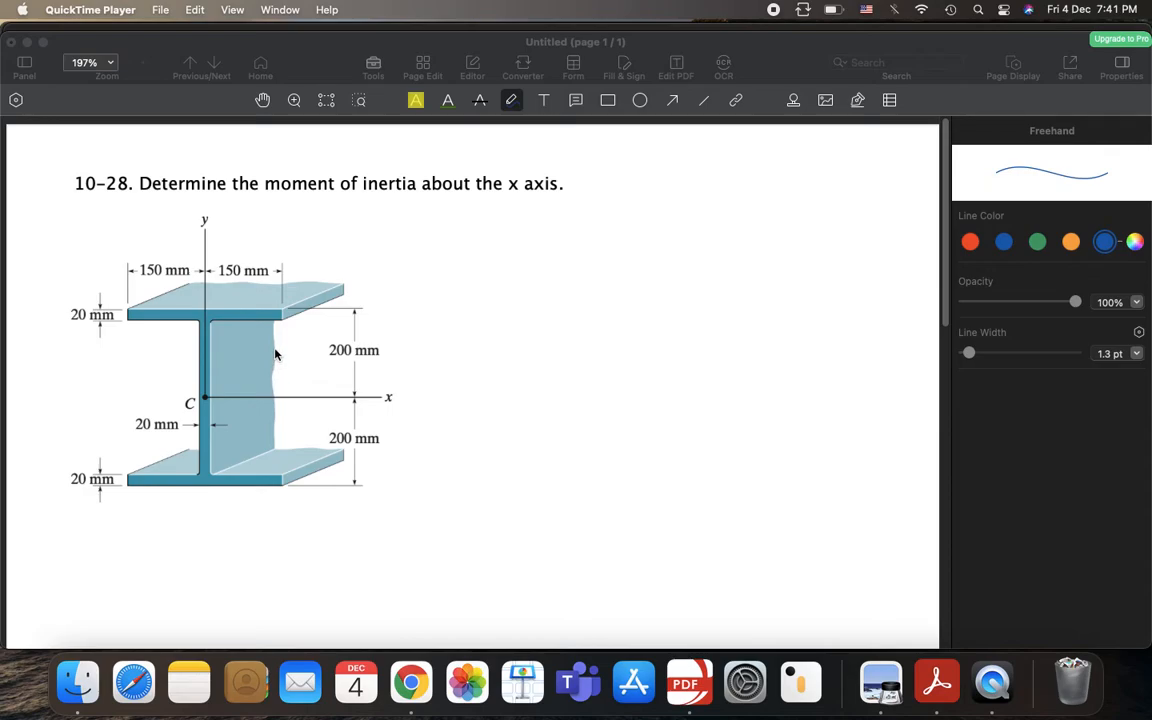
{"action": "mouse_move", "coordinate": [279, 358]}
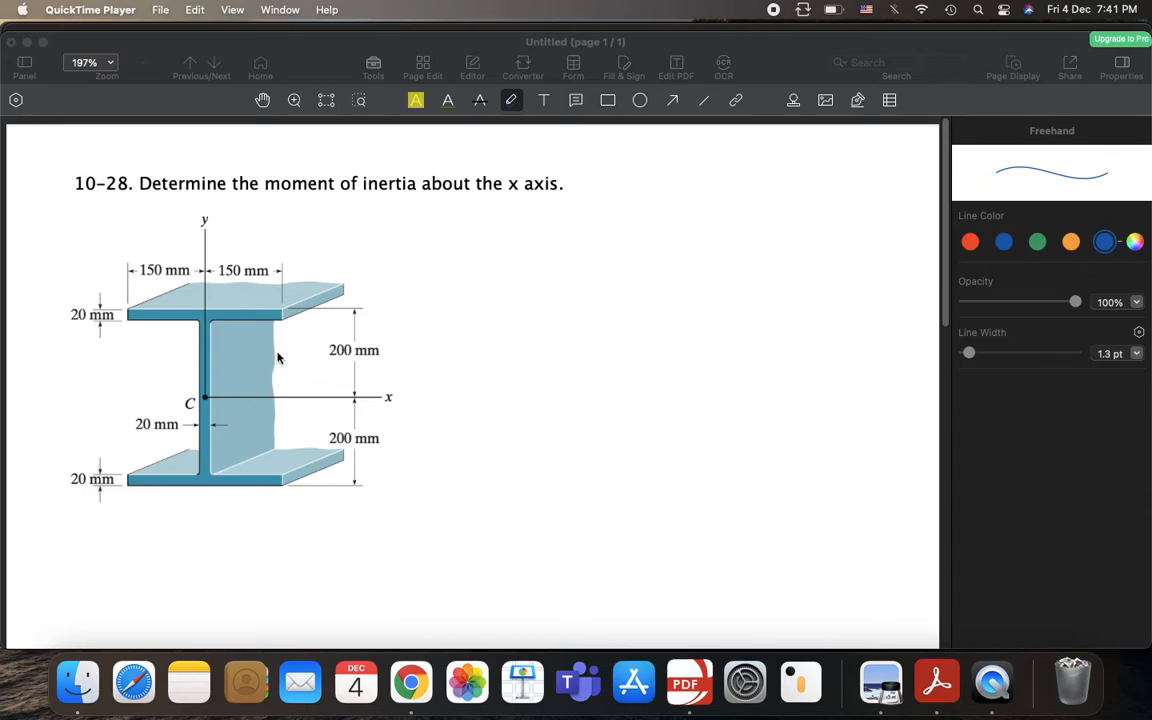
{"action": "mouse_move", "coordinate": [275, 478]}
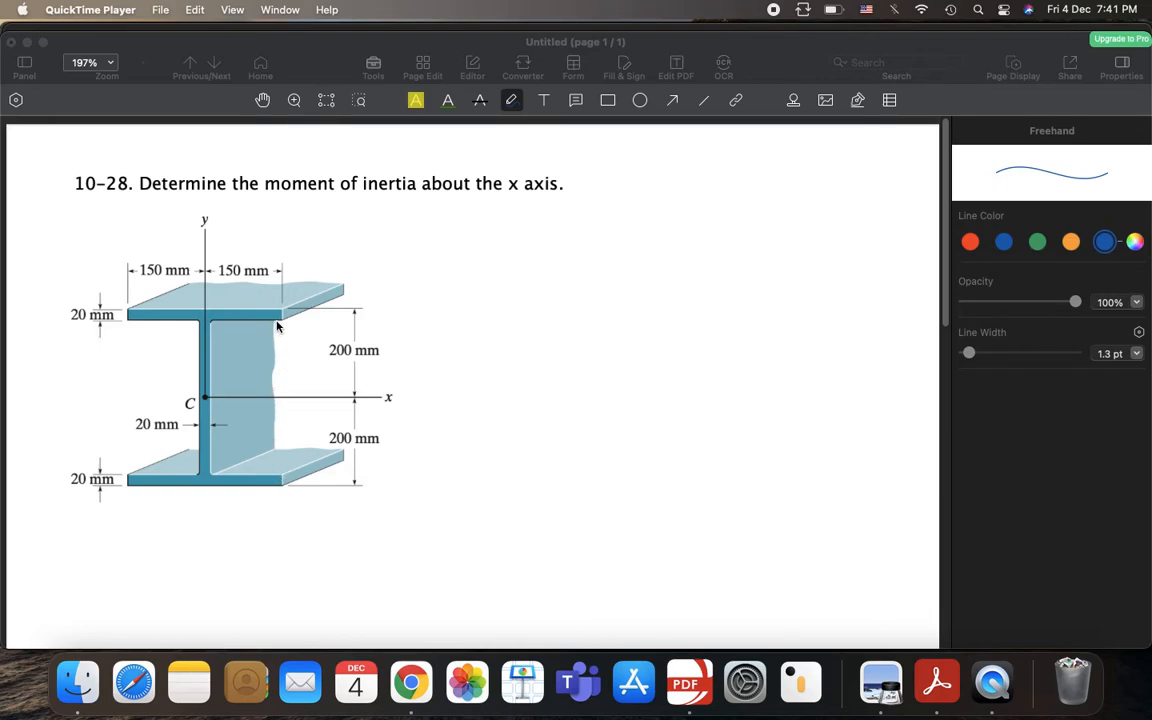
{"action": "mouse_move", "coordinate": [275, 330]}
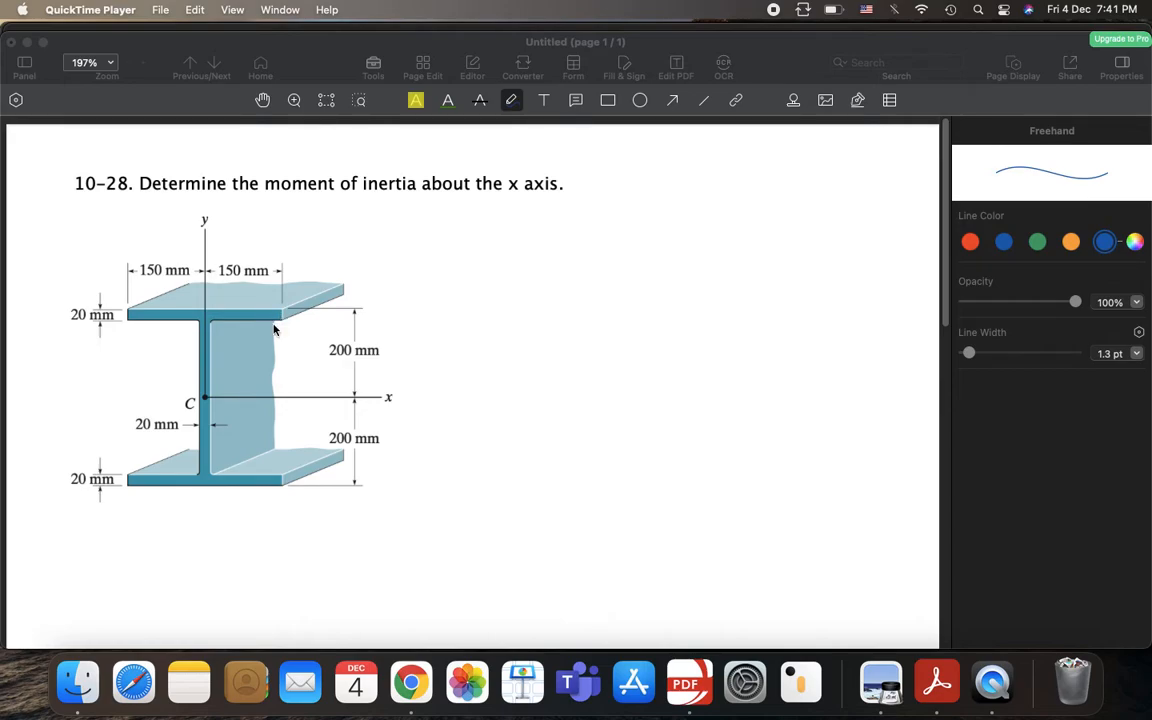
{"action": "mouse_move", "coordinate": [281, 450]}
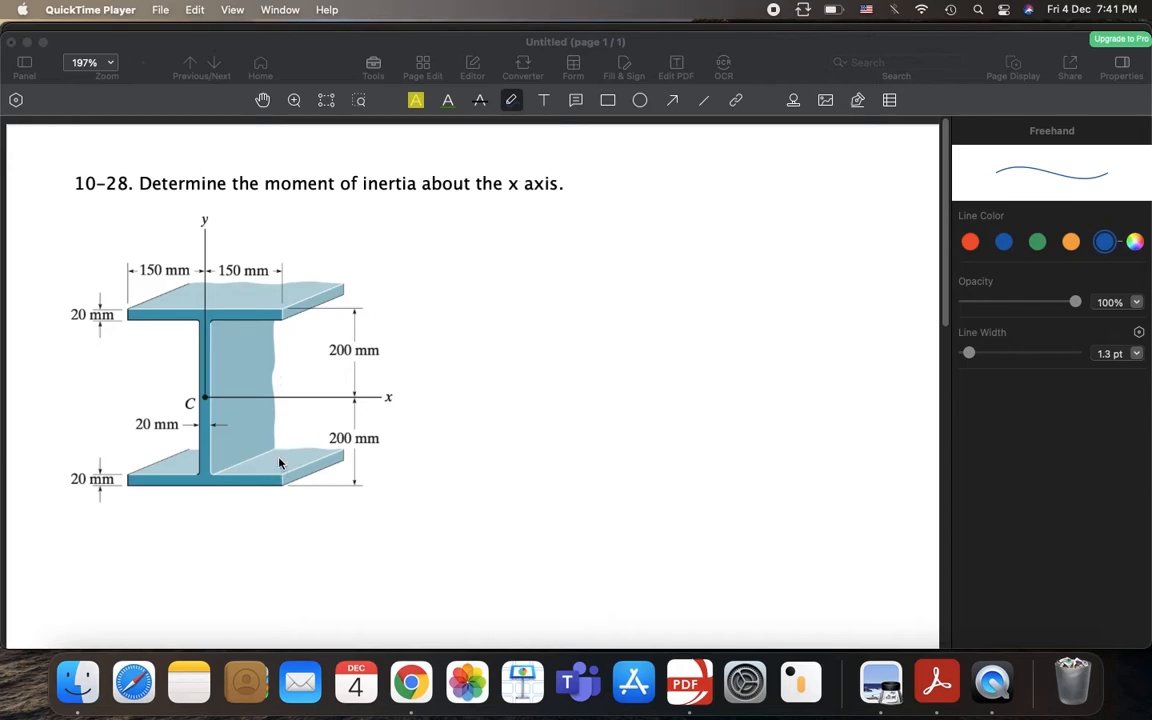
{"action": "mouse_move", "coordinate": [276, 474]}
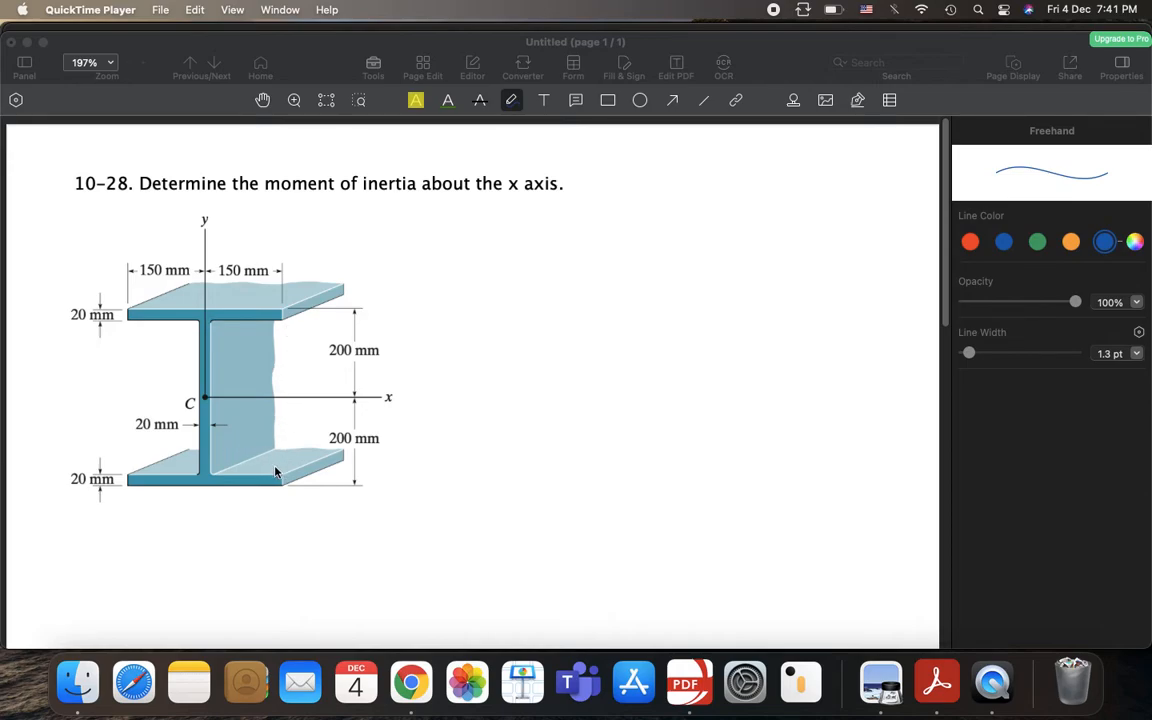
{"action": "mouse_move", "coordinate": [265, 478]}
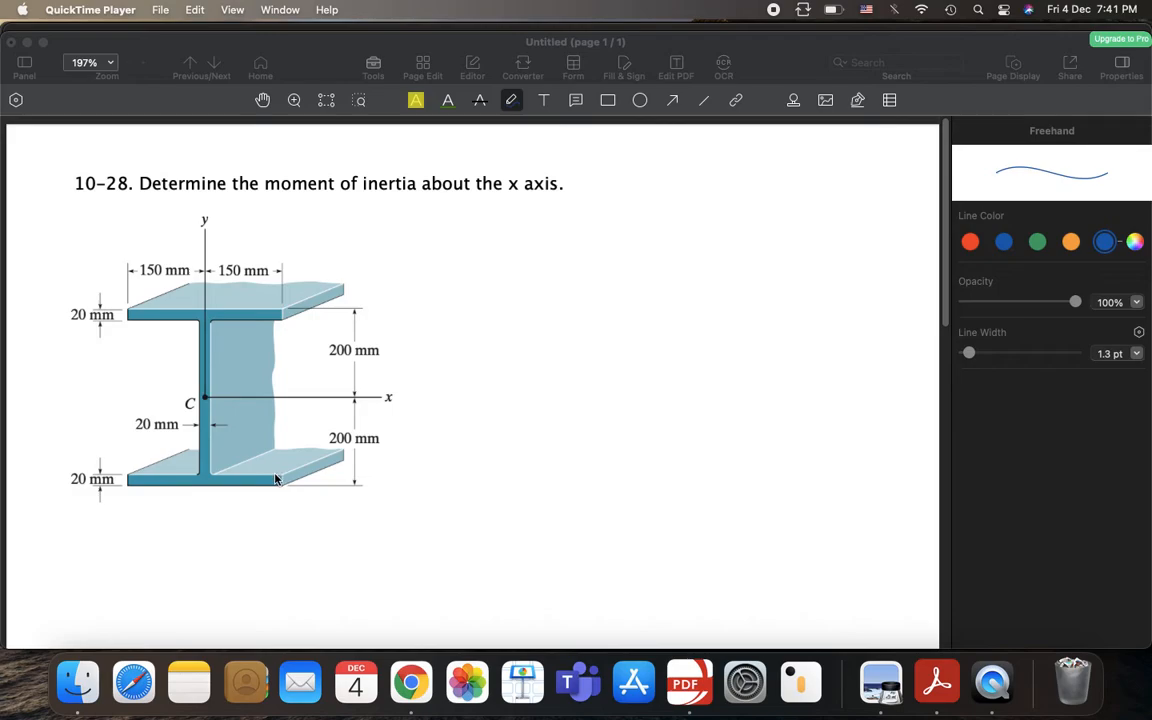
{"action": "mouse_move", "coordinate": [252, 480]}
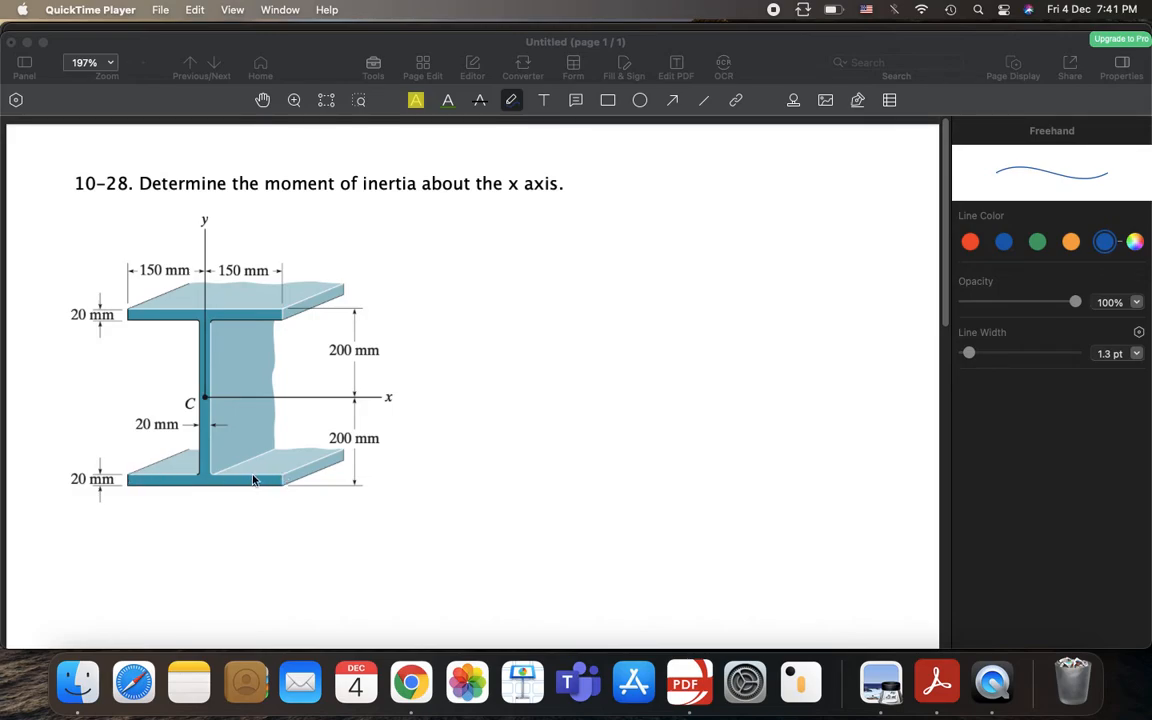
{"action": "mouse_move", "coordinate": [135, 473]}
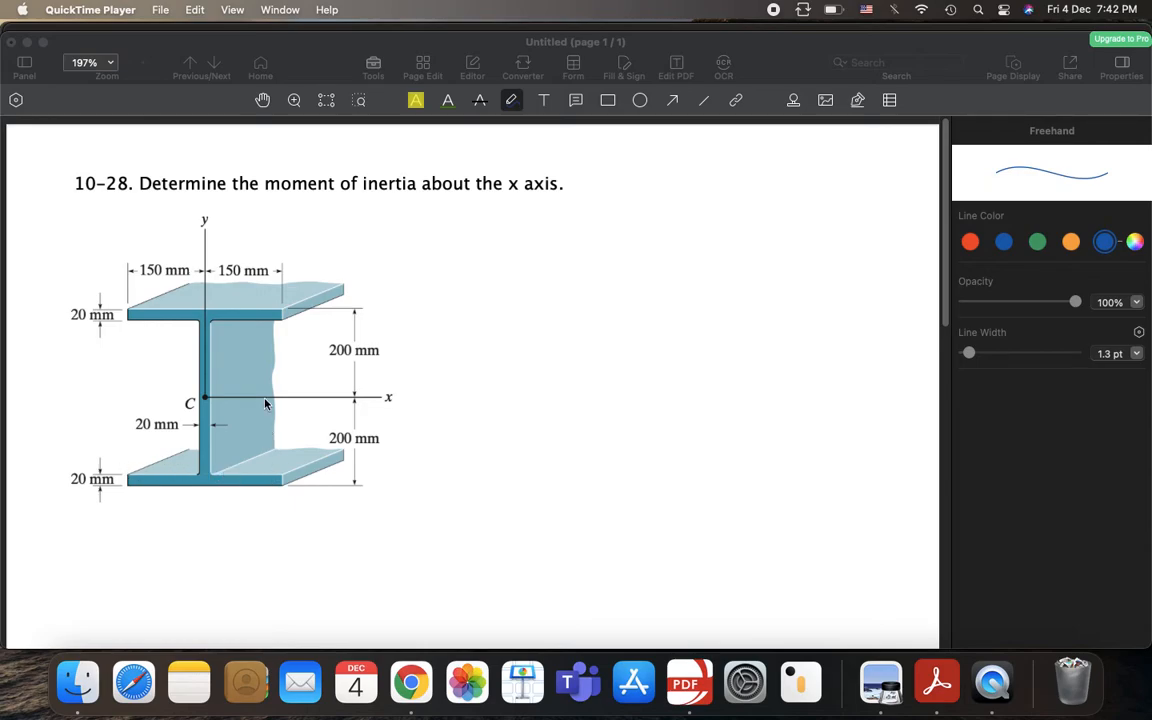
{"action": "mouse_move", "coordinate": [444, 382]}
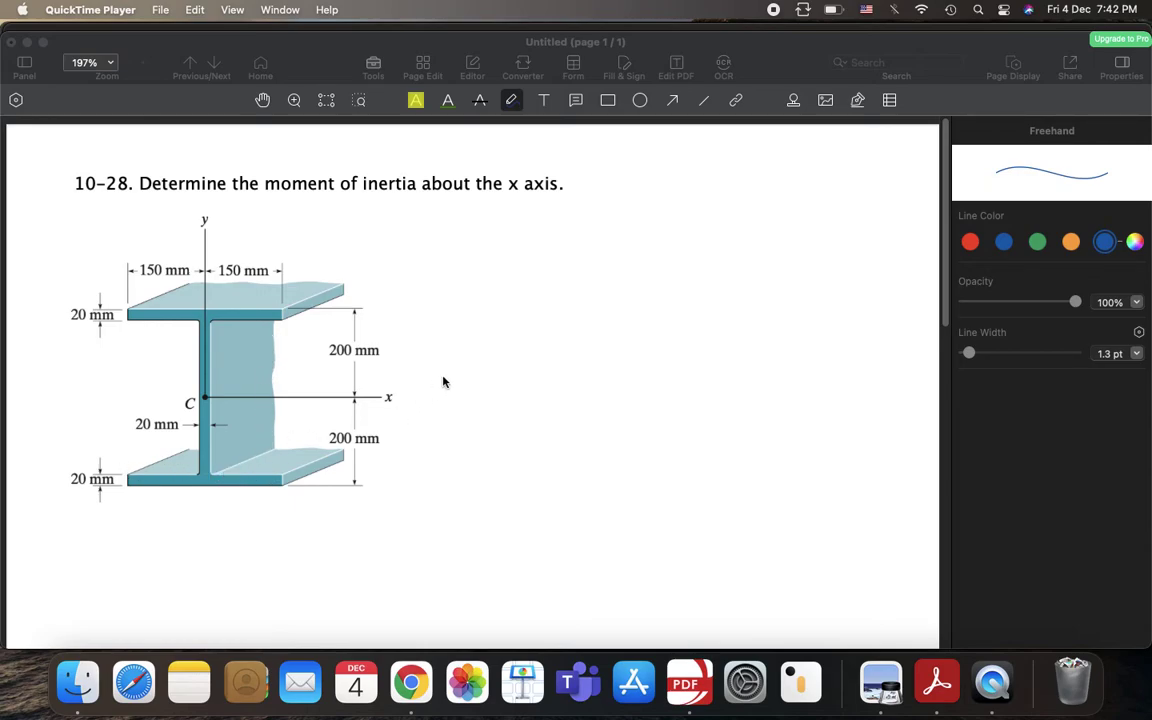
{"action": "mouse_move", "coordinate": [502, 299]}
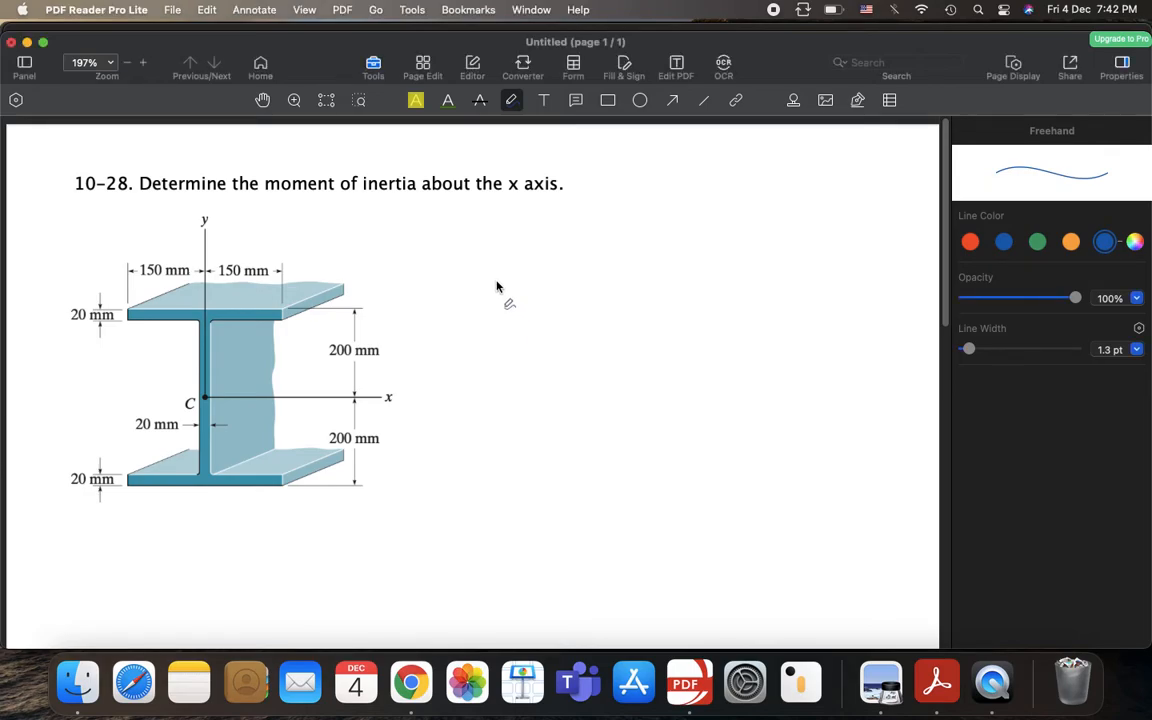
Draw a hatched rectangle right of the I-beam with 300 mm width and 400 mm height dimensions
{"action": "left_click_drag", "start_coordinate": [500, 290], "coordinate": [502, 465]}
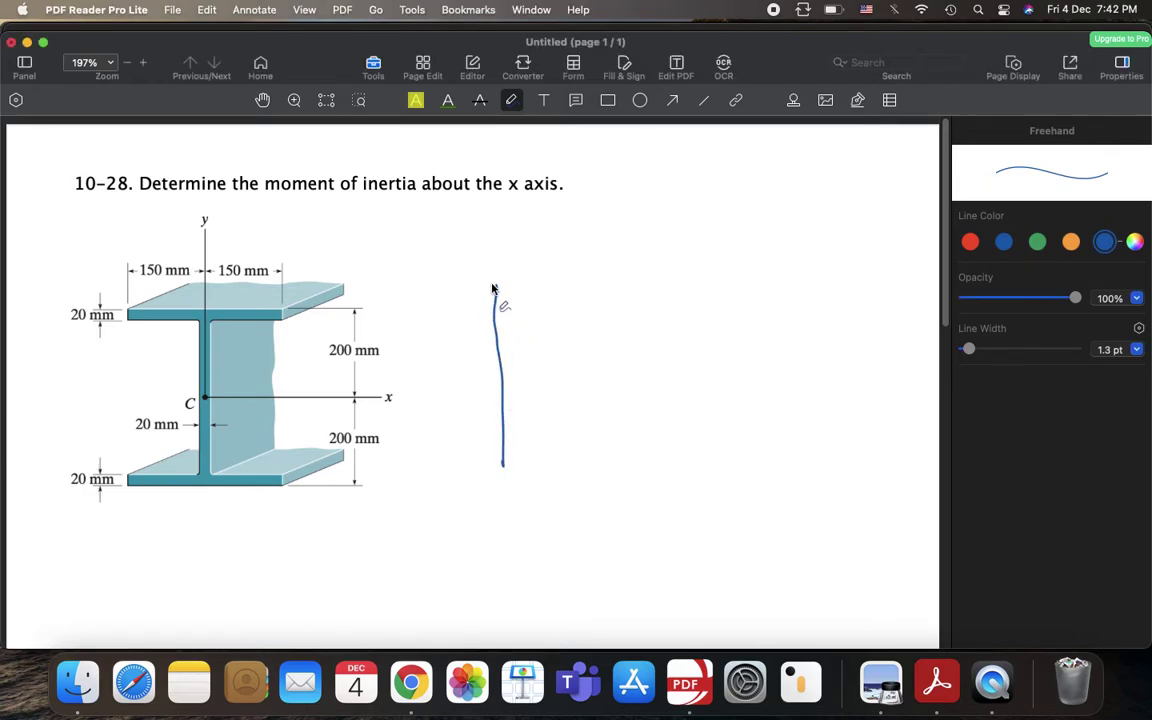
{"action": "left_click_drag", "start_coordinate": [502, 287], "coordinate": [634, 455]}
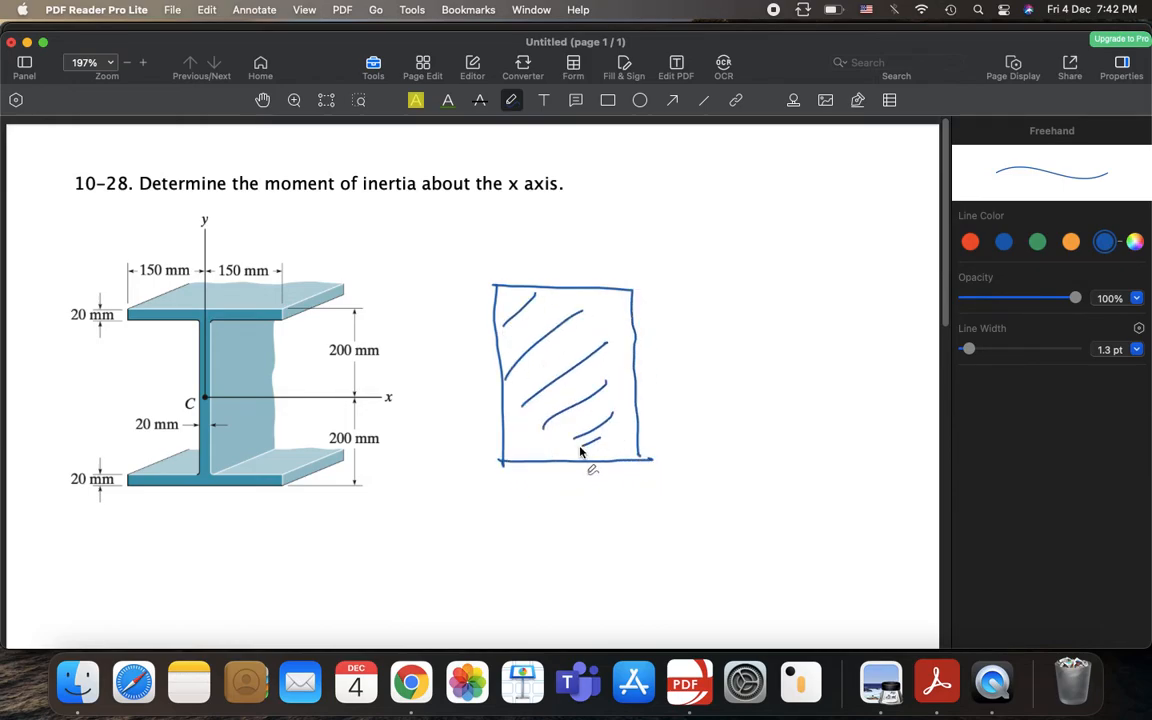
{"action": "left_click_drag", "start_coordinate": [497, 262], "coordinate": [630, 283]}
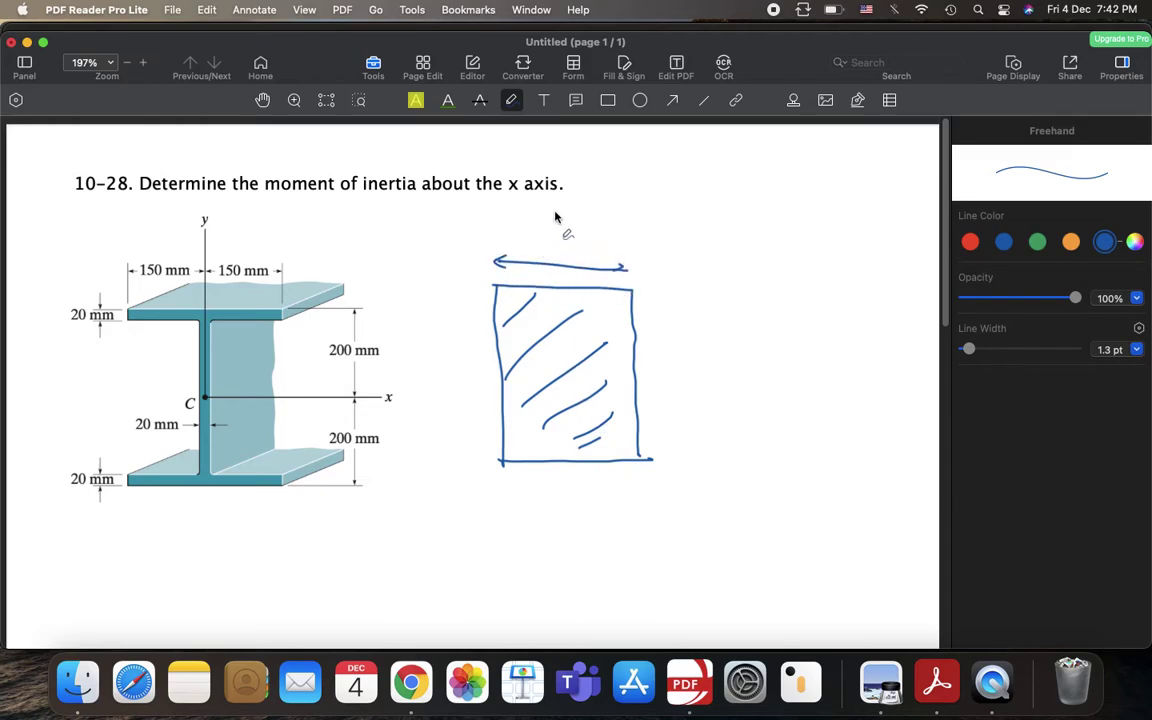
{"action": "left_click_drag", "start_coordinate": [540, 248], "coordinate": [546, 238]}
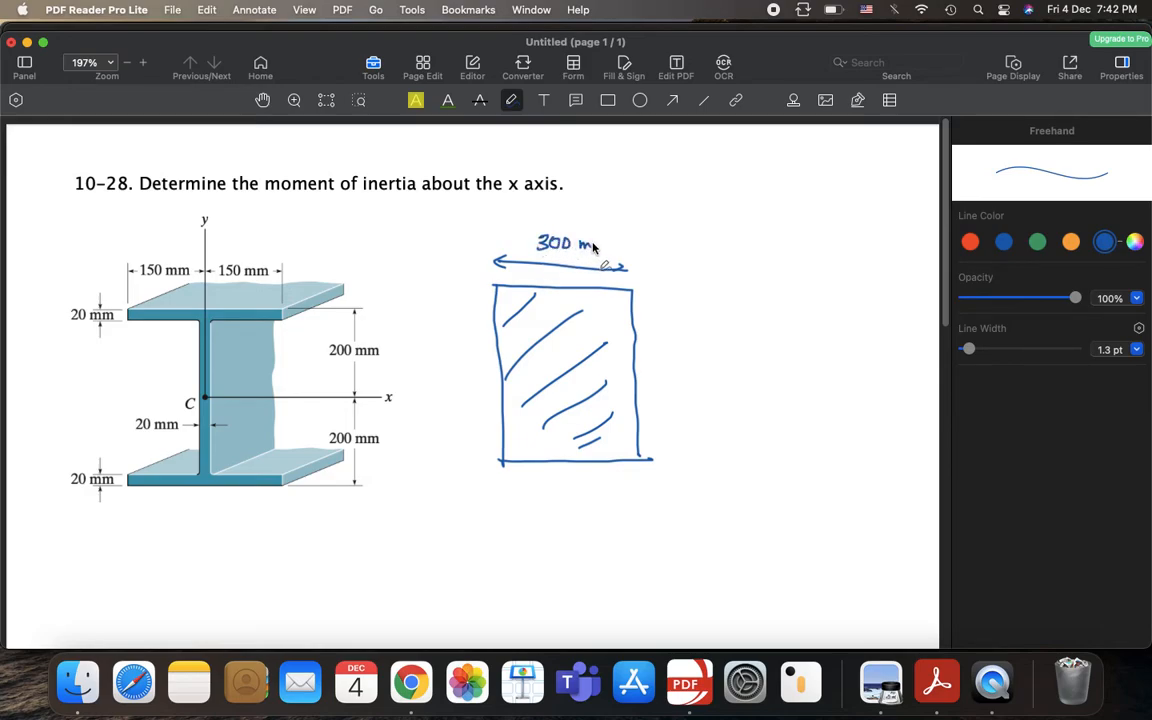
{"action": "left_click_drag", "start_coordinate": [648, 290], "coordinate": [648, 315]}
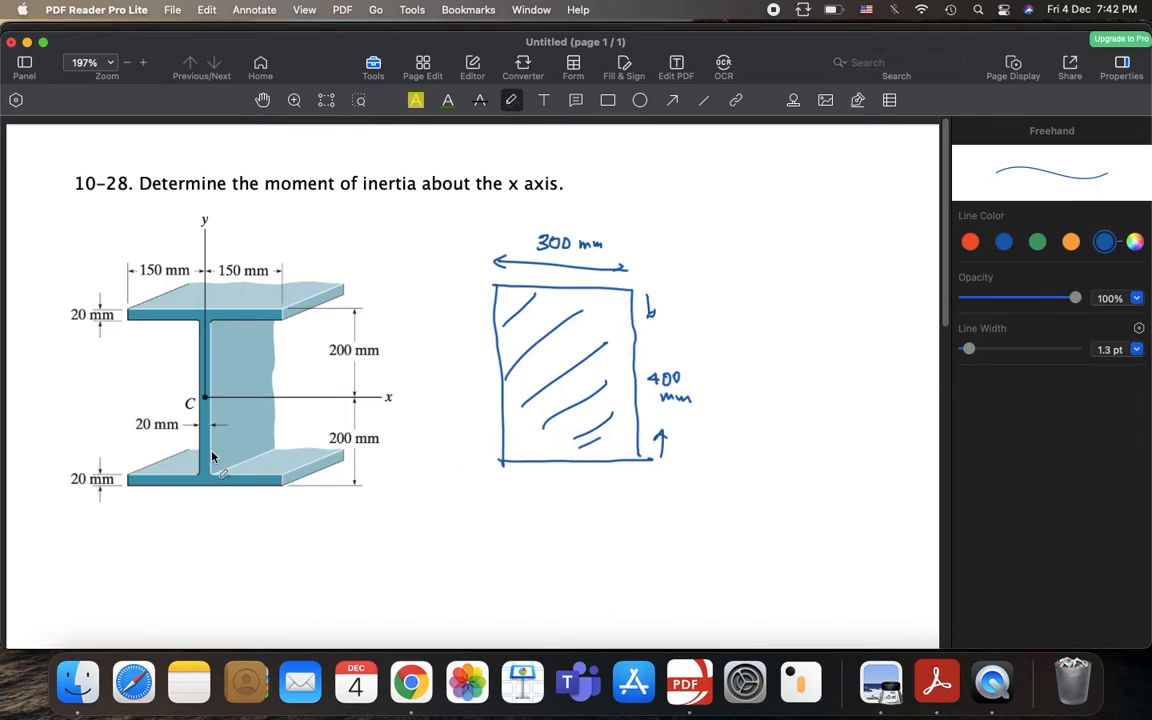
{"action": "mouse_move", "coordinate": [805, 302]}
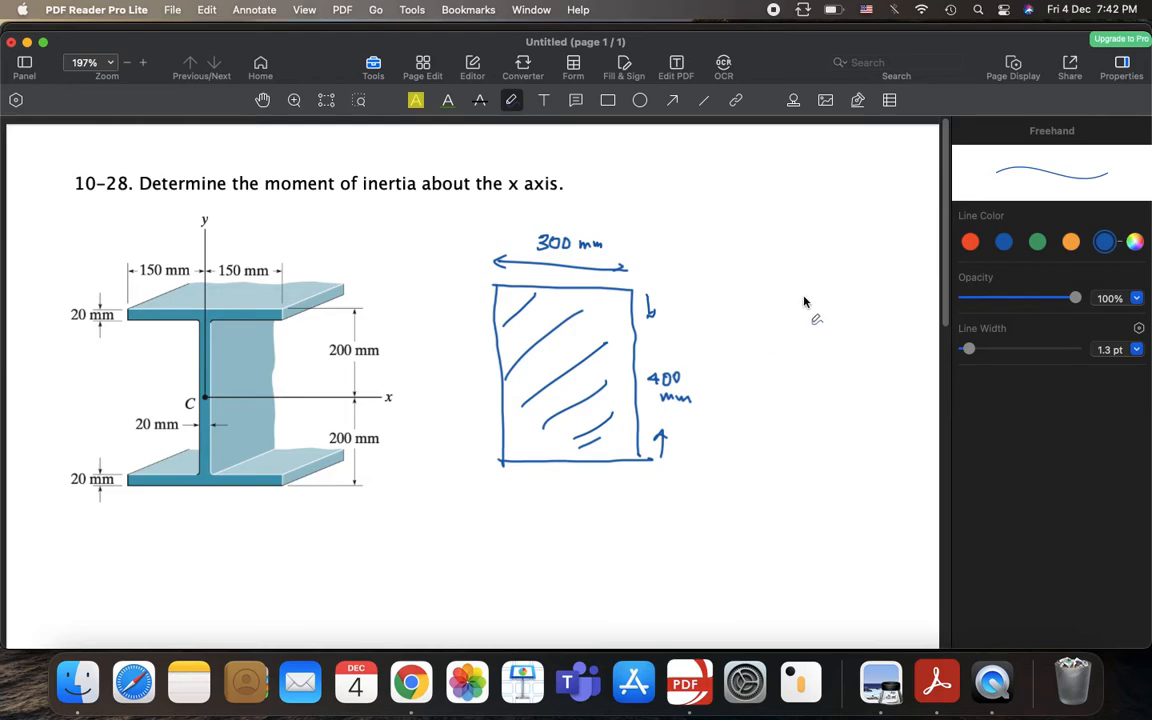
{"action": "mouse_move", "coordinate": [686, 303]}
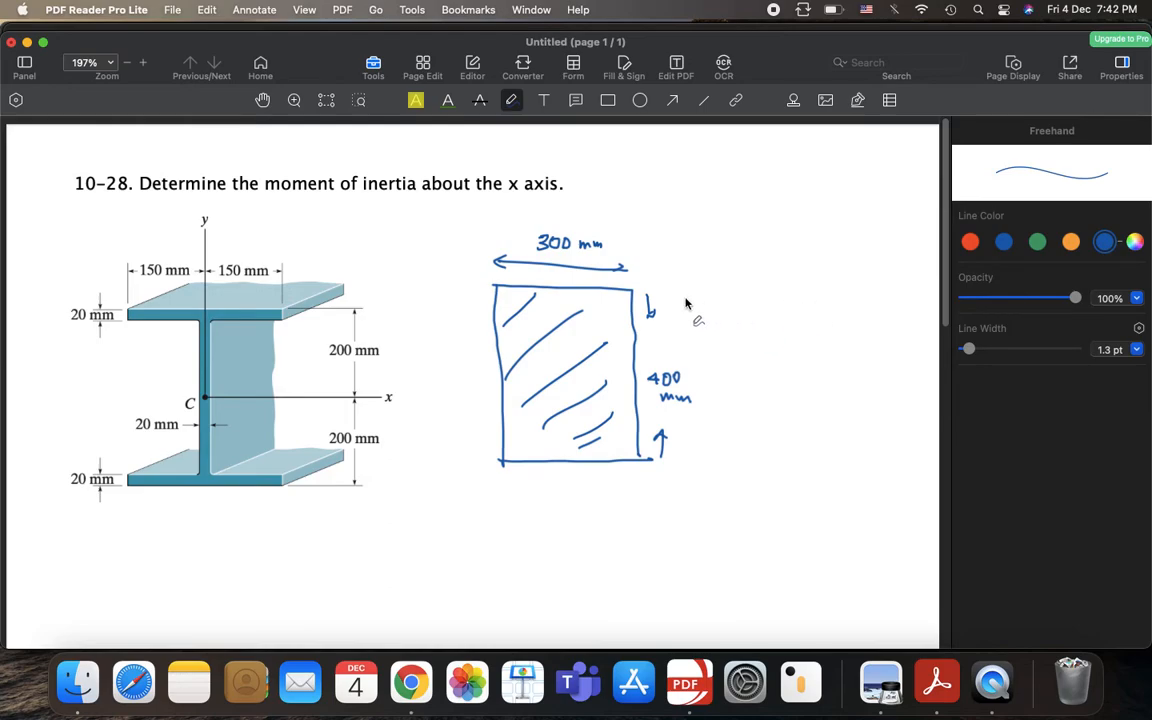
{"action": "mouse_move", "coordinate": [837, 312]}
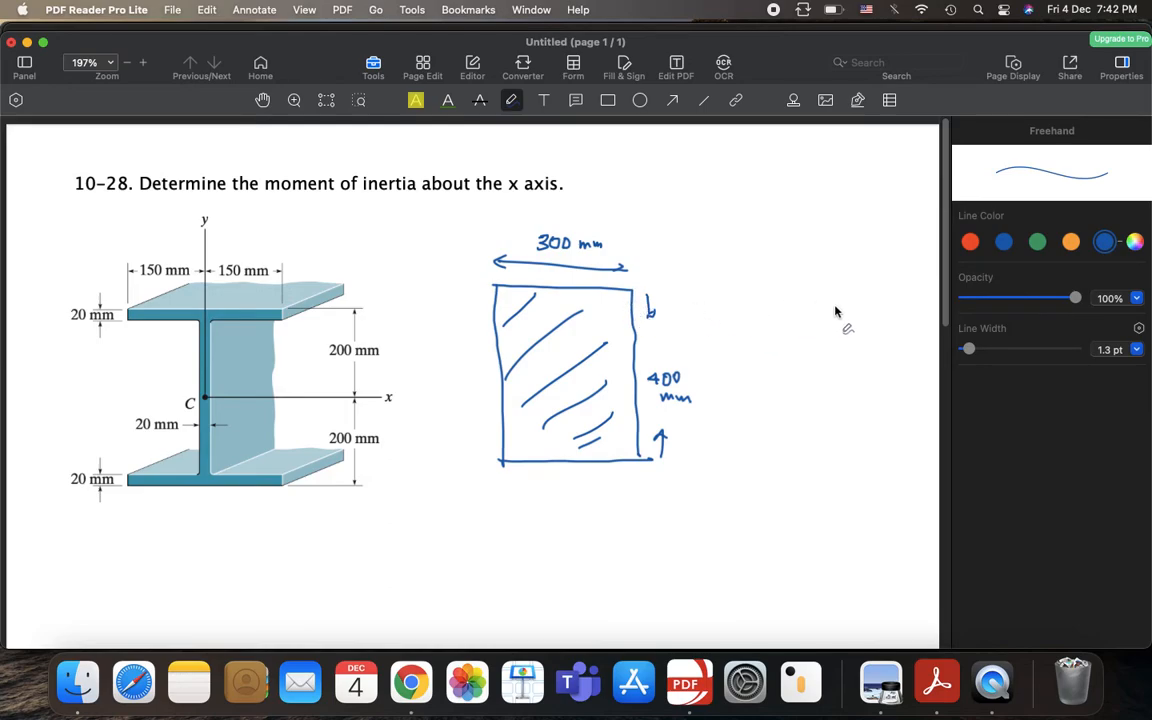
Sketch an unhatched rectangle right of the hatched one for the 280 × 360 mm hole
{"action": "left_click_drag", "start_coordinate": [755, 307], "coordinate": [830, 307]}
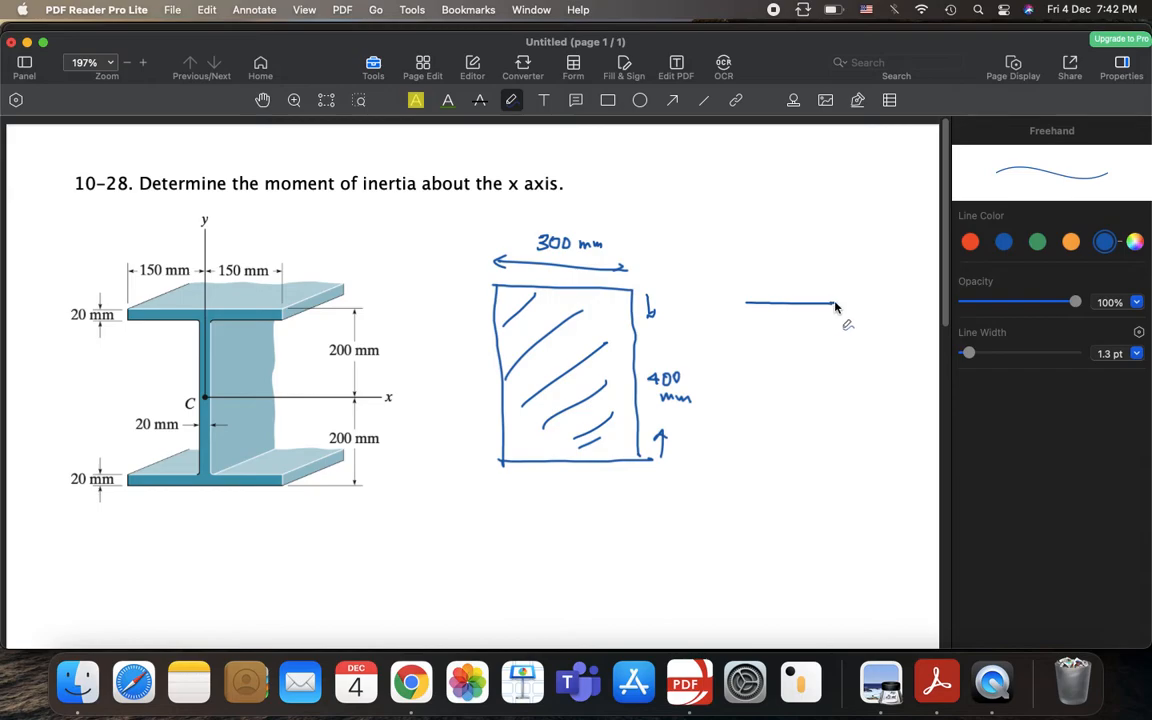
{"action": "left_click_drag", "start_coordinate": [835, 305], "coordinate": [855, 335]}
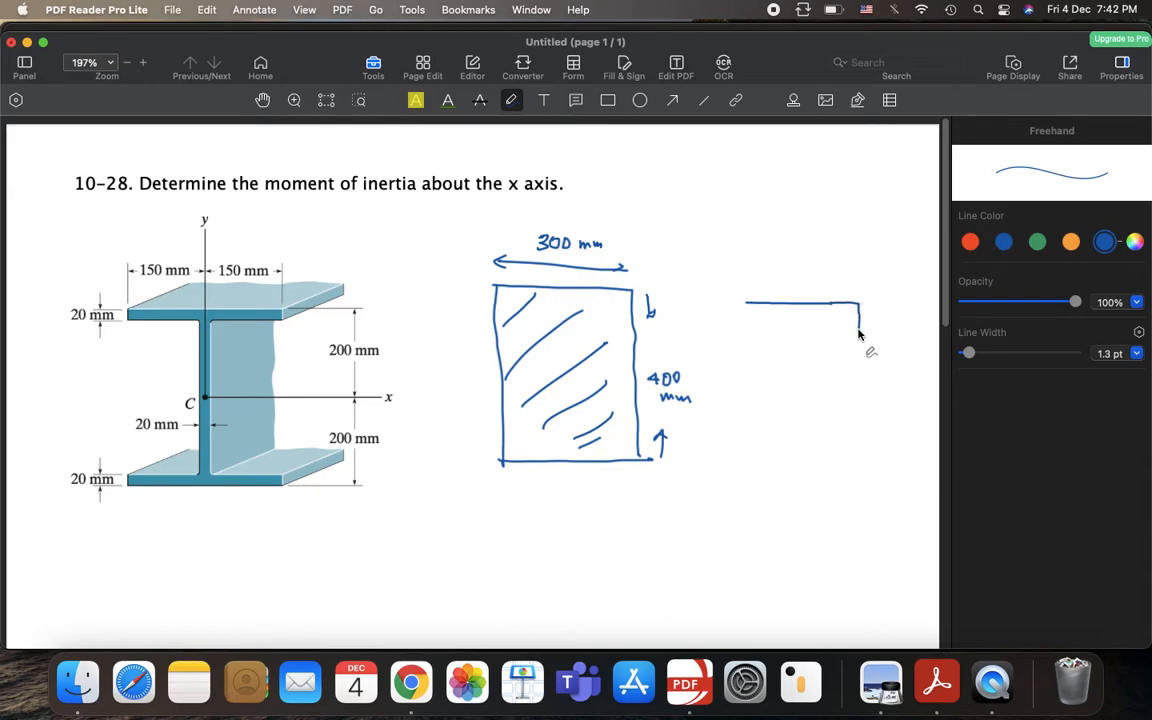
{"action": "left_click_drag", "start_coordinate": [858, 305], "coordinate": [858, 425]}
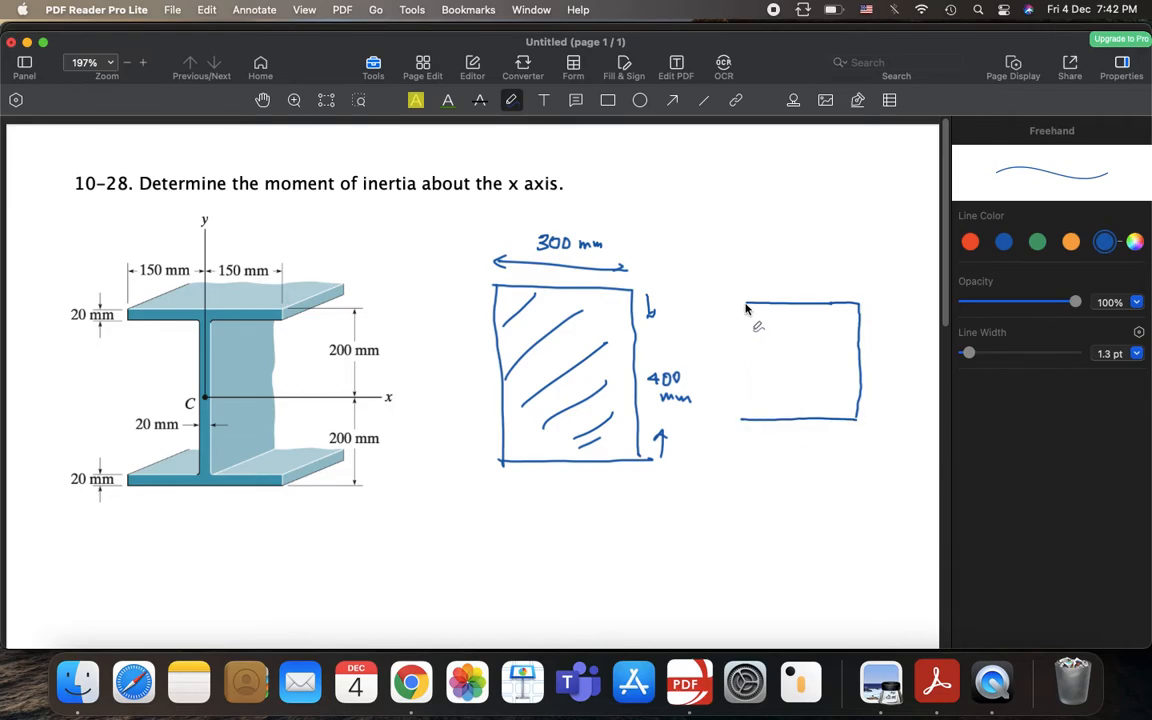
{"action": "left_click_drag", "start_coordinate": [743, 300], "coordinate": [740, 420]}
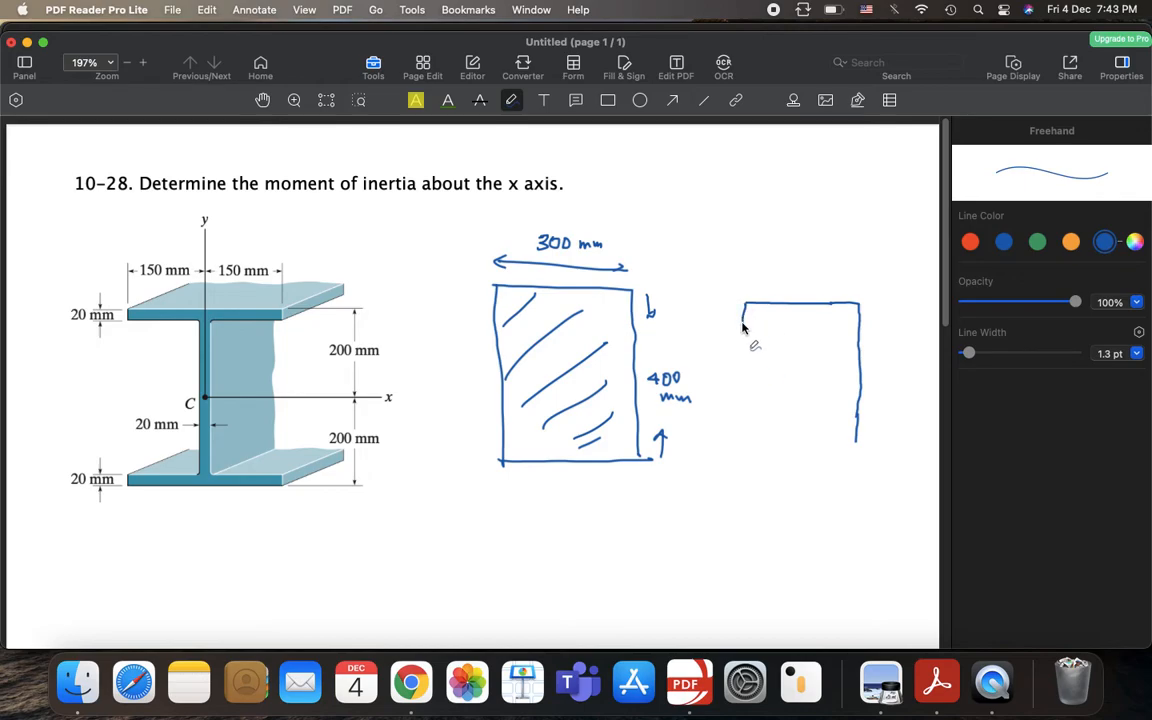
{"action": "left_click_drag", "start_coordinate": [745, 305], "coordinate": [745, 445]}
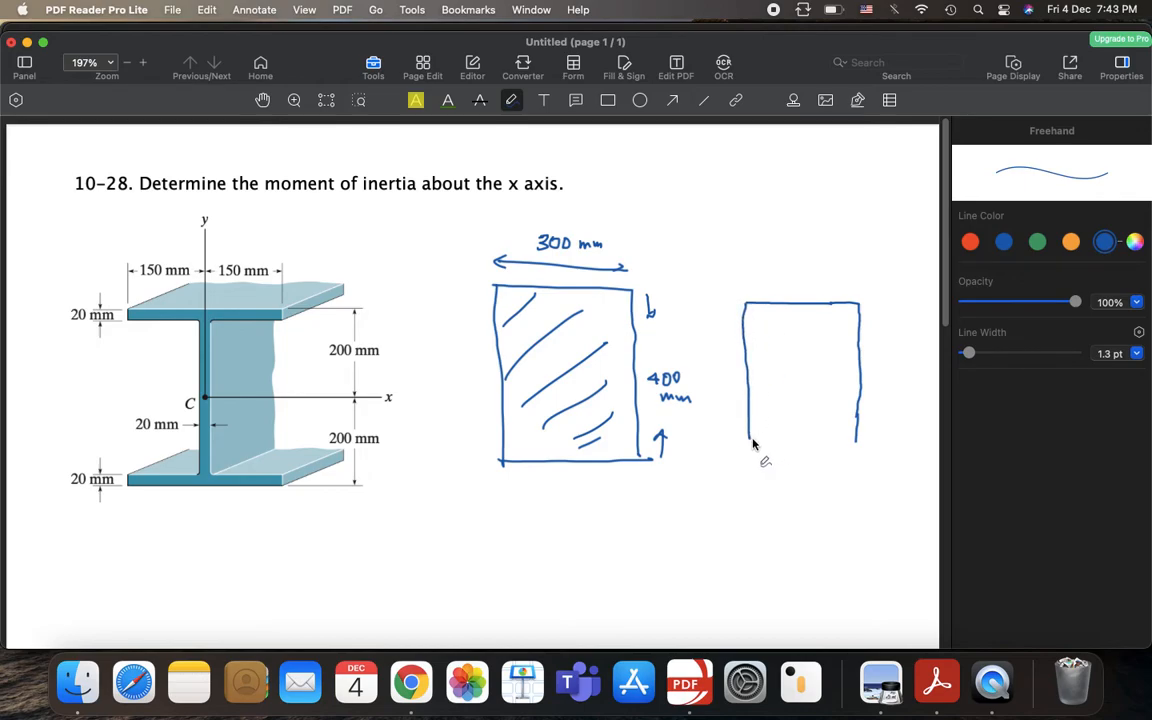
{"action": "left_click_drag", "start_coordinate": [748, 445], "coordinate": [858, 443]}
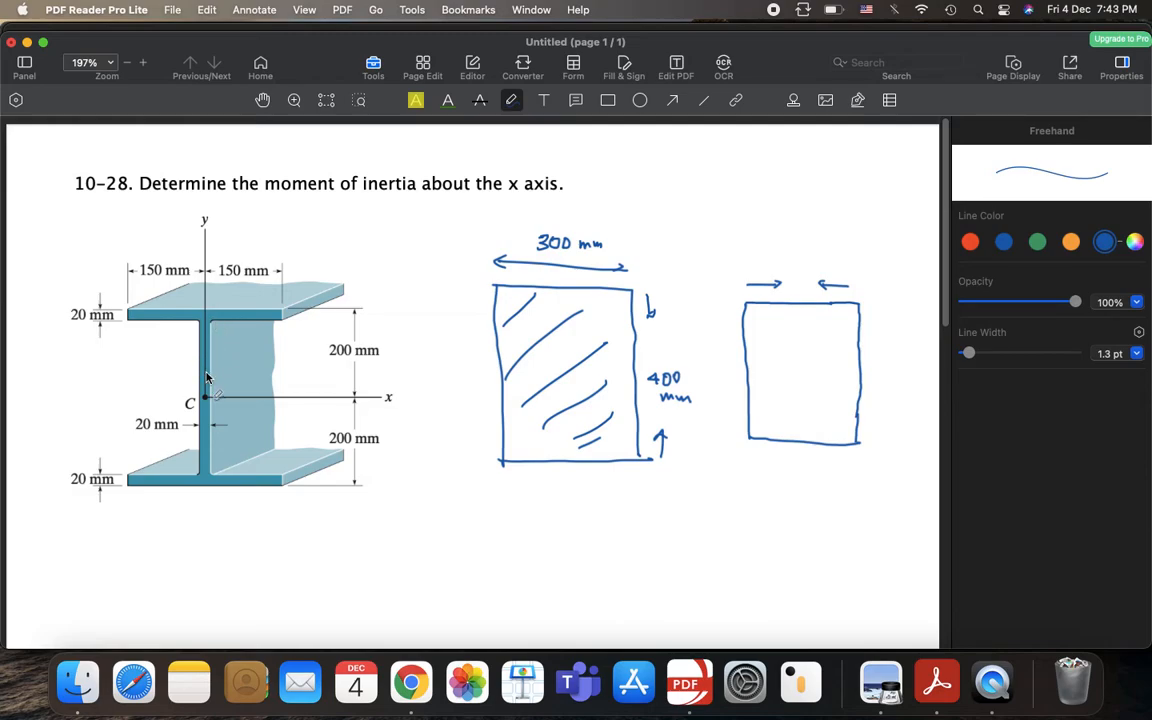
{"action": "mouse_move", "coordinate": [782, 258]}
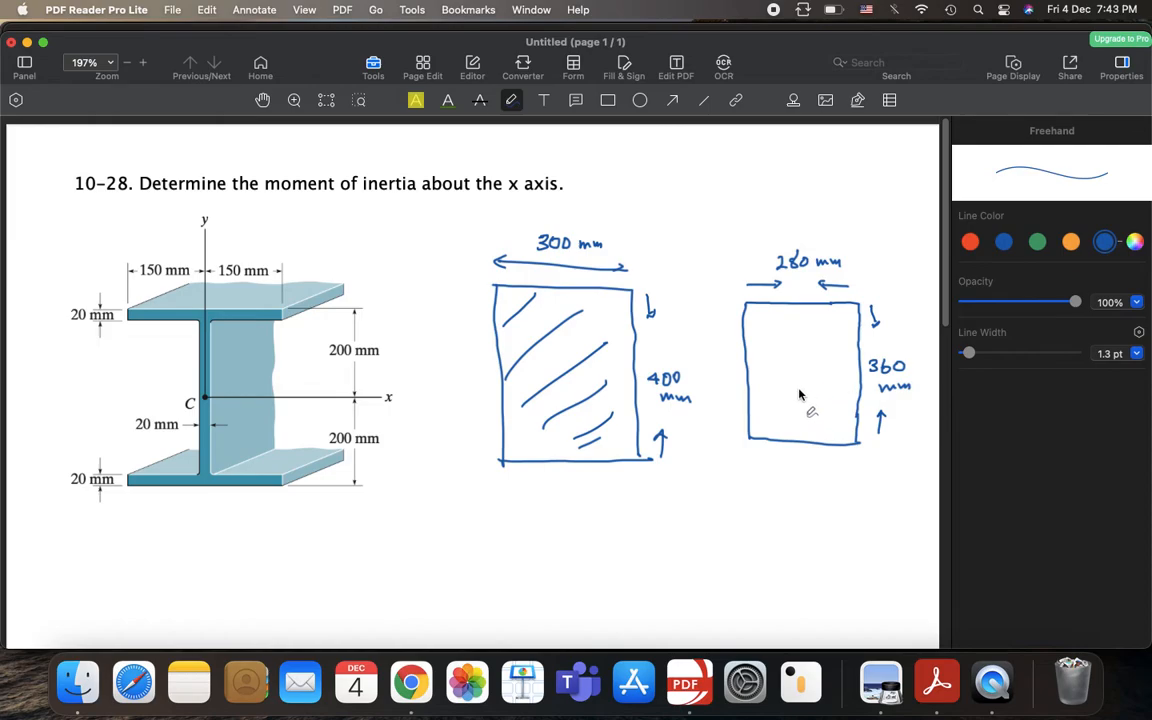
Write 'hole' in the second rectangle, draw a centroid arrow, and scroll down
{"action": "left_click_drag", "start_coordinate": [780, 375], "coordinate": [815, 370]}
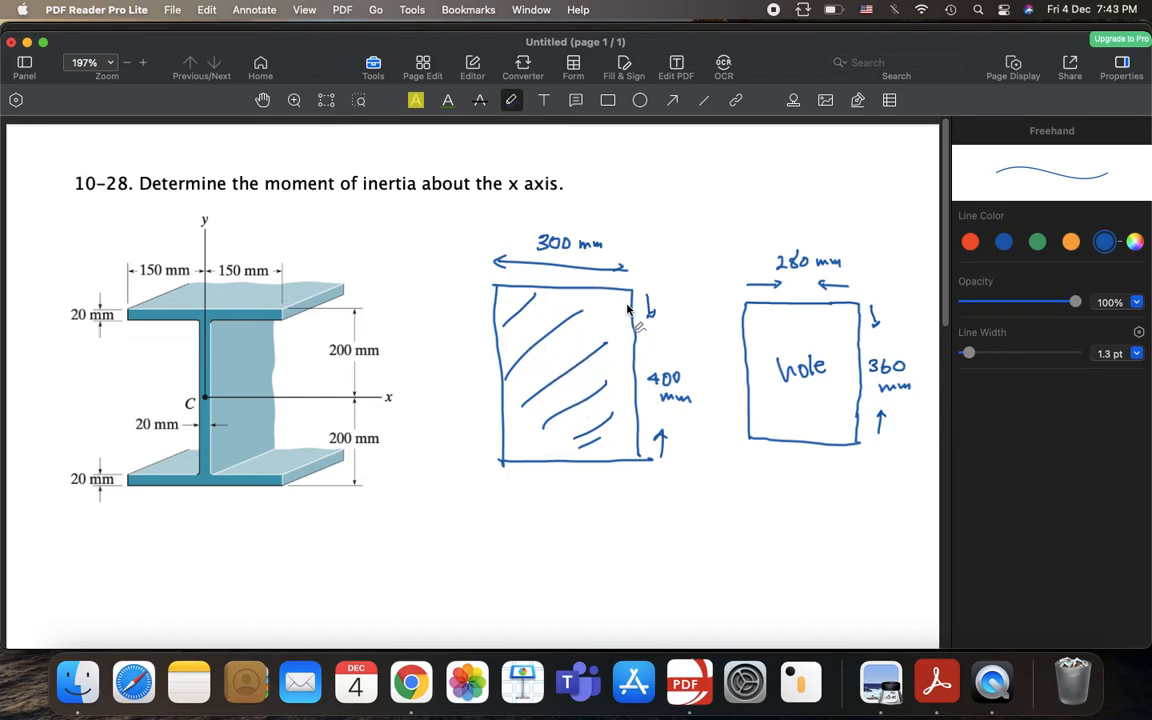
{"action": "mouse_move", "coordinate": [648, 318]}
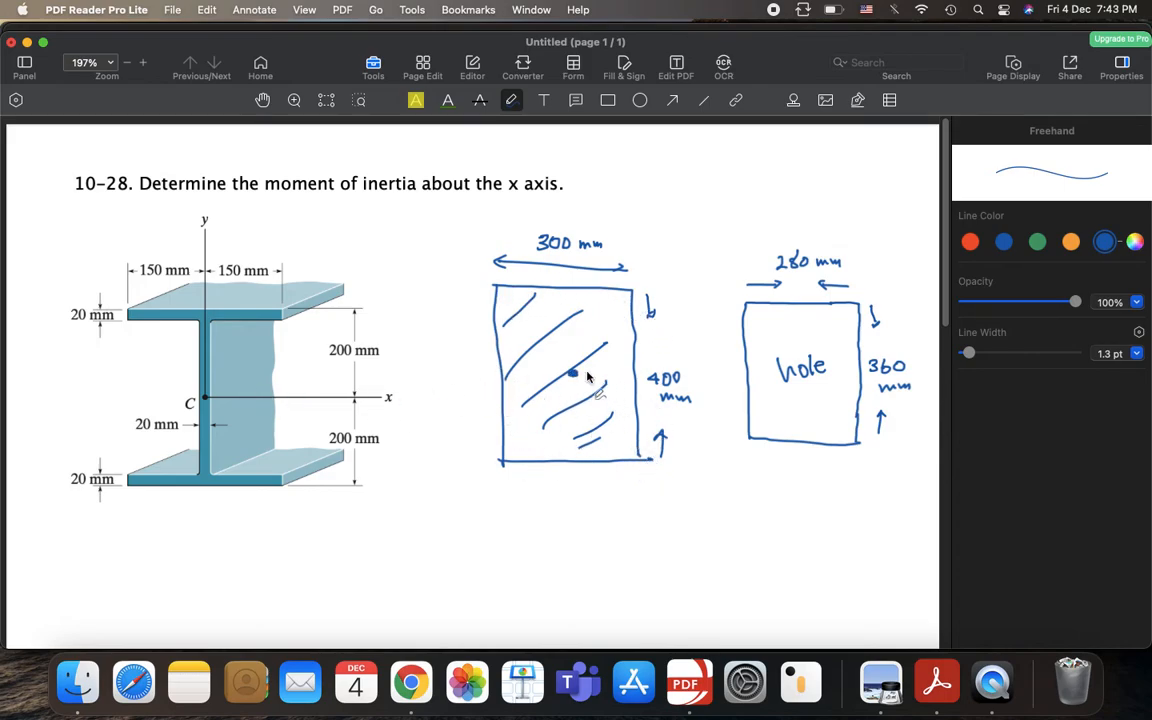
{"action": "left_click_drag", "start_coordinate": [573, 373], "coordinate": [600, 375]}
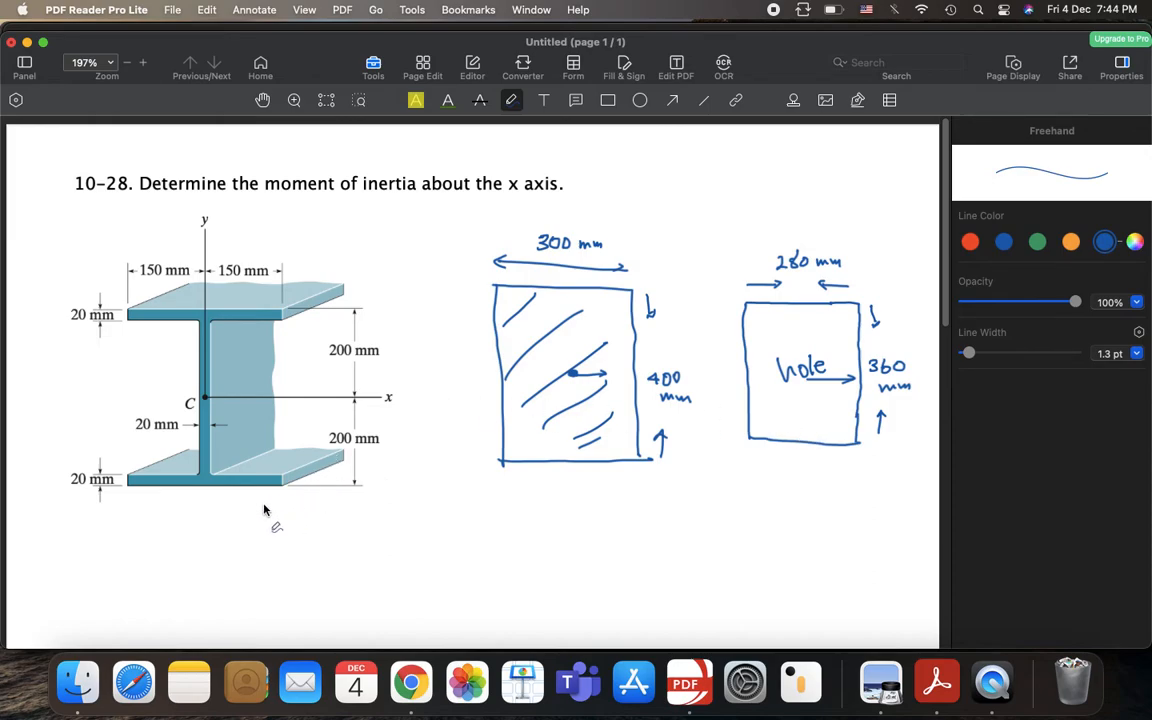
{"action": "scroll", "scroll_direction": "down", "scroll_amount": 3}
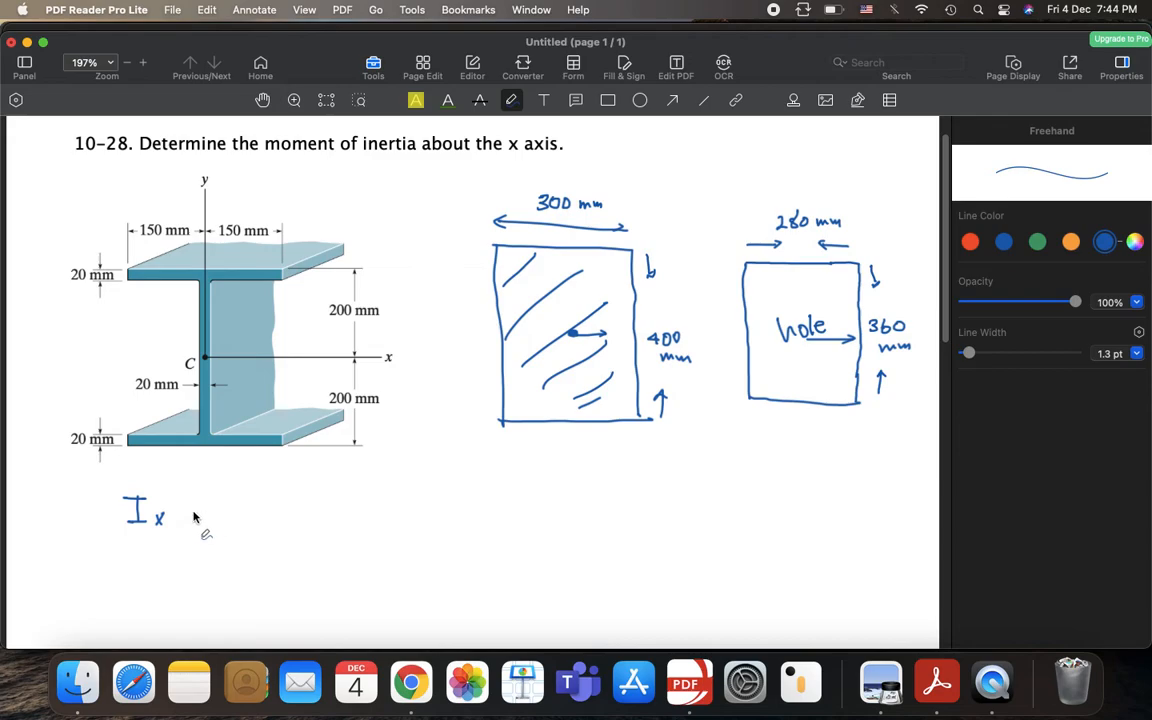
Number the rectangles 1 and 2 and write Ix = (Ix1) − (Ix2)
{"action": "left_click_drag", "start_coordinate": [180, 513], "coordinate": [195, 513]}
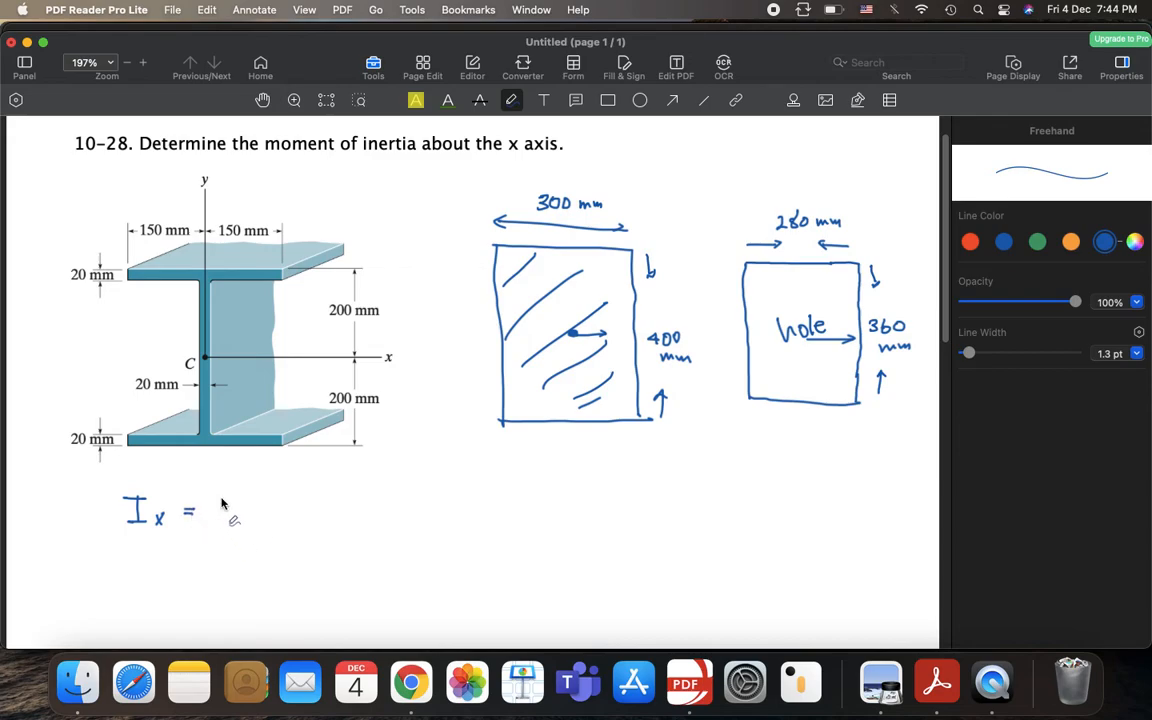
{"action": "left_click_drag", "start_coordinate": [215, 510], "coordinate": [245, 520]}
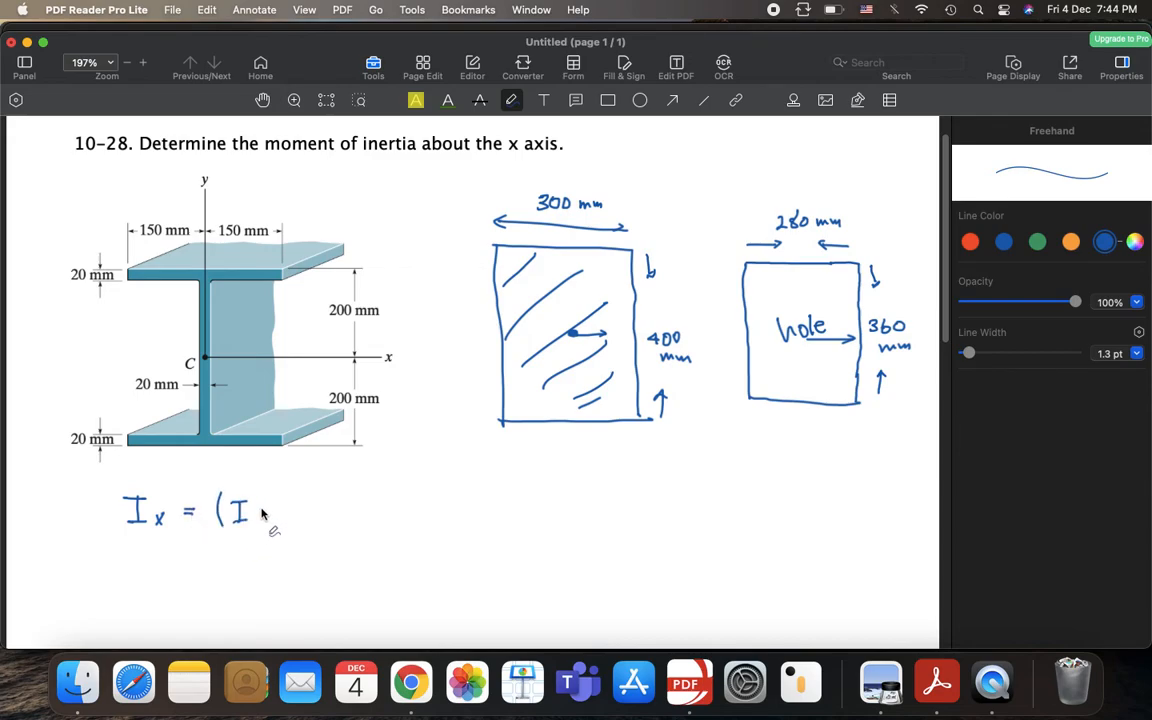
{"action": "left_click_drag", "start_coordinate": [255, 510], "coordinate": [275, 525]}
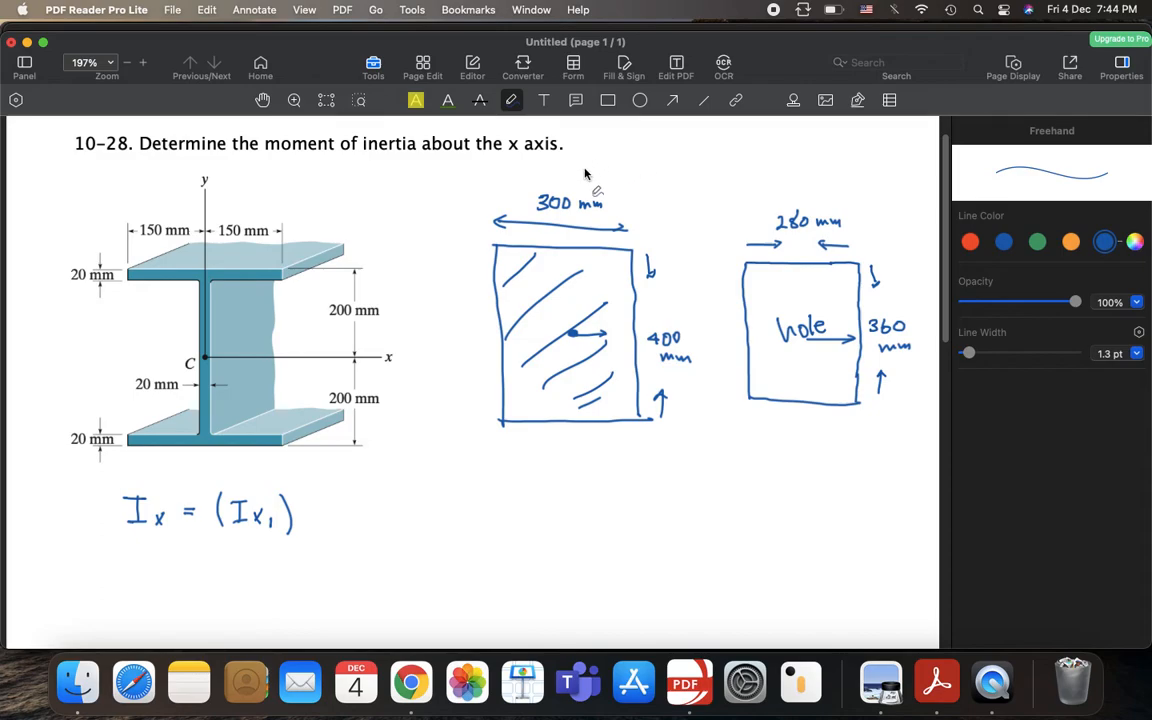
{"action": "left_click_drag", "start_coordinate": [575, 175], "coordinate": [595, 180]}
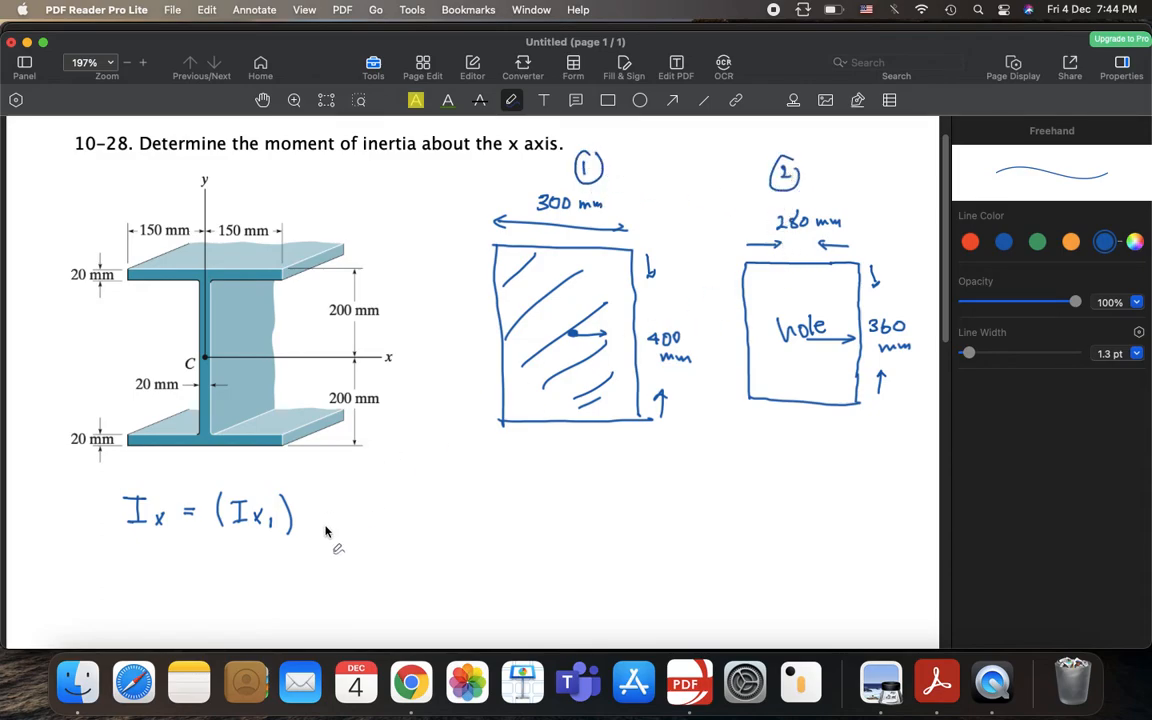
{"action": "left_click_drag", "start_coordinate": [307, 522], "coordinate": [330, 522]}
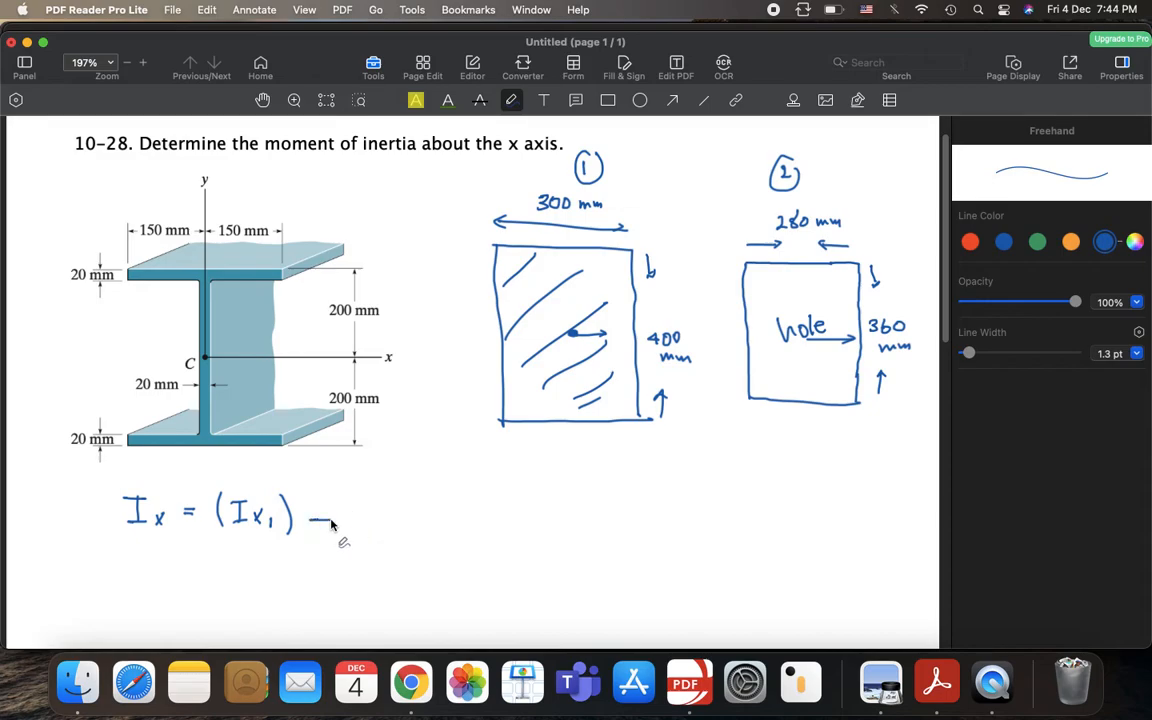
{"action": "left_click_drag", "start_coordinate": [340, 515], "coordinate": [375, 525]}
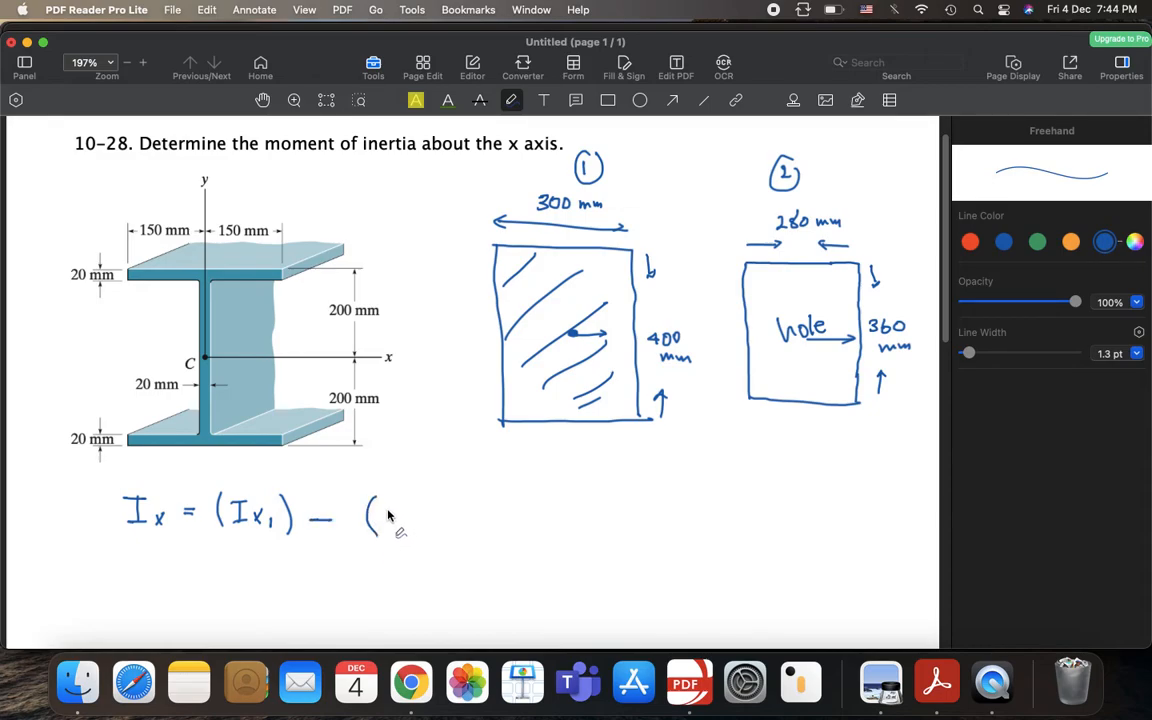
{"action": "left_click_drag", "start_coordinate": [385, 510], "coordinate": [410, 525]}
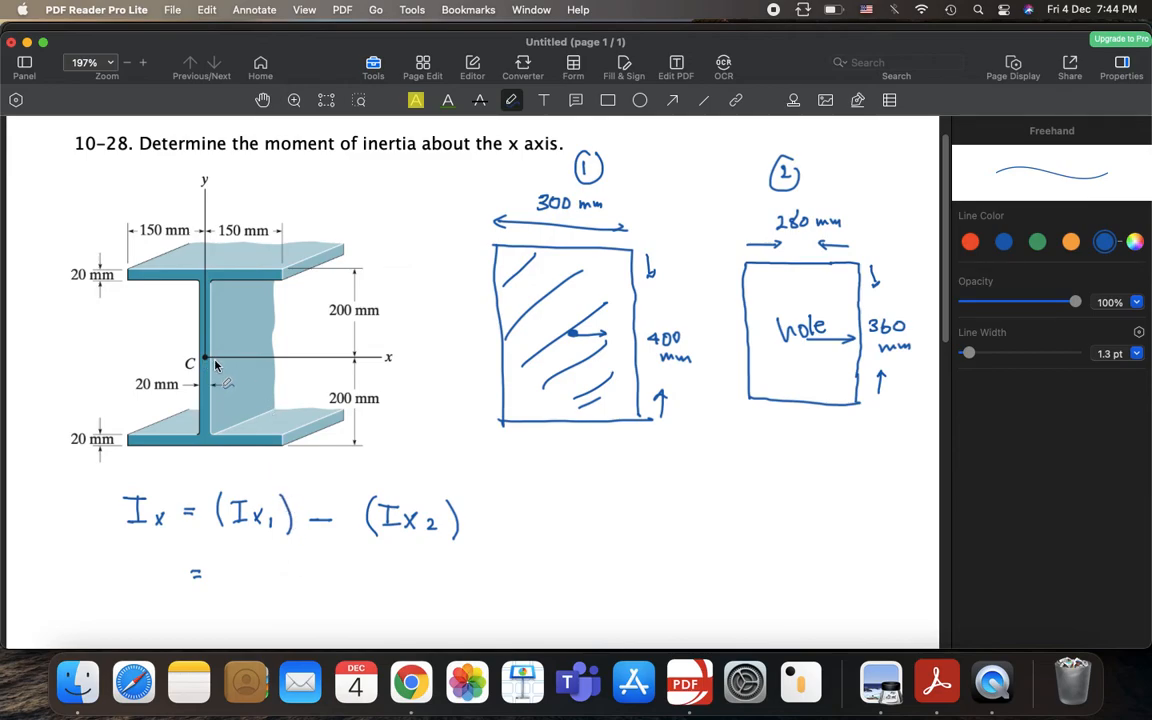
{"action": "mouse_move", "coordinate": [210, 363]}
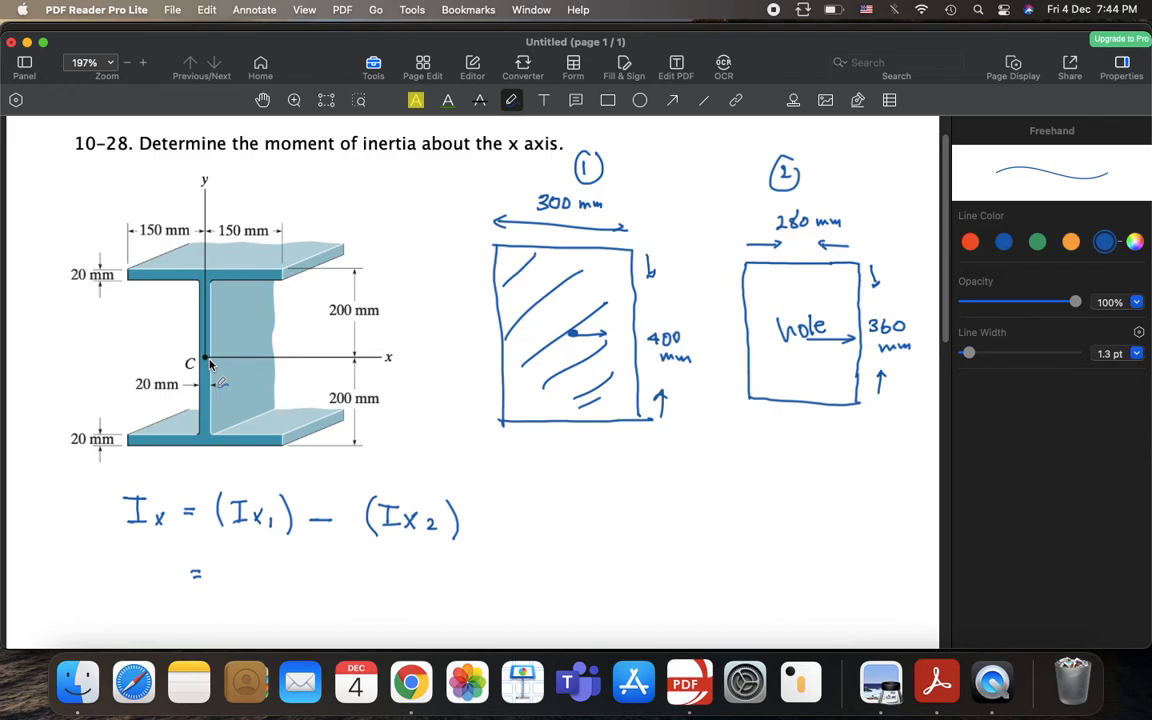
{"action": "mouse_move", "coordinate": [250, 583]}
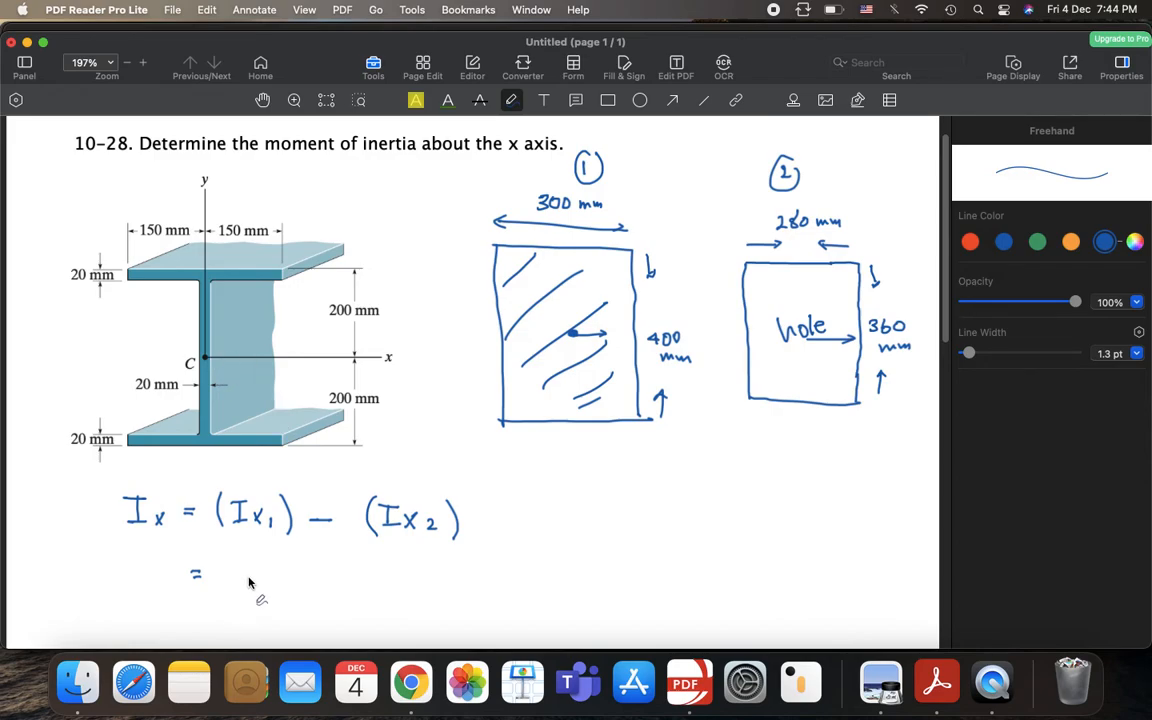
{"action": "mouse_move", "coordinate": [232, 568]}
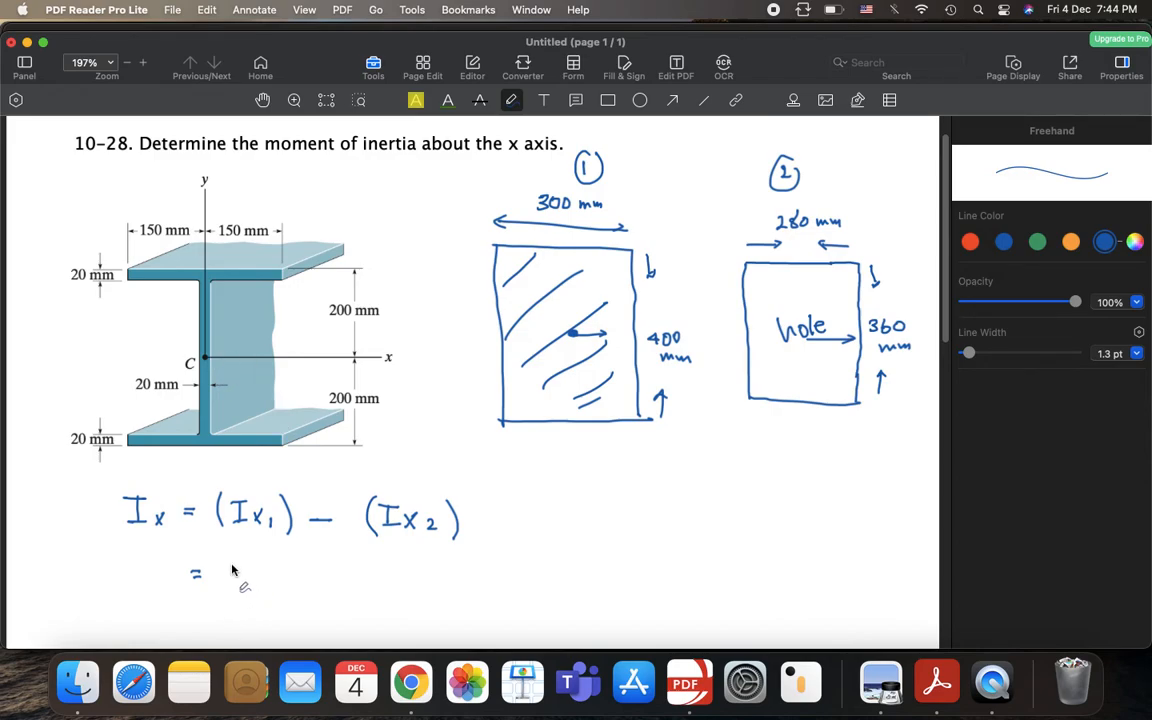
Write the next line: 1/12×300×400³ − 1/12×280×360³
{"action": "left_click_drag", "start_coordinate": [230, 565], "coordinate": [235, 590]}
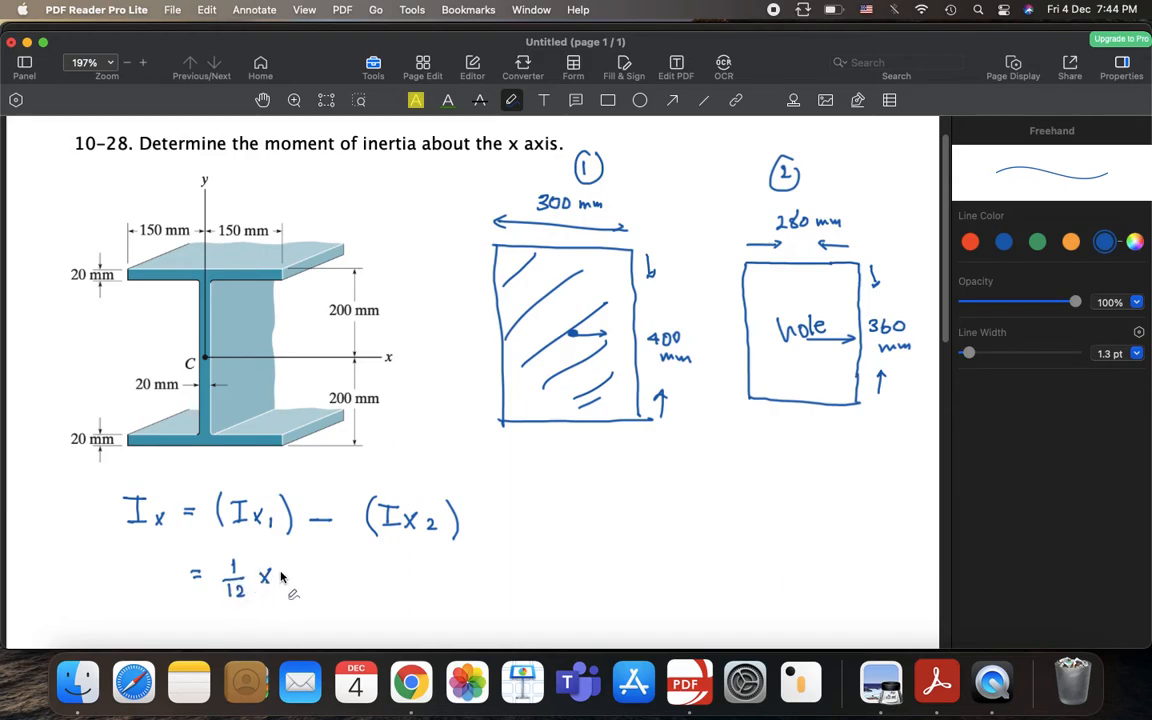
{"action": "mouse_move", "coordinate": [356, 578]}
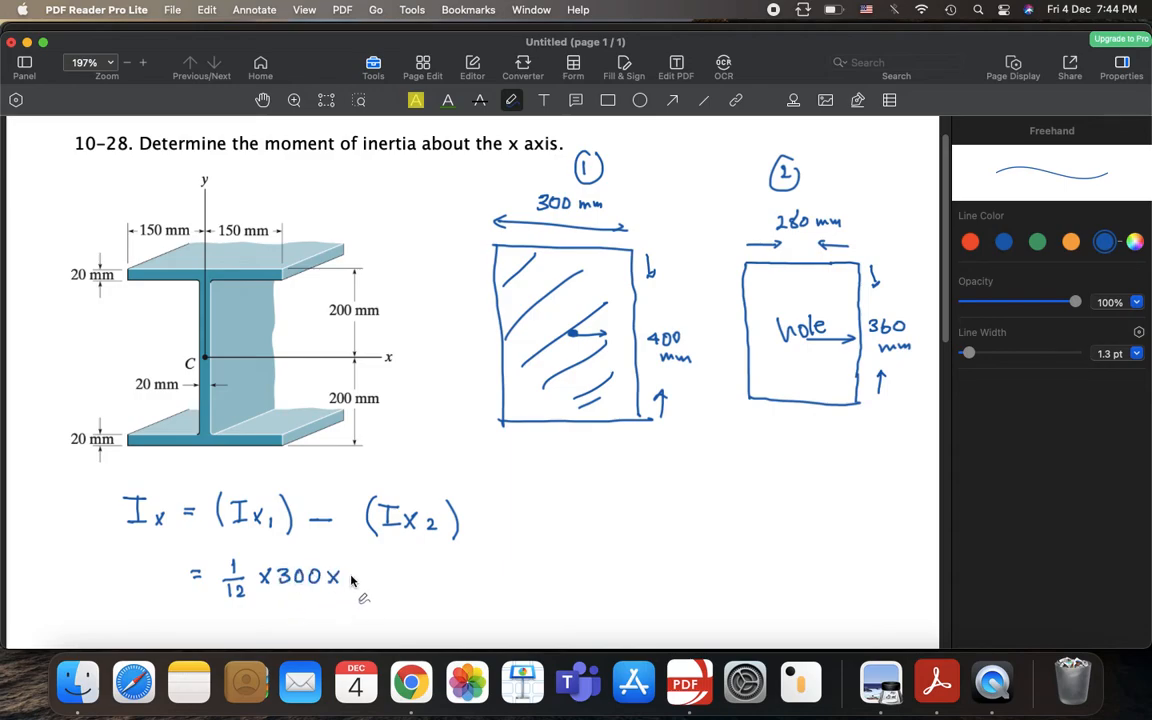
{"action": "left_click_drag", "start_coordinate": [352, 575], "coordinate": [390, 580]}
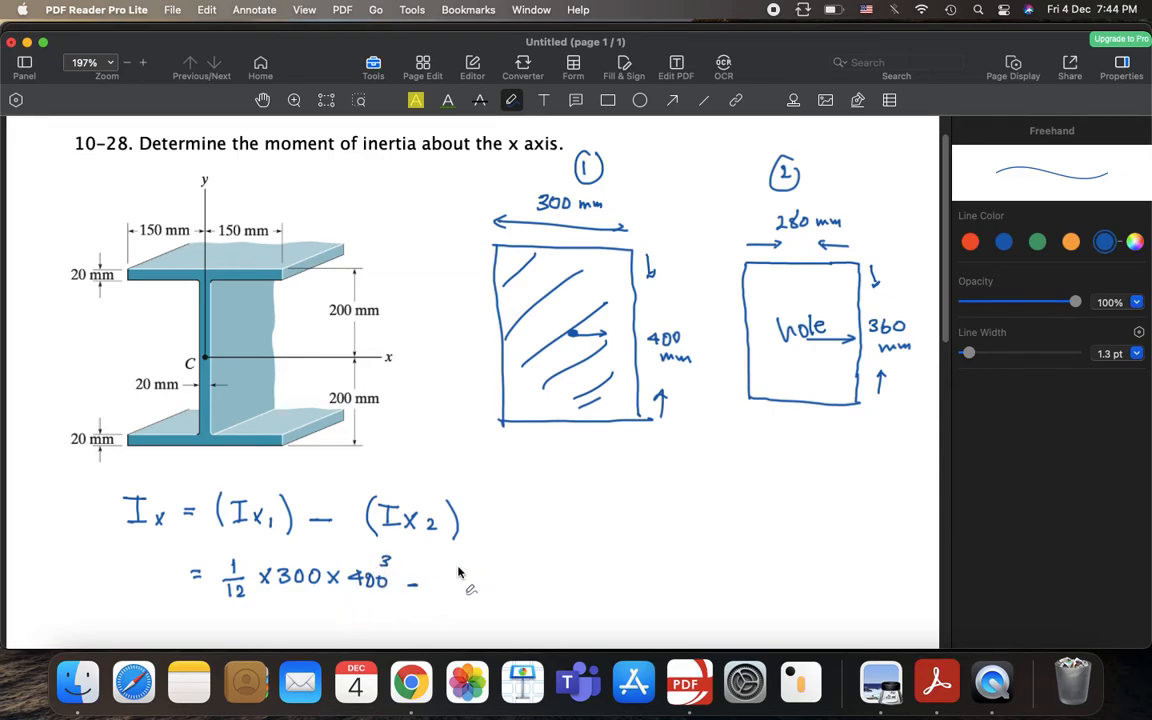
{"action": "left_click_drag", "start_coordinate": [450, 575], "coordinate": [475, 590]}
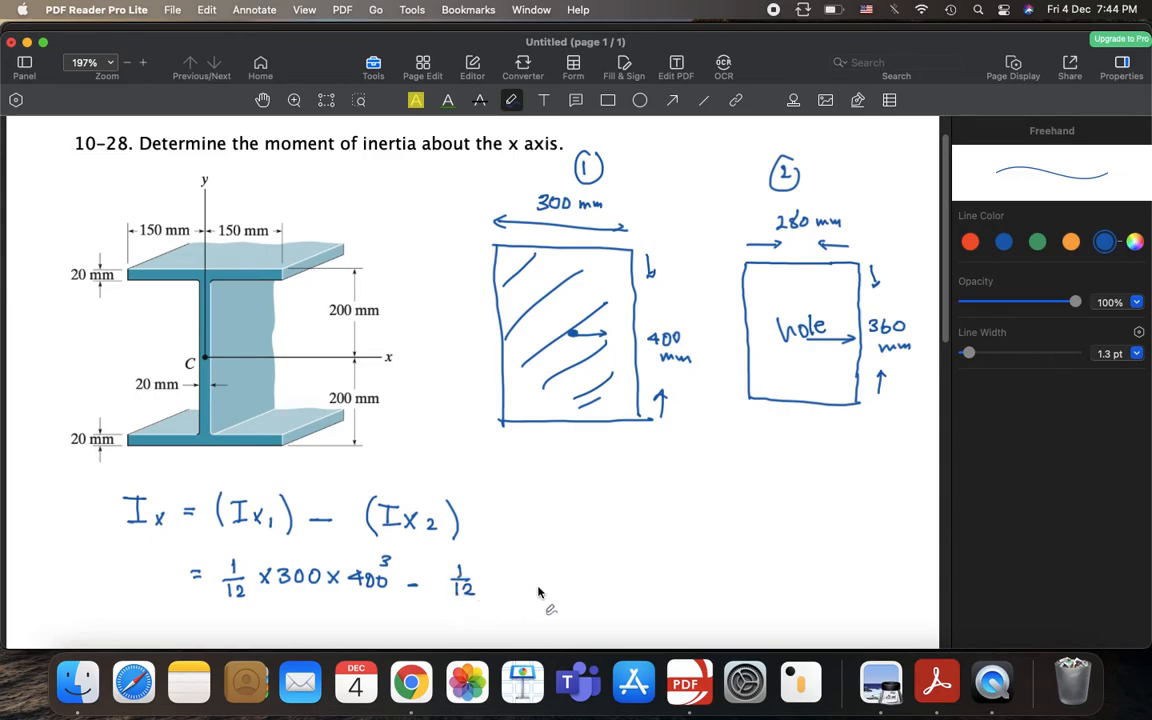
{"action": "mouse_move", "coordinate": [492, 568]}
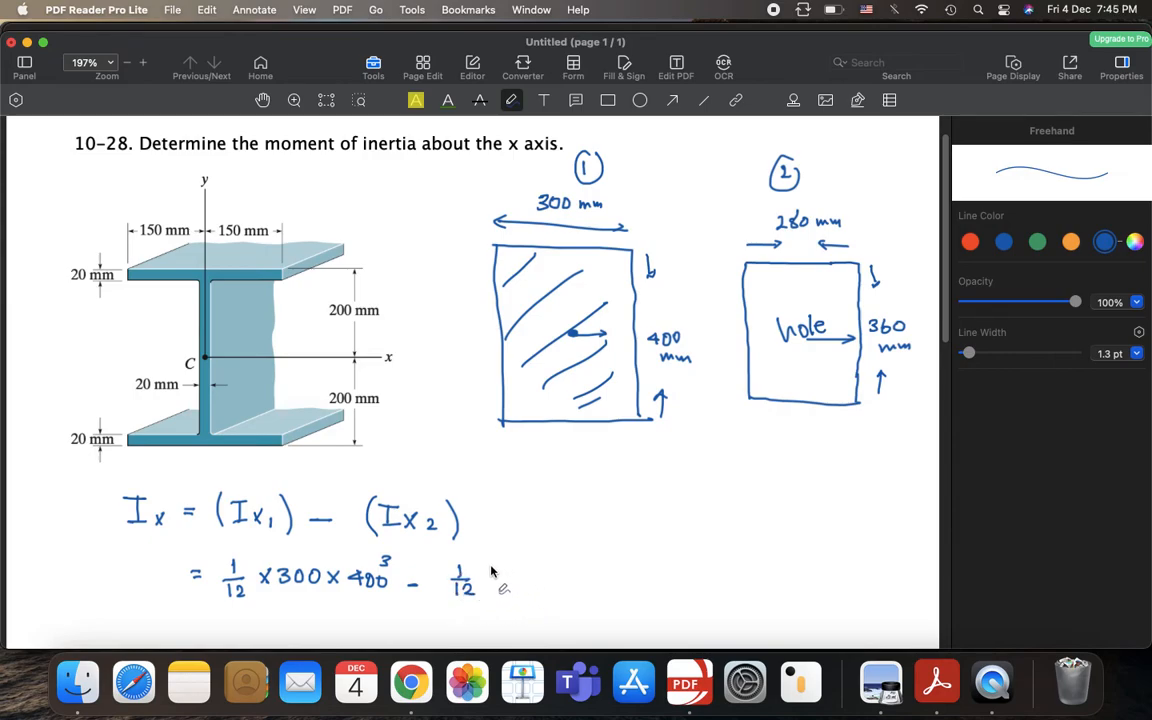
{"action": "left_click_drag", "start_coordinate": [490, 575], "coordinate": [510, 585]}
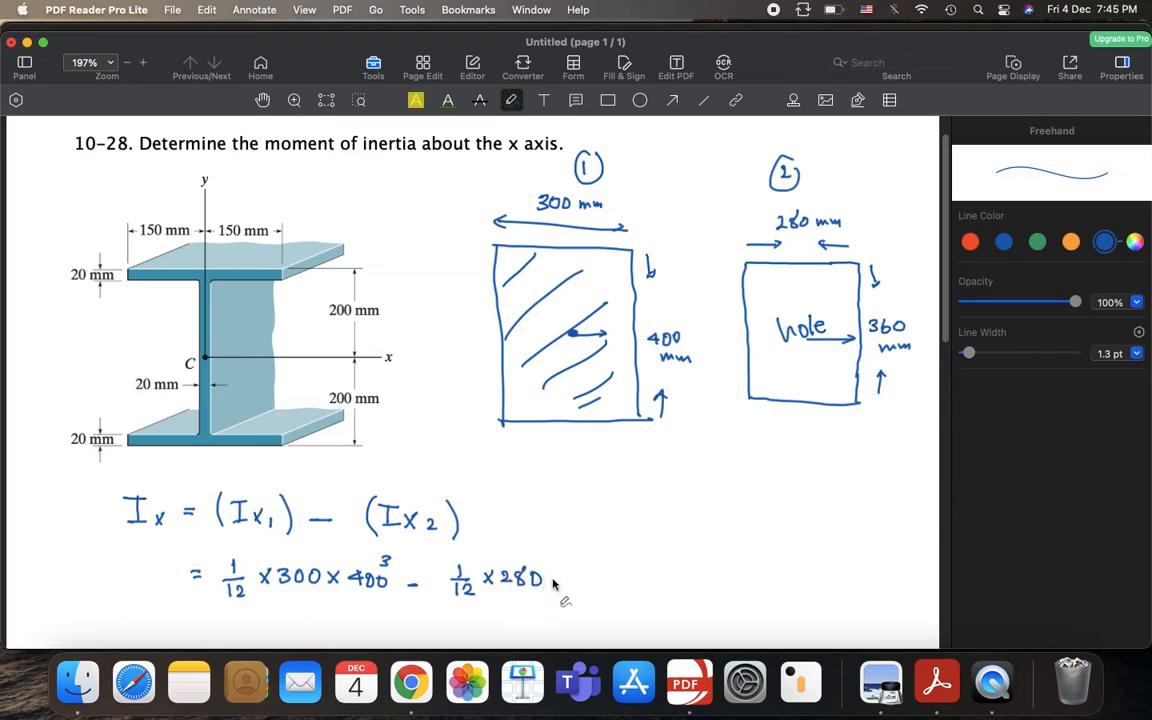
{"action": "left_click_drag", "start_coordinate": [560, 578], "coordinate": [575, 578]}
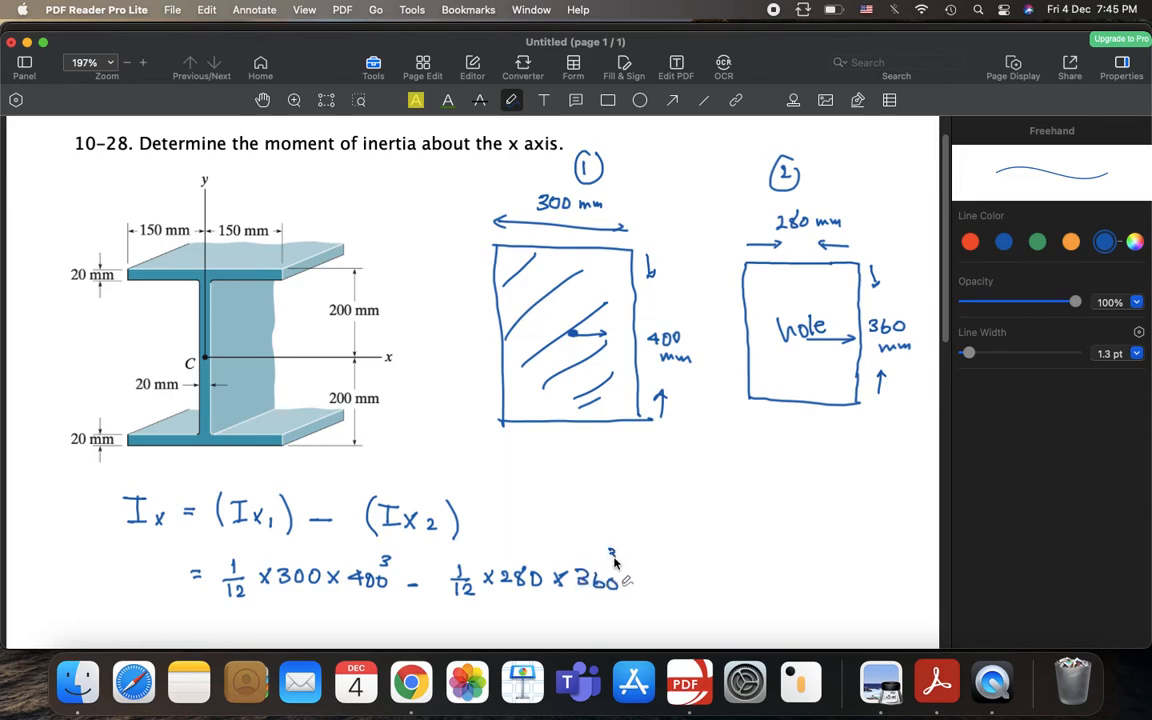
{"action": "scroll", "scroll_direction": "down", "scroll_amount": 3}
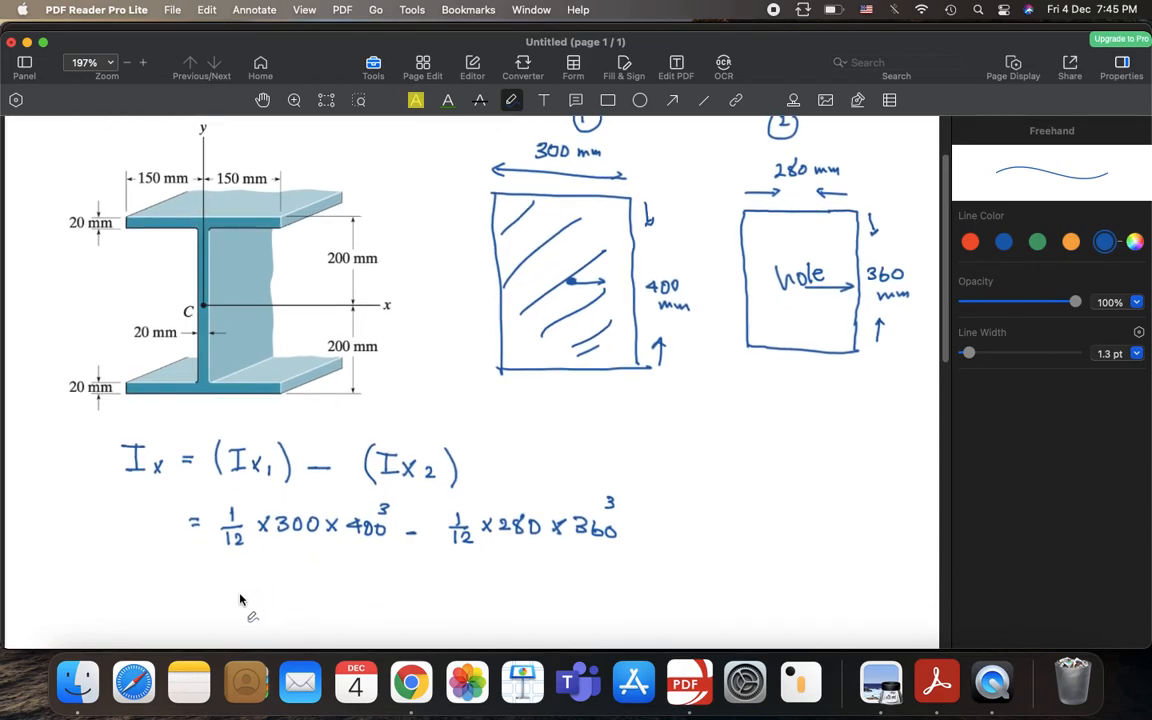
Write the result line '= 5.11 × 10⁸ mm⁴'
{"action": "left_click_drag", "start_coordinate": [218, 587], "coordinate": [232, 587]}
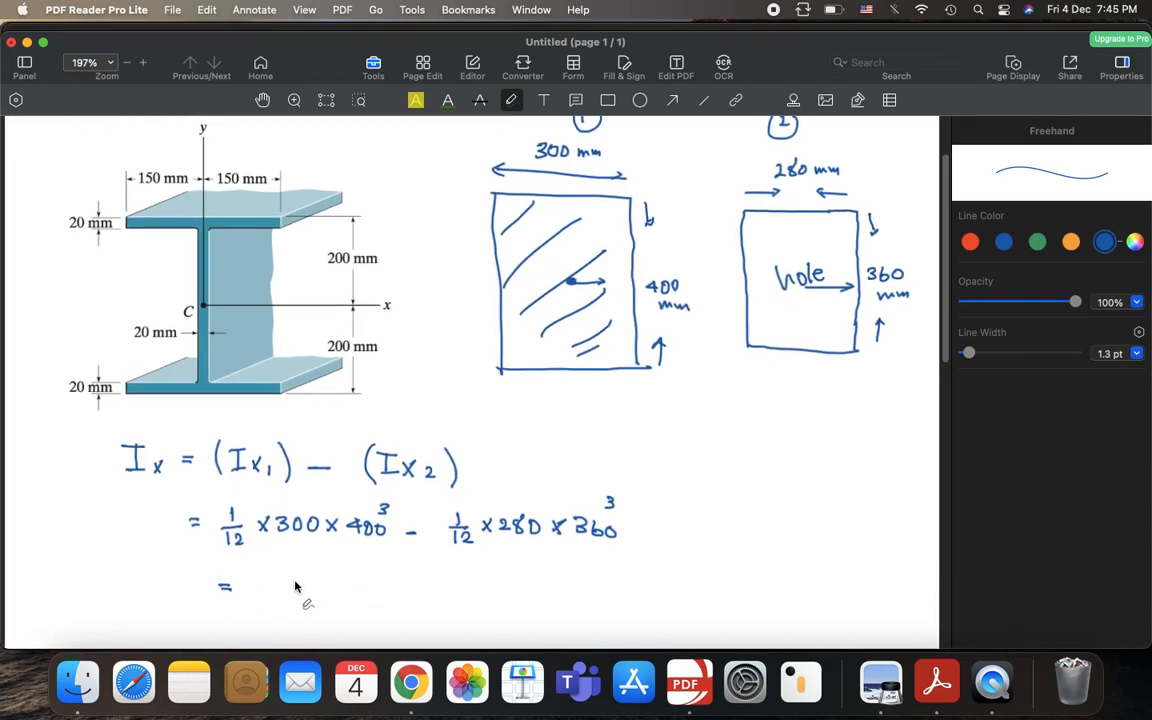
{"action": "left_click_drag", "start_coordinate": [248, 580], "coordinate": [262, 595]}
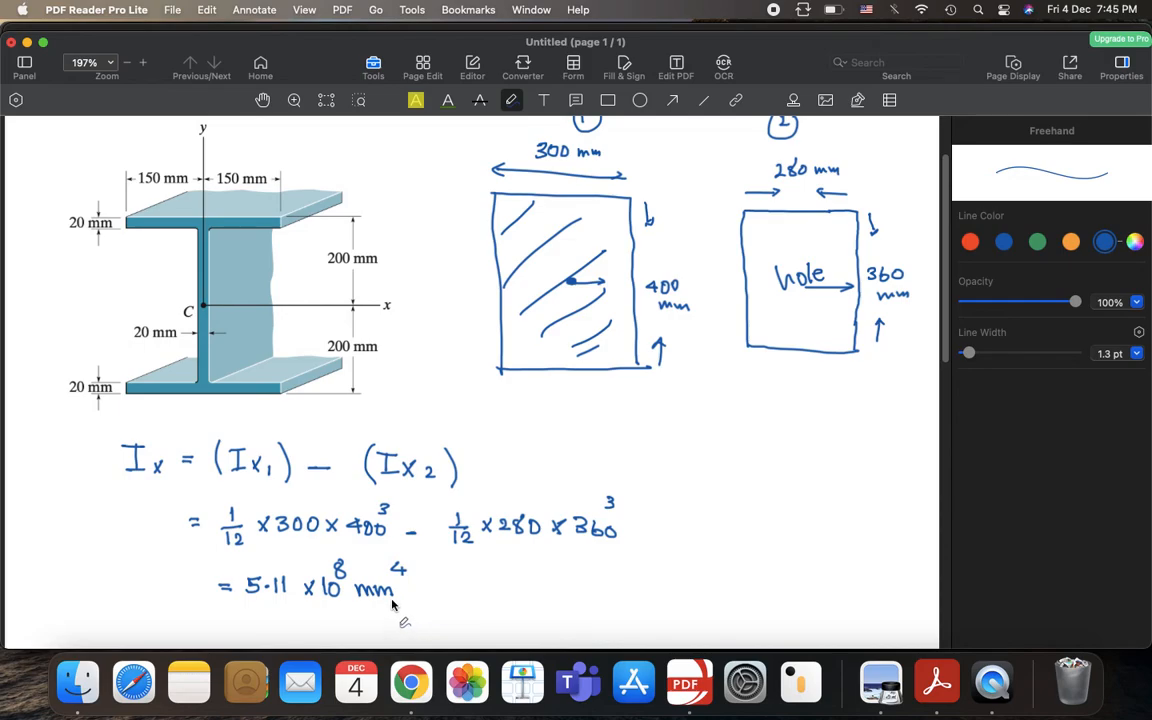
{"action": "mouse_move", "coordinate": [393, 595]}
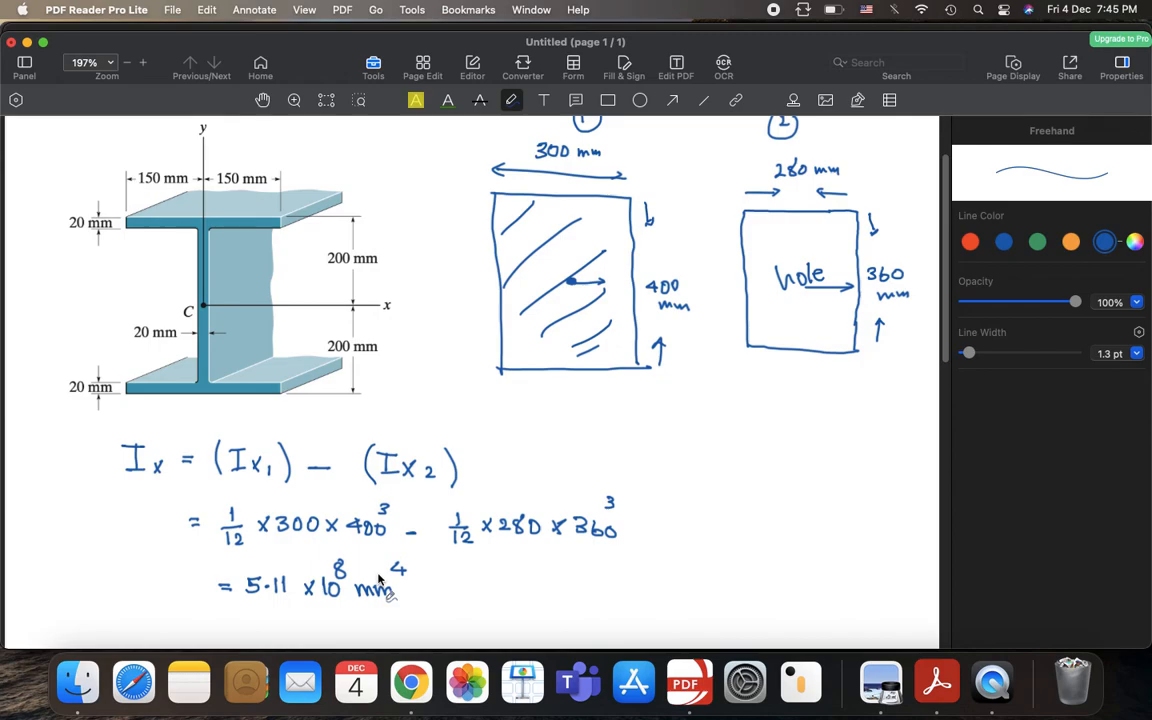
{"action": "mouse_move", "coordinate": [231, 242]}
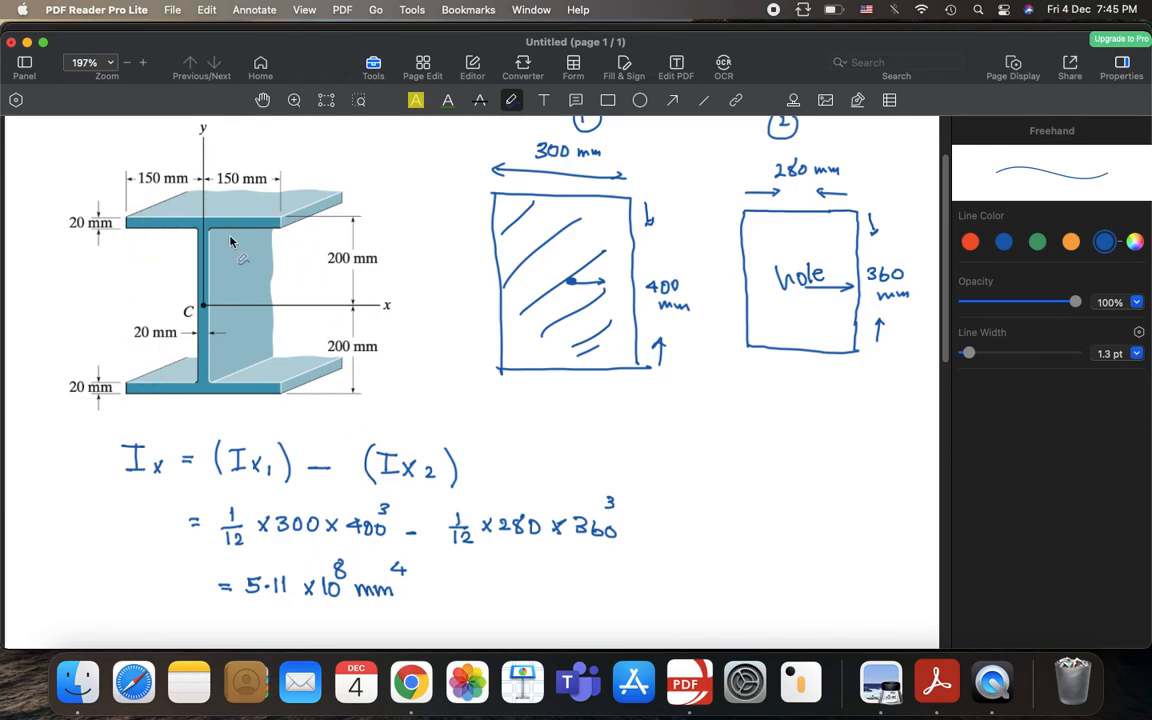
{"action": "mouse_move", "coordinate": [221, 393]}
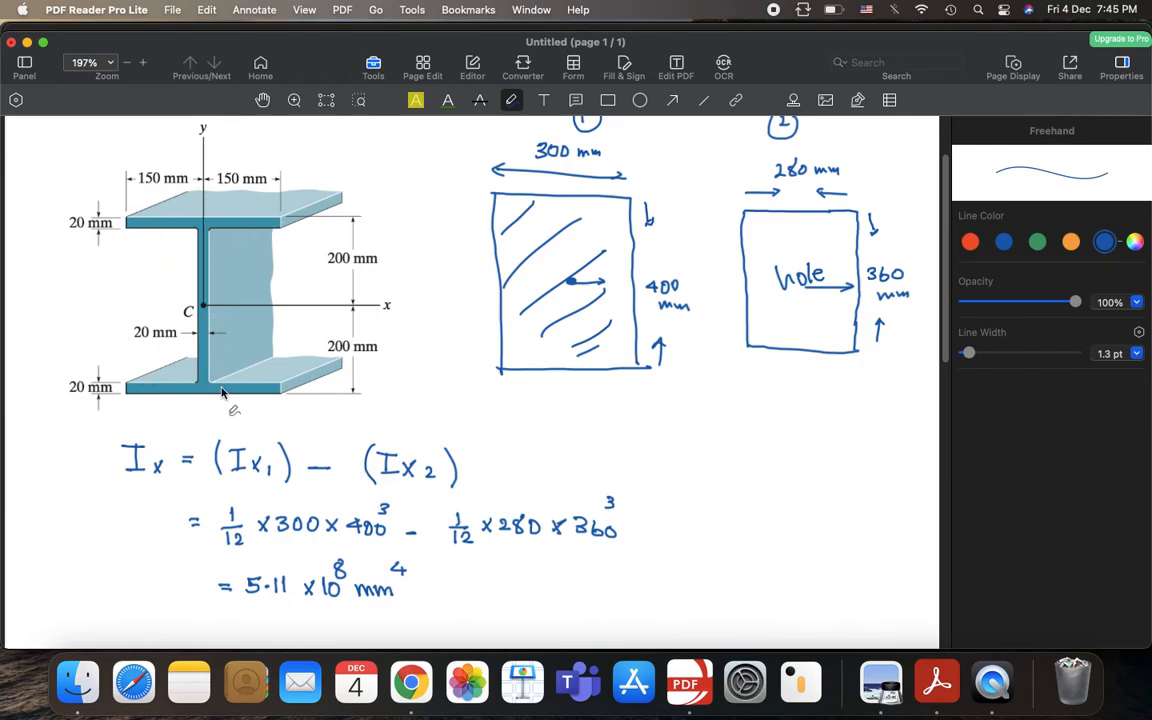
{"action": "mouse_move", "coordinate": [252, 358]}
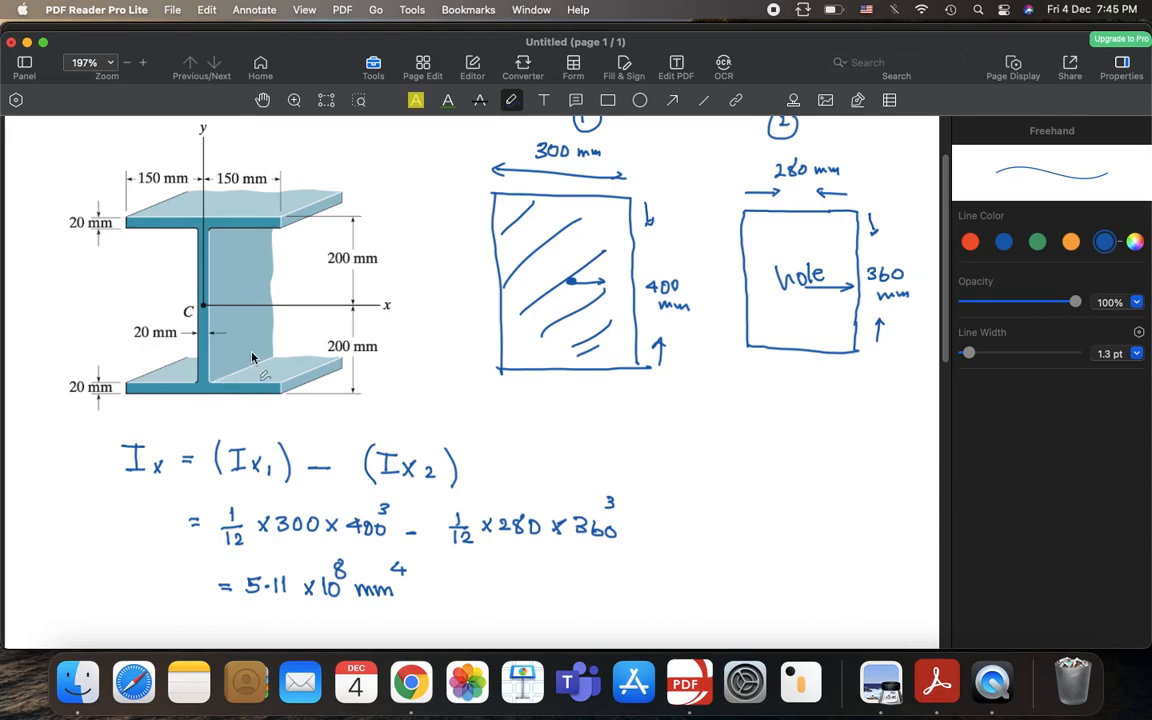
{"action": "mouse_move", "coordinate": [213, 328]}
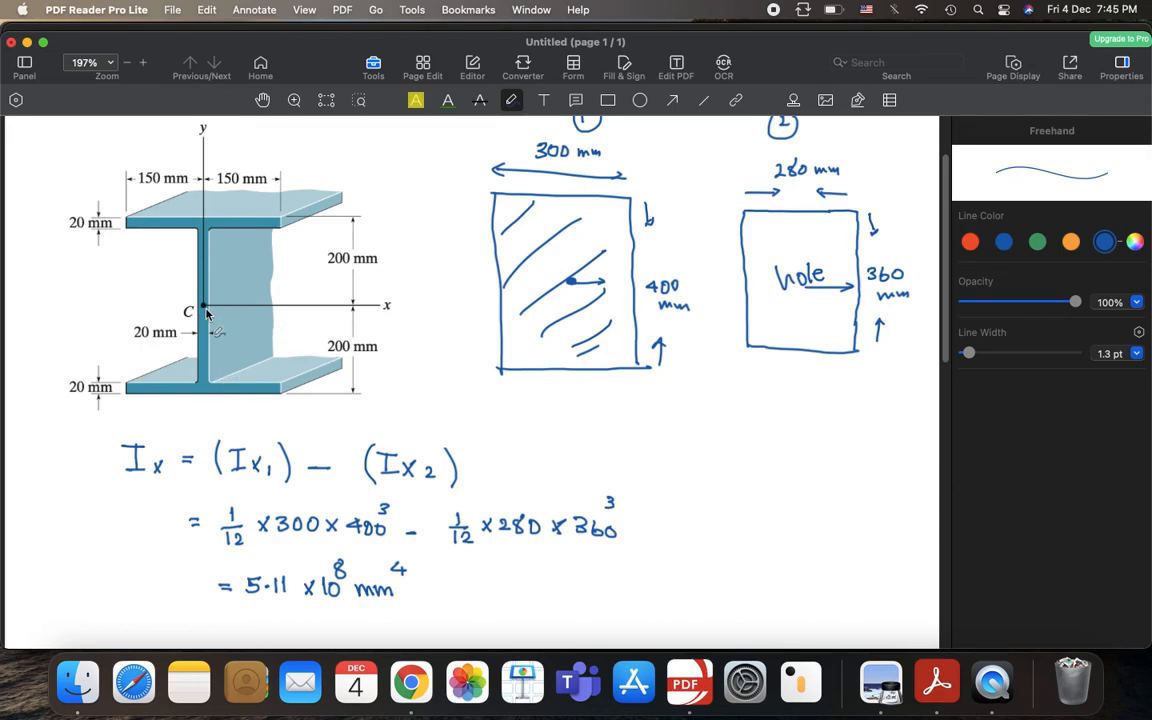
{"action": "mouse_move", "coordinate": [214, 313]}
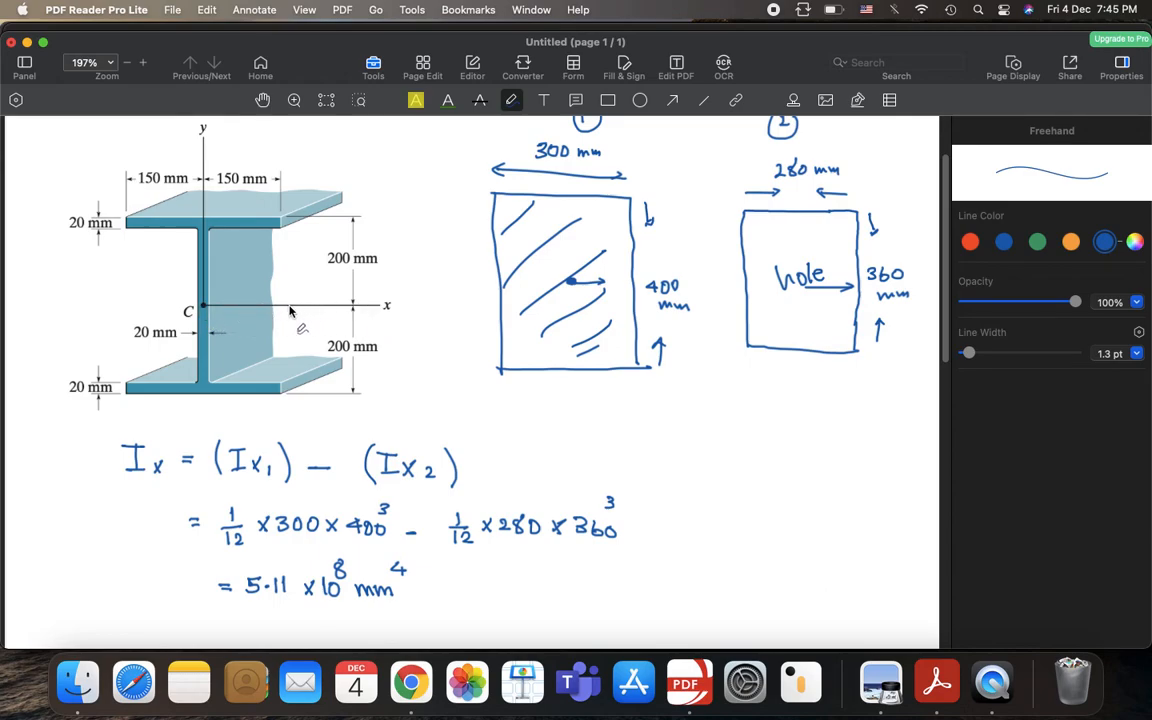
{"action": "mouse_move", "coordinate": [205, 311]}
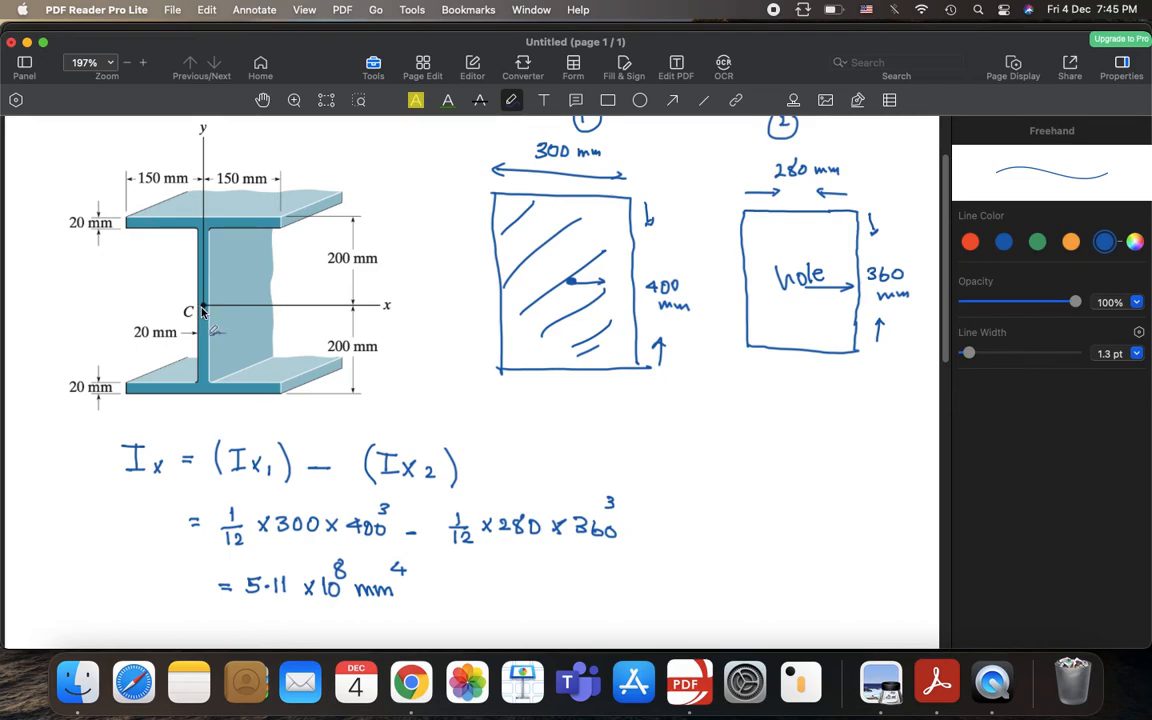
{"action": "mouse_move", "coordinate": [268, 418]}
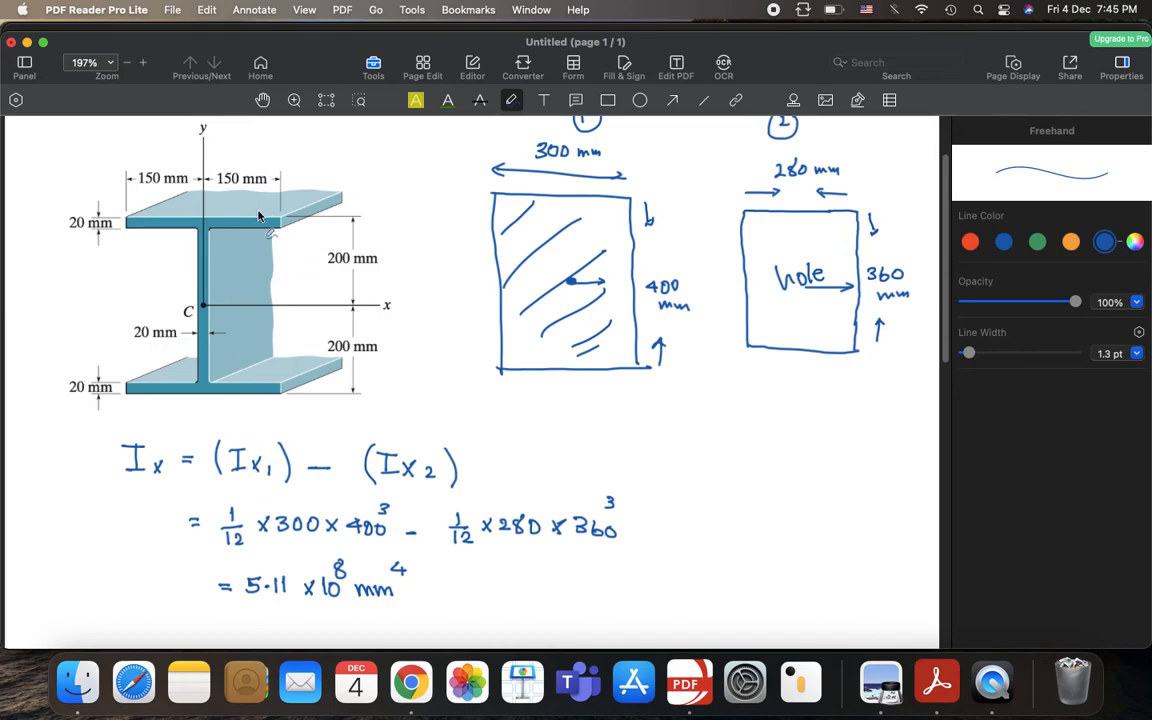
{"action": "mouse_move", "coordinate": [256, 291]}
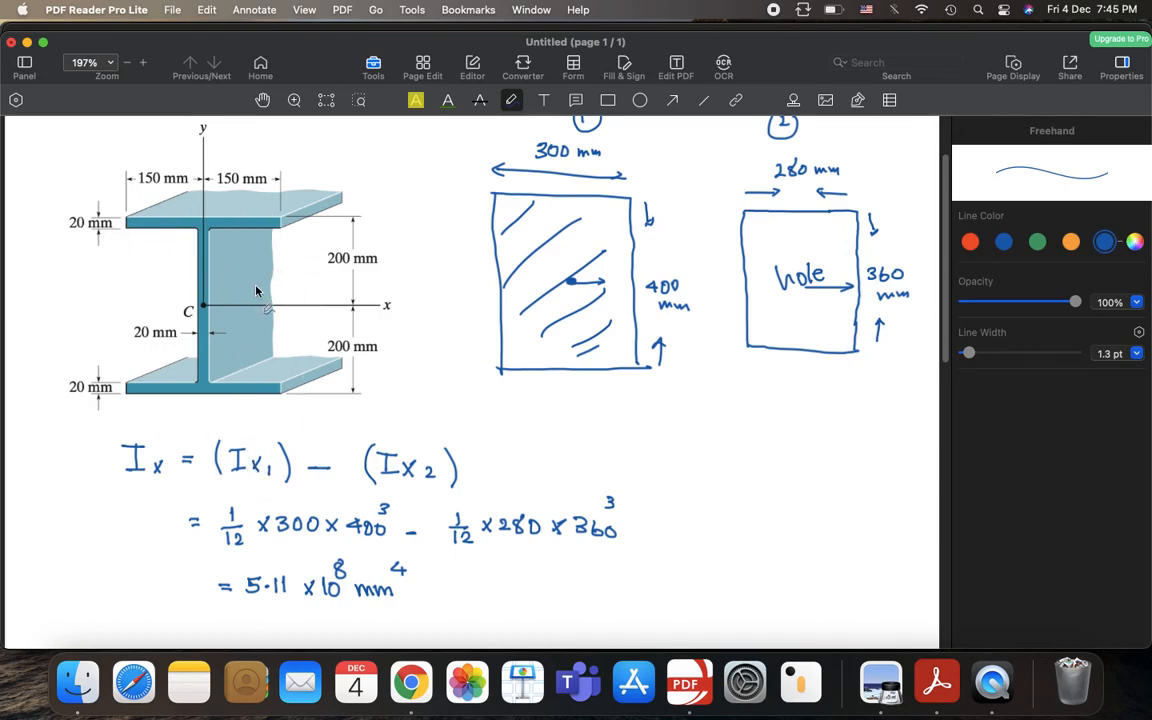
{"action": "mouse_move", "coordinate": [233, 318]}
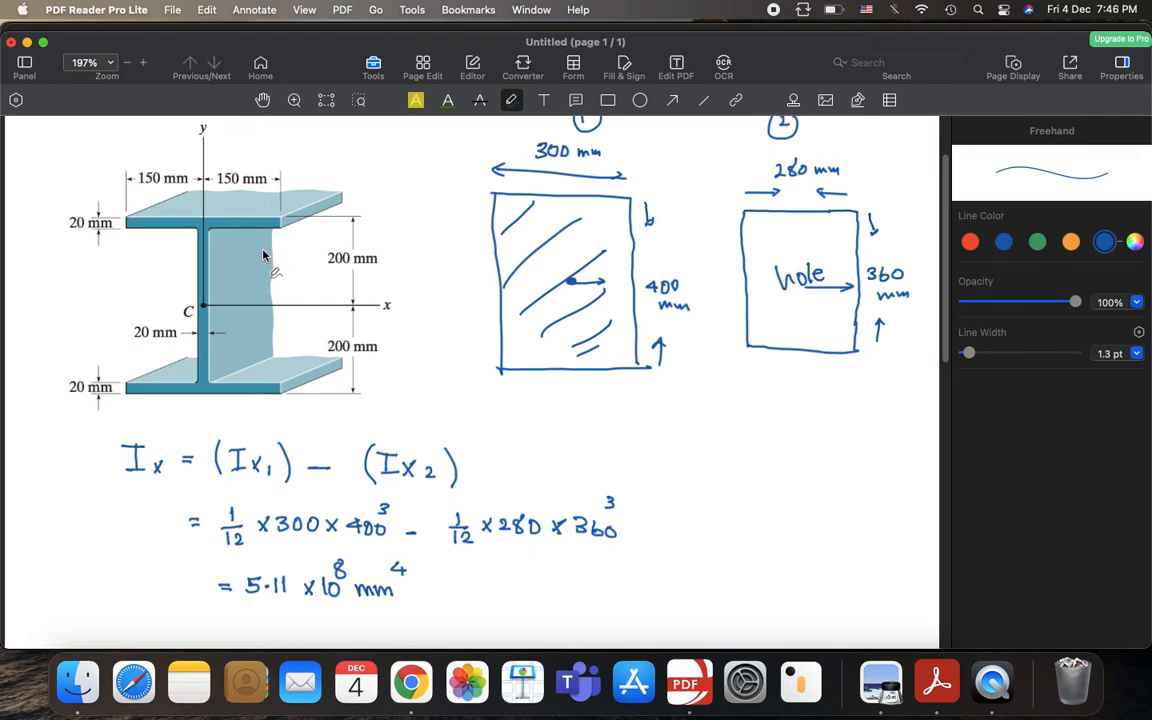
{"action": "mouse_move", "coordinate": [252, 247]}
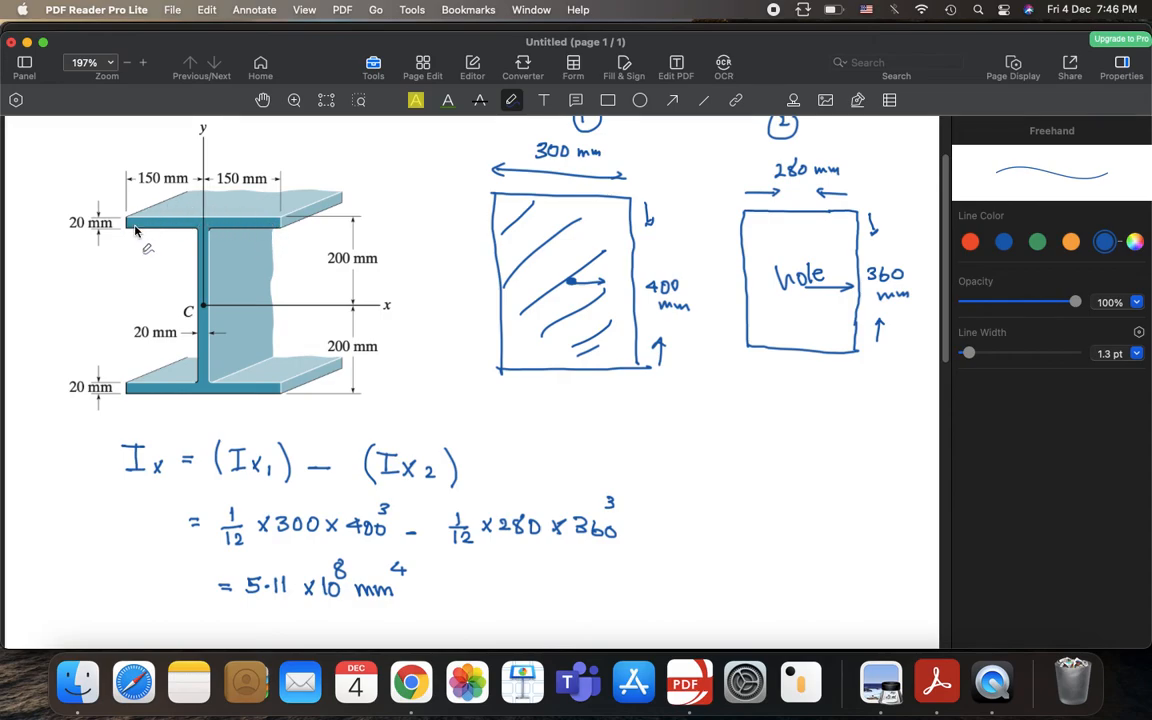
{"action": "mouse_move", "coordinate": [258, 217]}
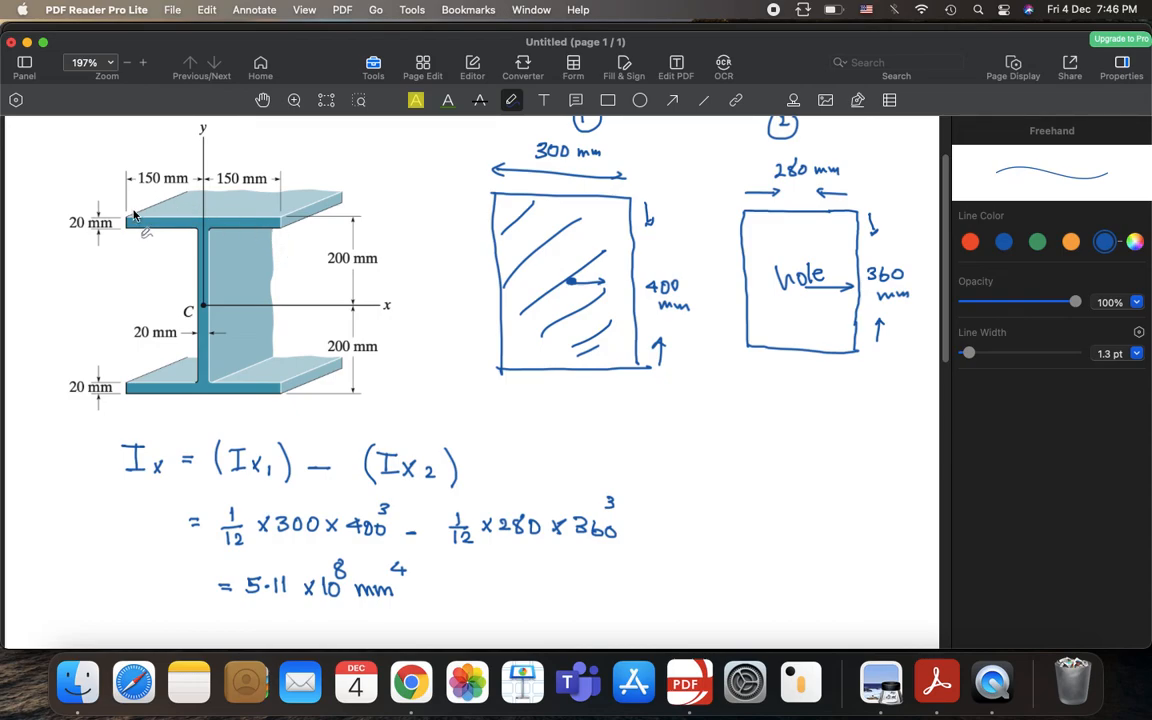
{"action": "mouse_move", "coordinate": [208, 328]}
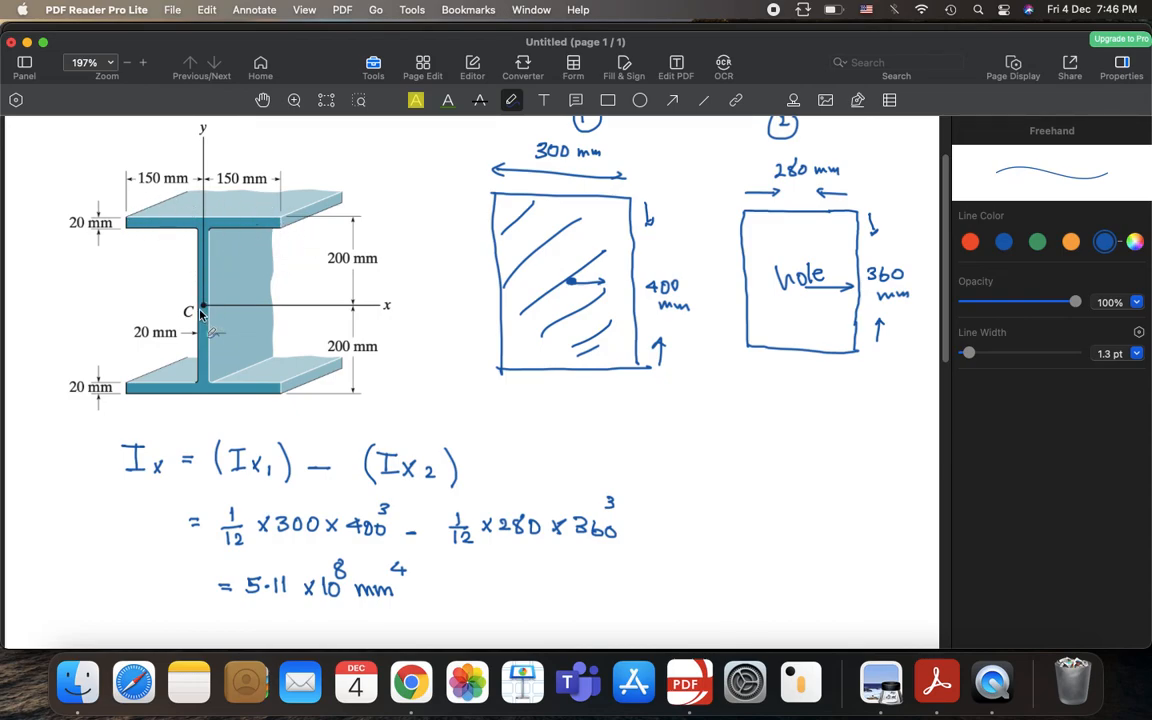
{"action": "mouse_move", "coordinate": [211, 323]}
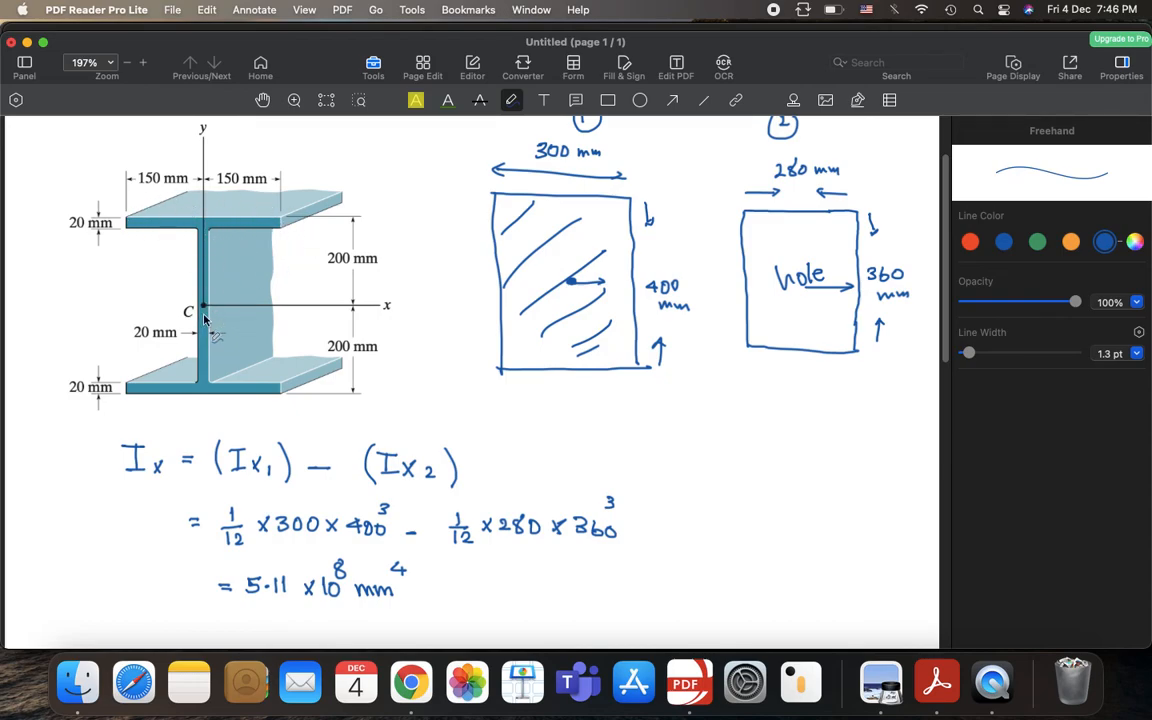
{"action": "mouse_move", "coordinate": [247, 382]}
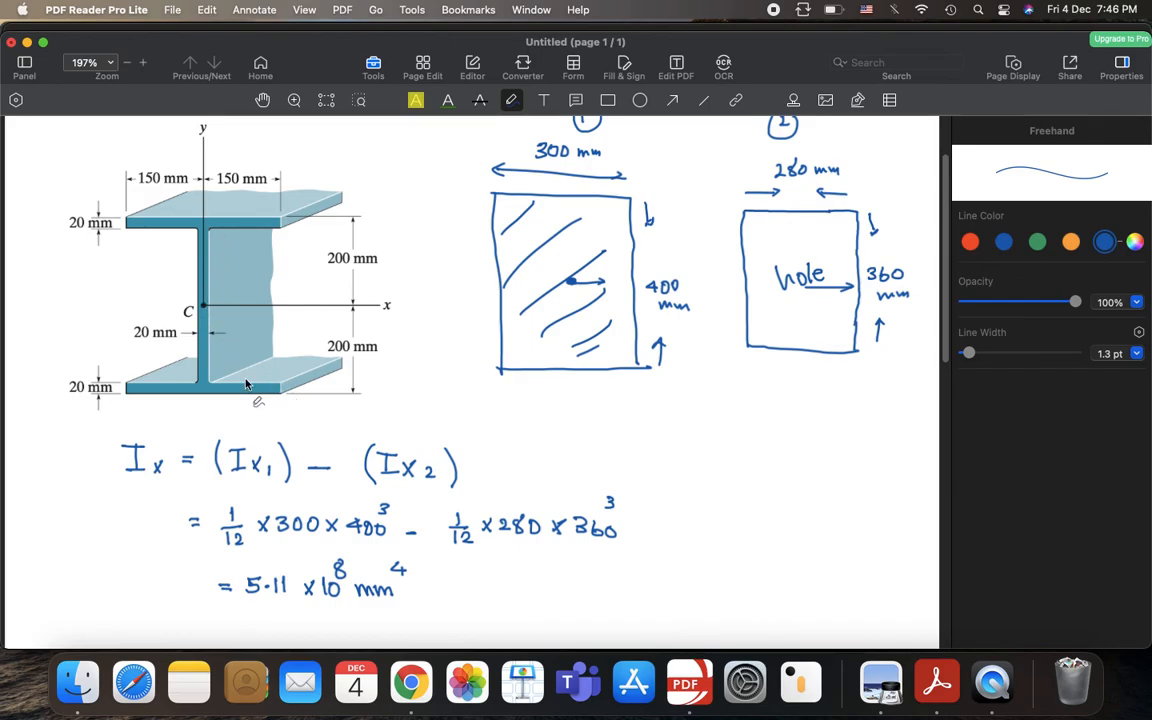
{"action": "mouse_move", "coordinate": [207, 240]}
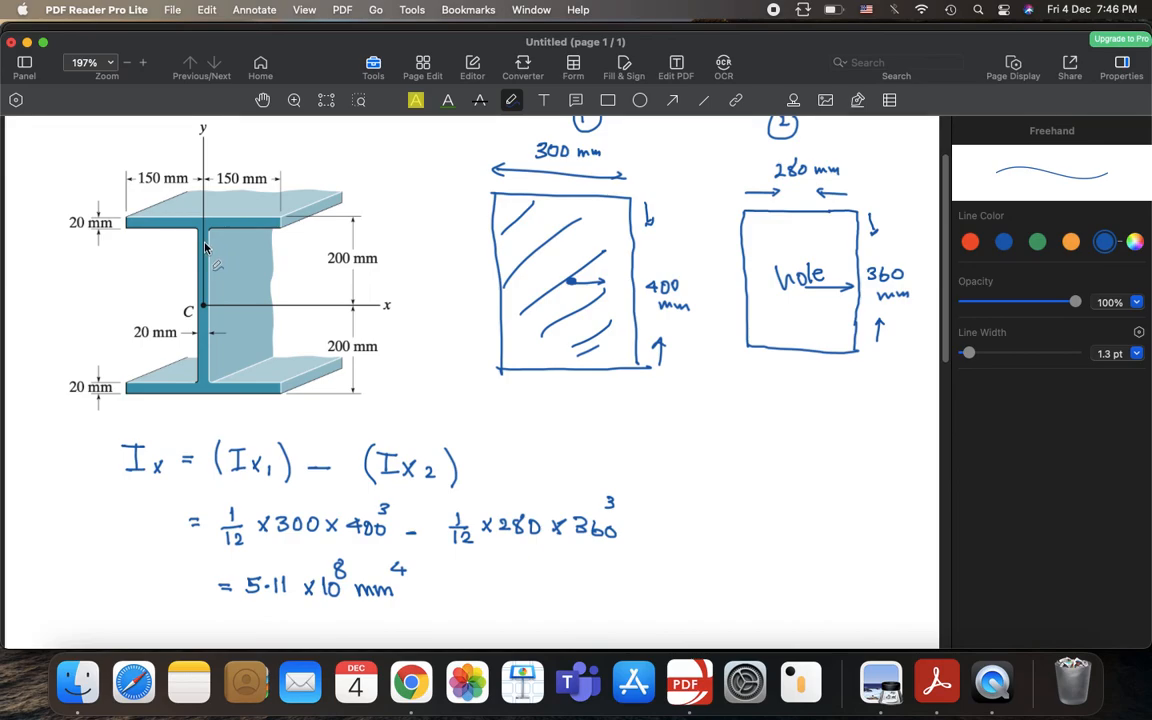
{"action": "mouse_move", "coordinate": [196, 350]}
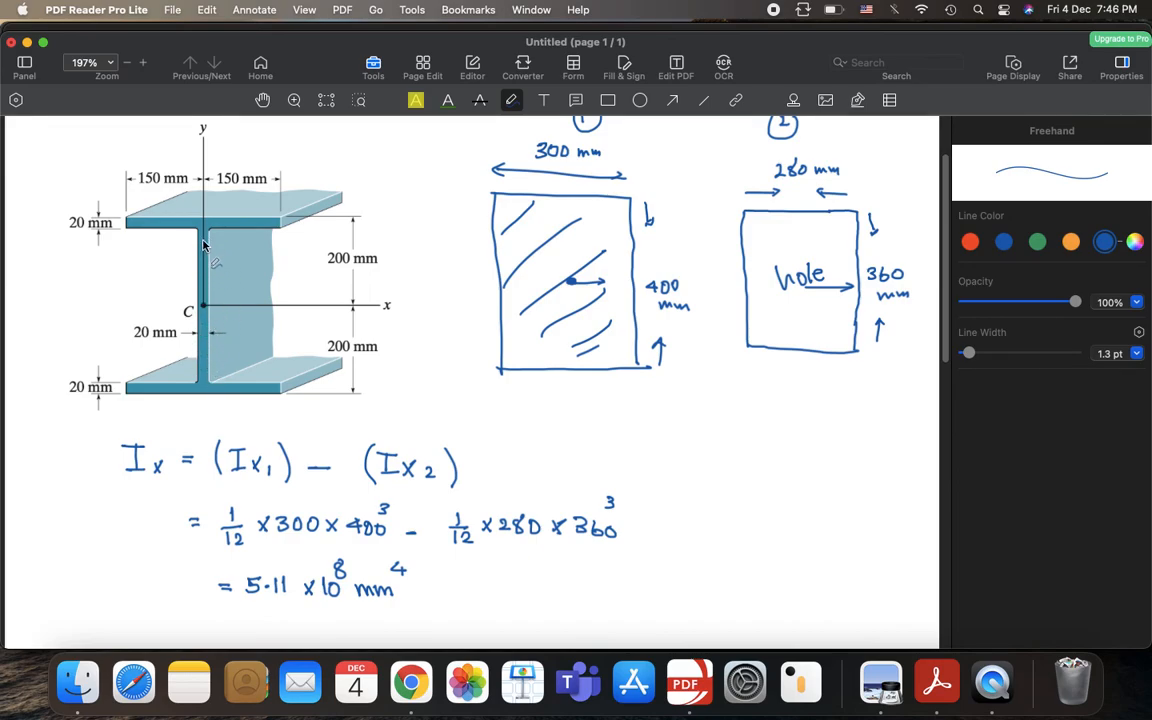
{"action": "mouse_move", "coordinate": [203, 347]}
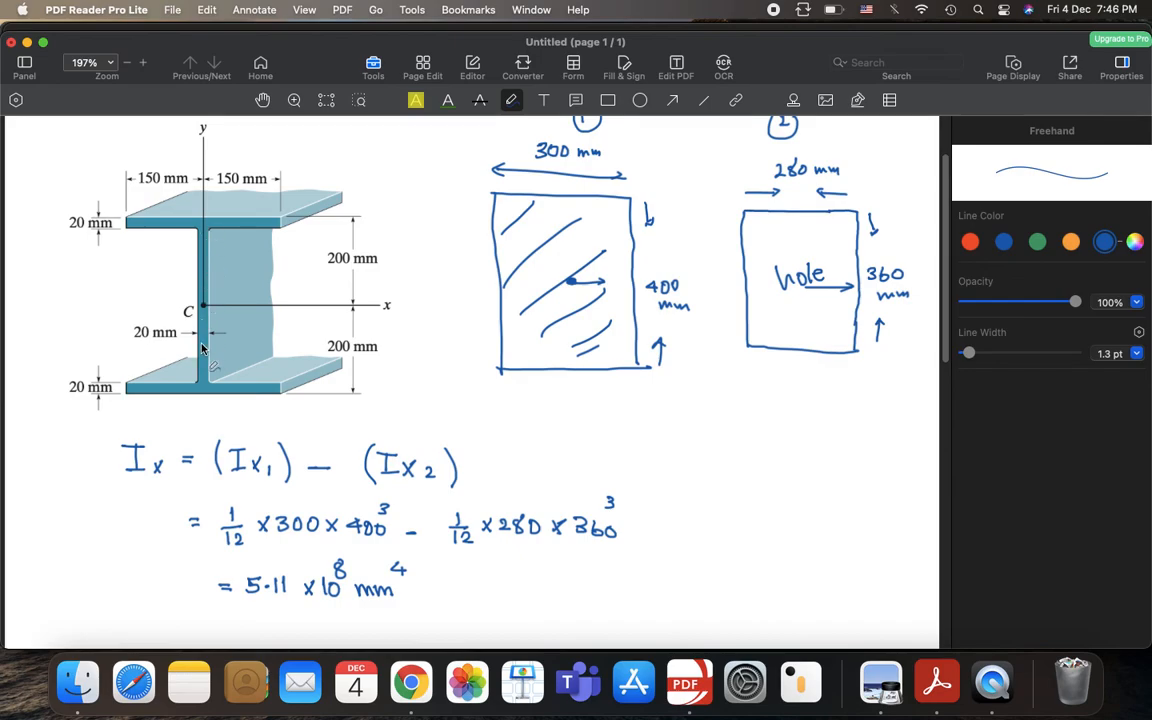
{"action": "mouse_move", "coordinate": [205, 313]}
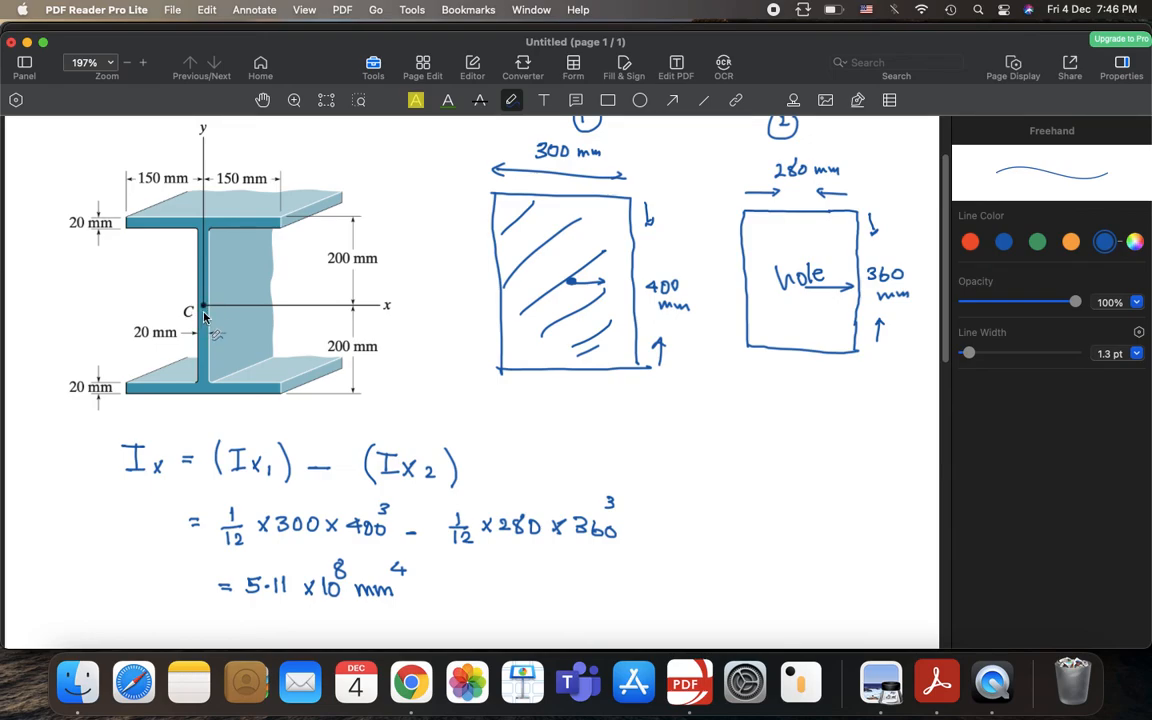
{"action": "mouse_move", "coordinate": [198, 296]}
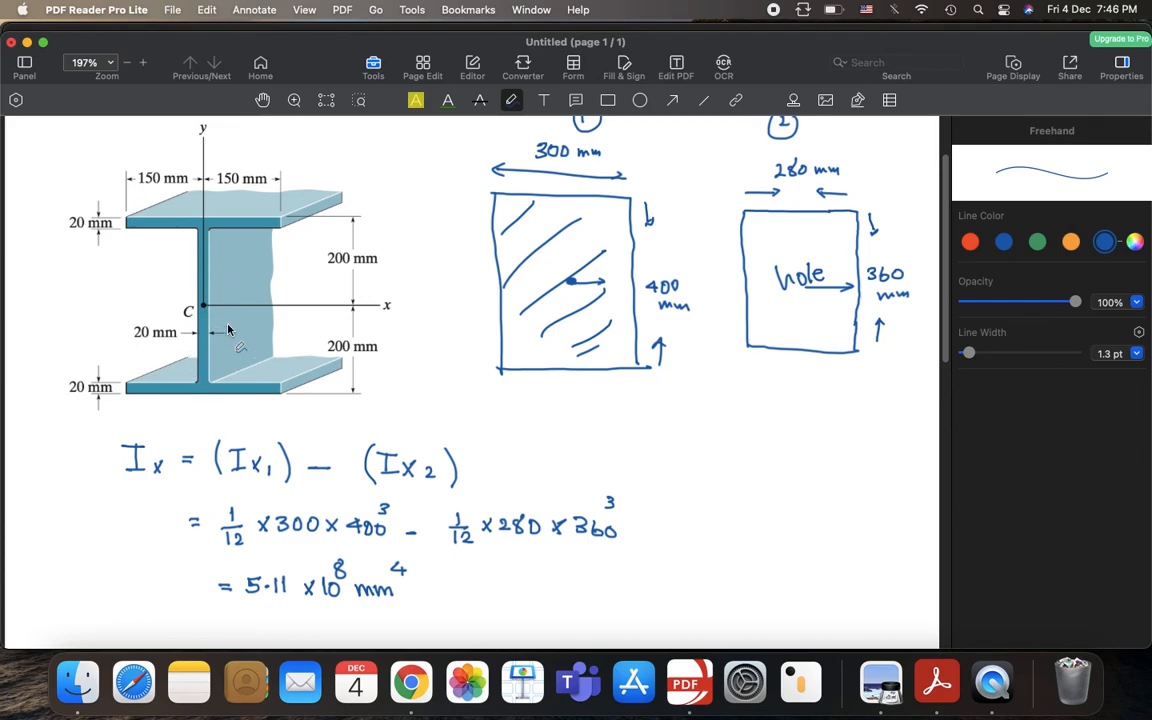
{"action": "mouse_move", "coordinate": [240, 315]}
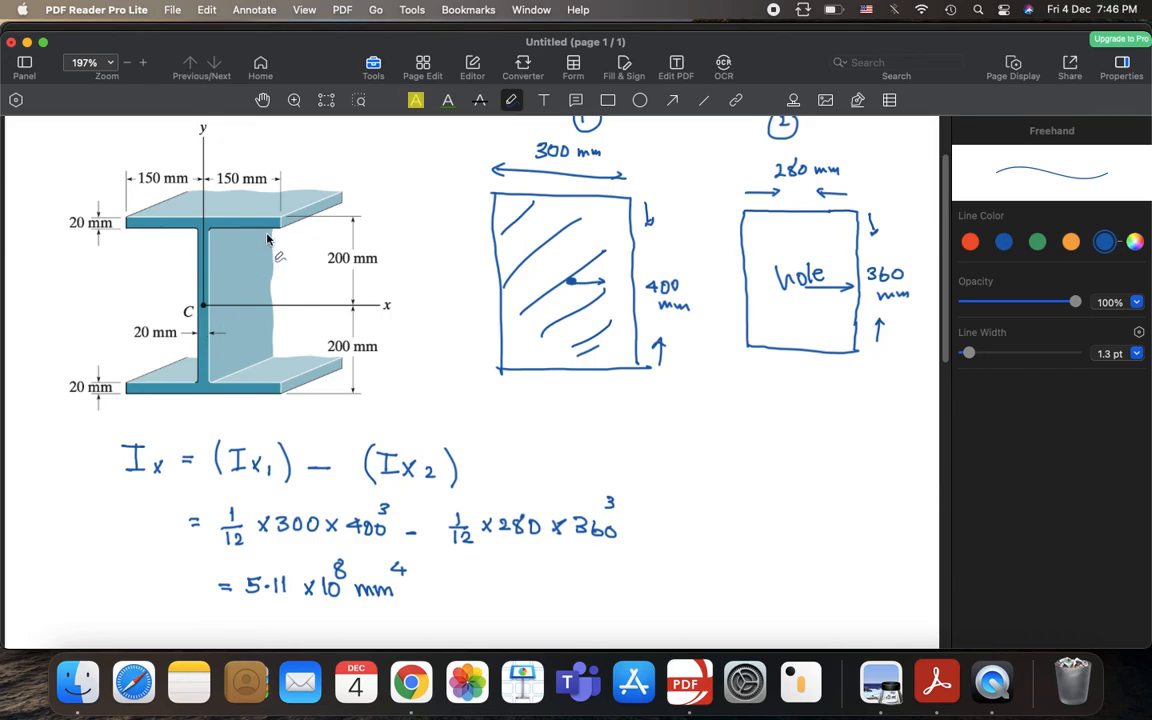
{"action": "mouse_move", "coordinate": [207, 358]}
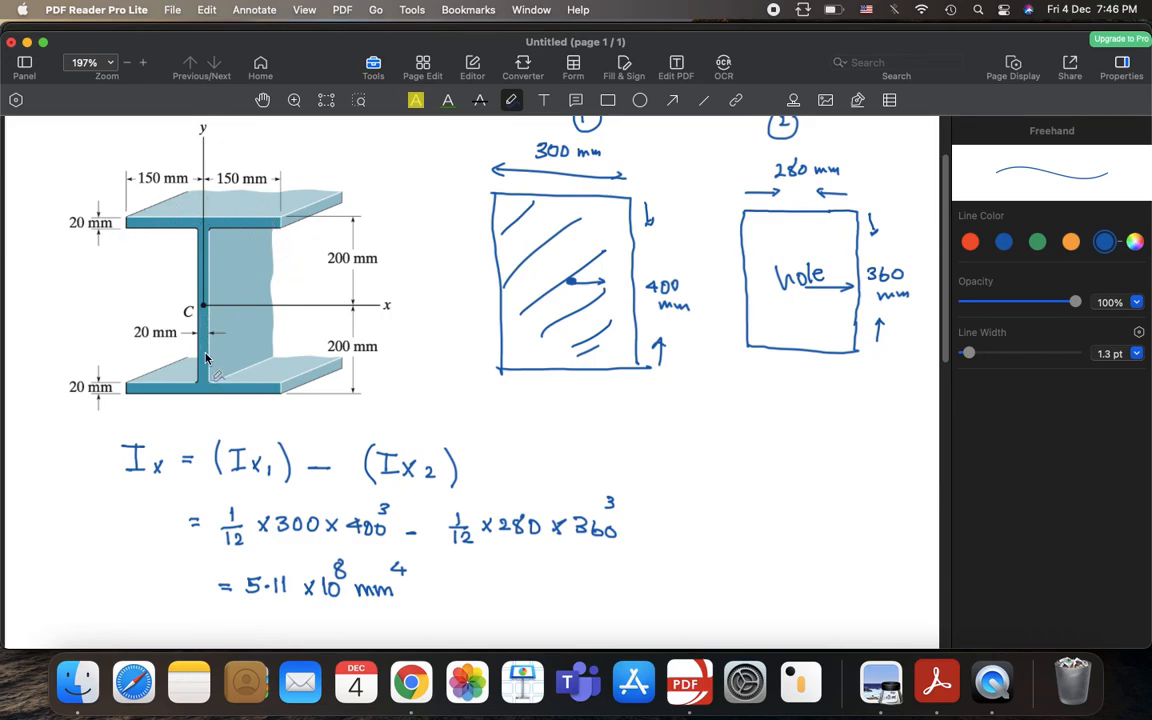
{"action": "mouse_move", "coordinate": [185, 418]}
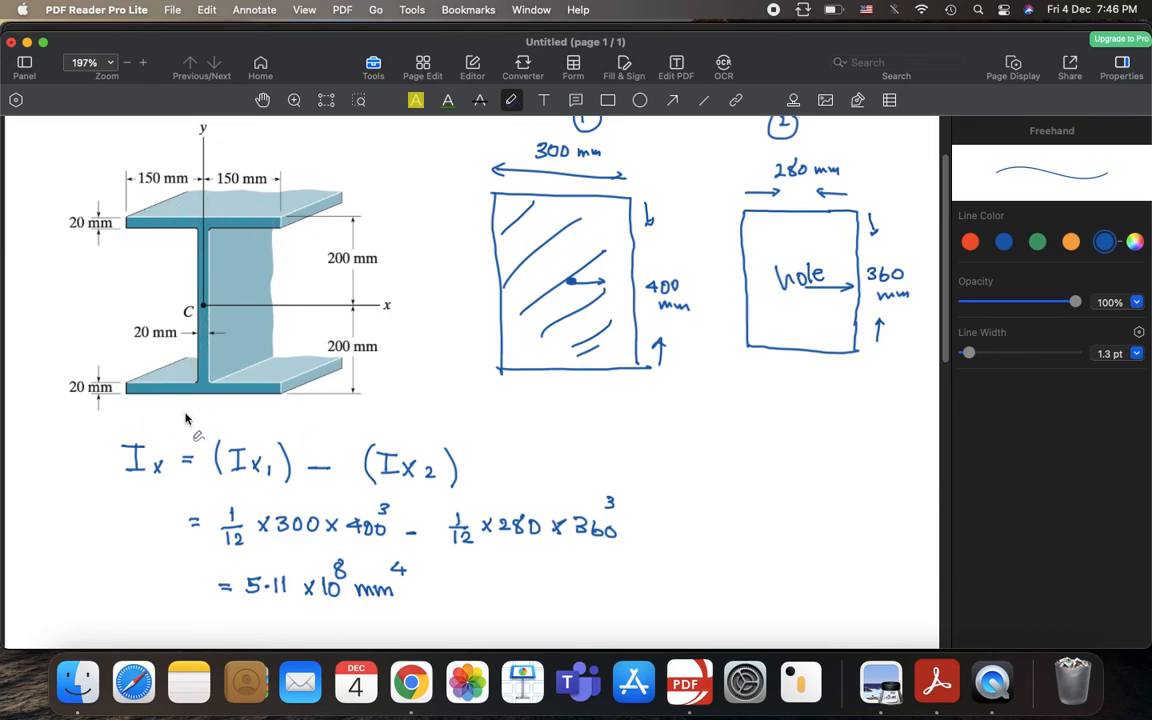
{"action": "mouse_move", "coordinate": [228, 415]}
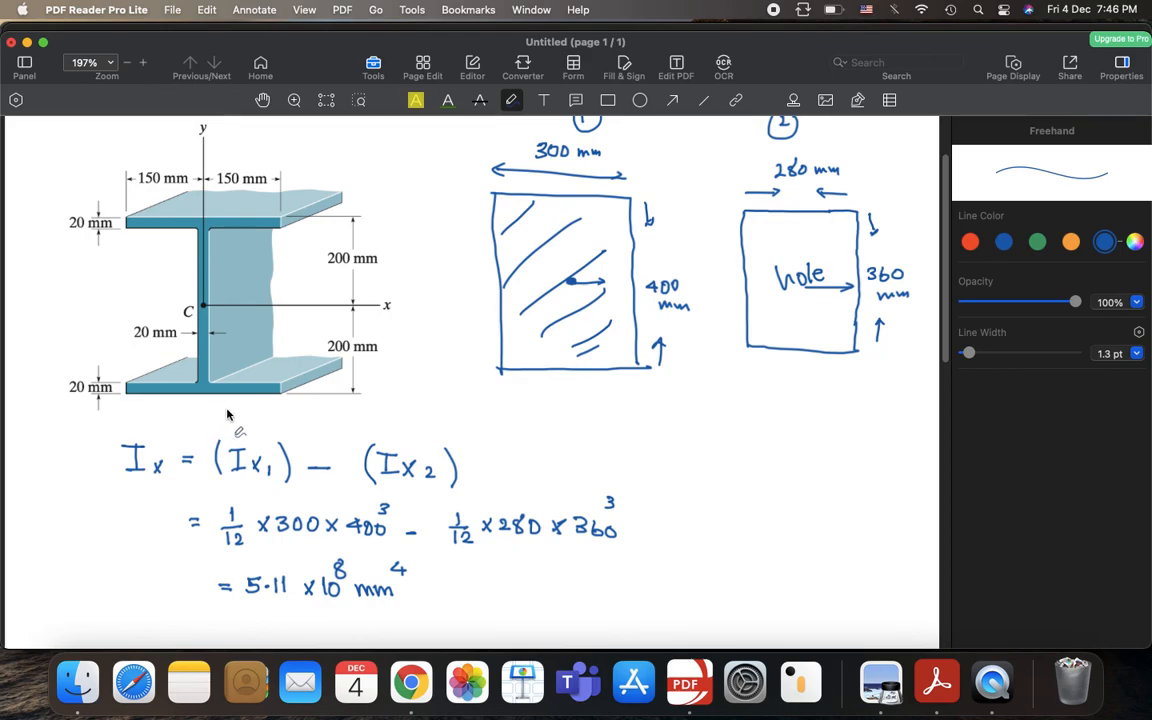
{"action": "mouse_move", "coordinate": [268, 556]}
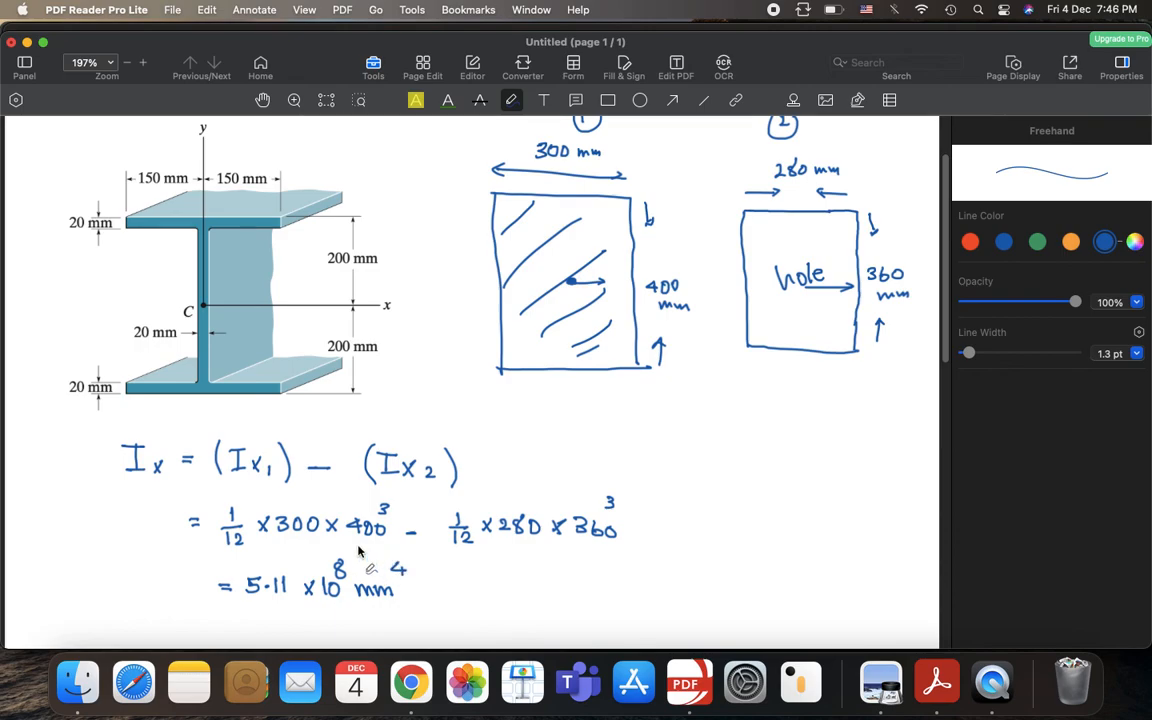
{"action": "mouse_move", "coordinate": [251, 543]}
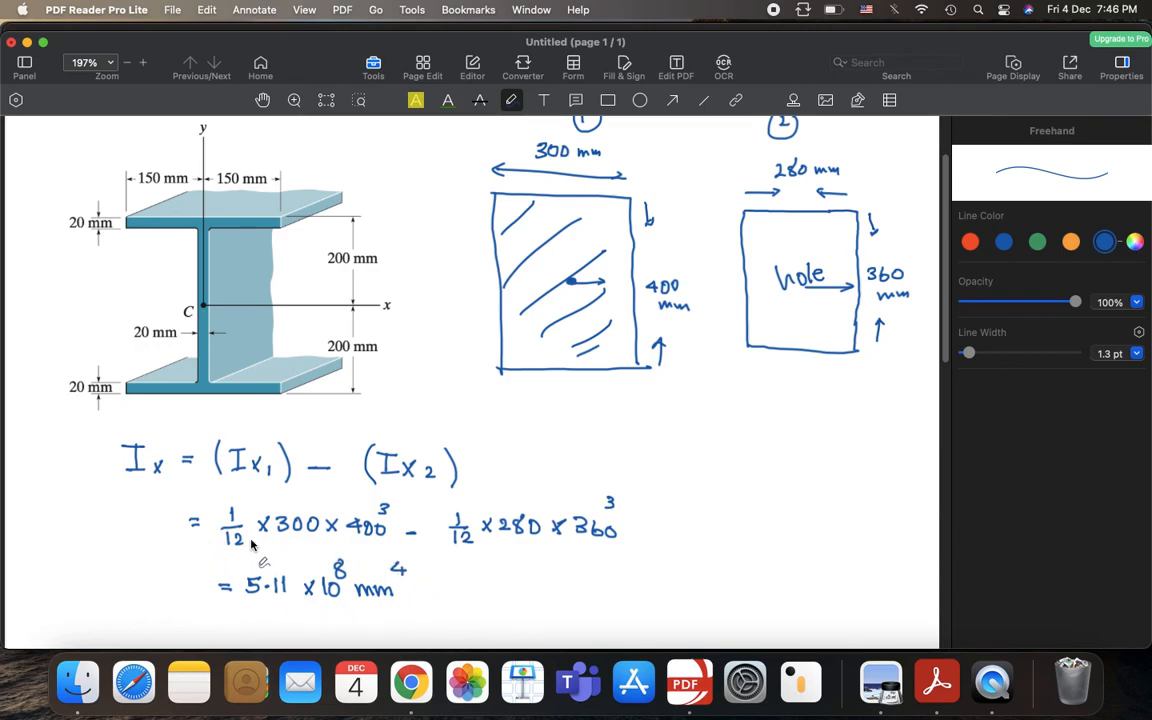
{"action": "mouse_move", "coordinate": [343, 567]}
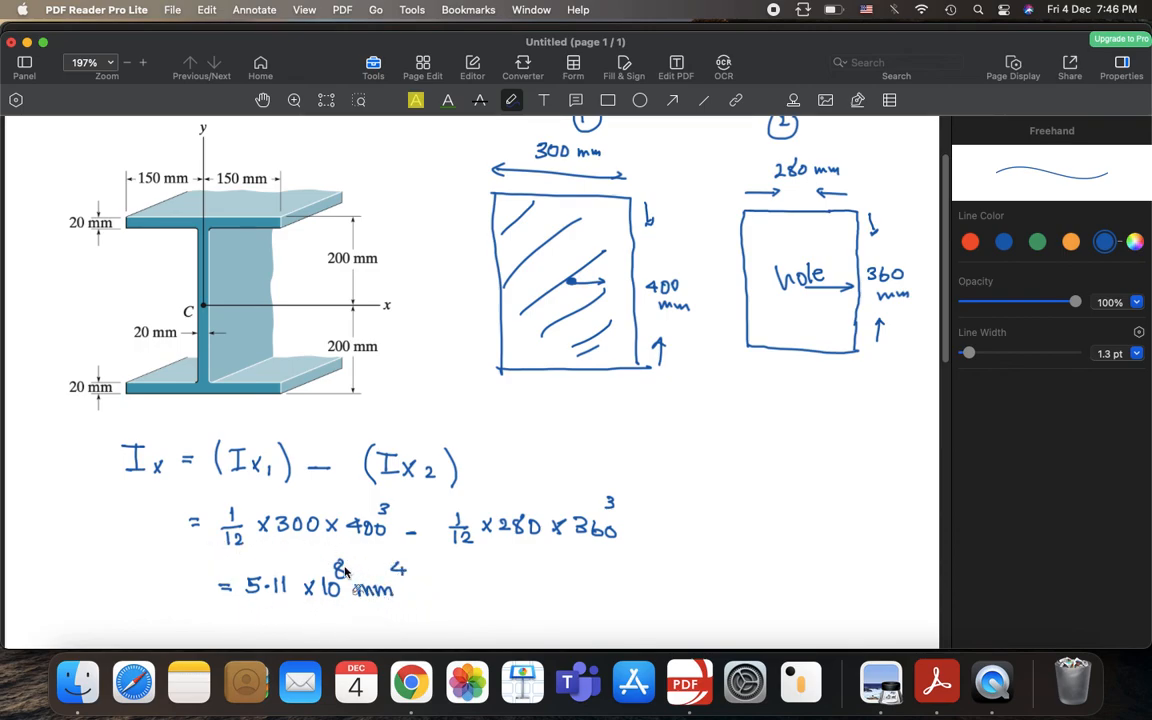
{"action": "mouse_move", "coordinate": [298, 542]}
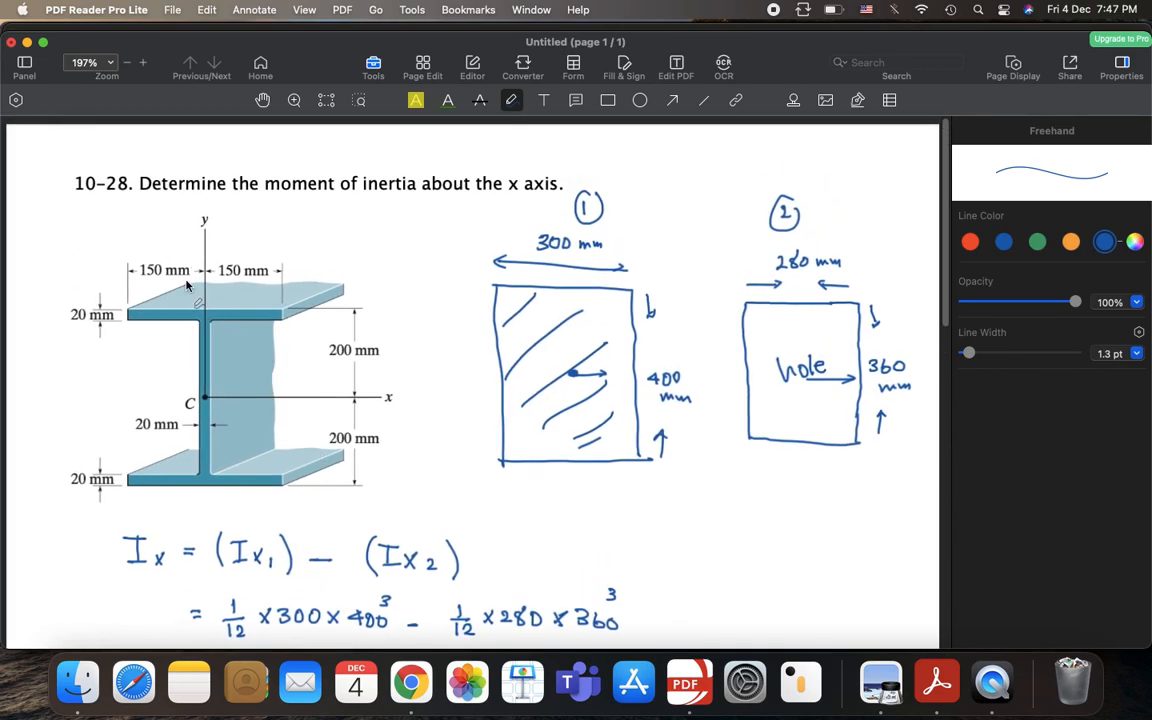
Scroll the page to show the 10-28 problem heading above the I-beam
{"action": "scroll", "scroll_direction": "down", "scroll_amount": 3}
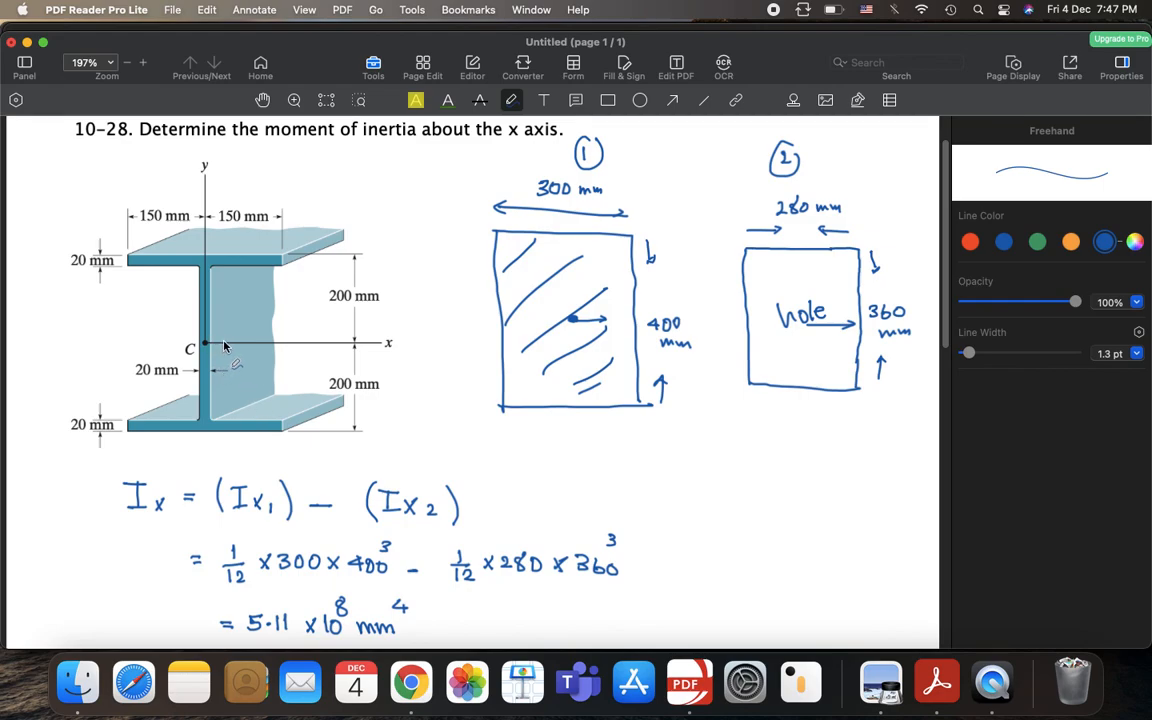
{"action": "mouse_move", "coordinate": [377, 378]}
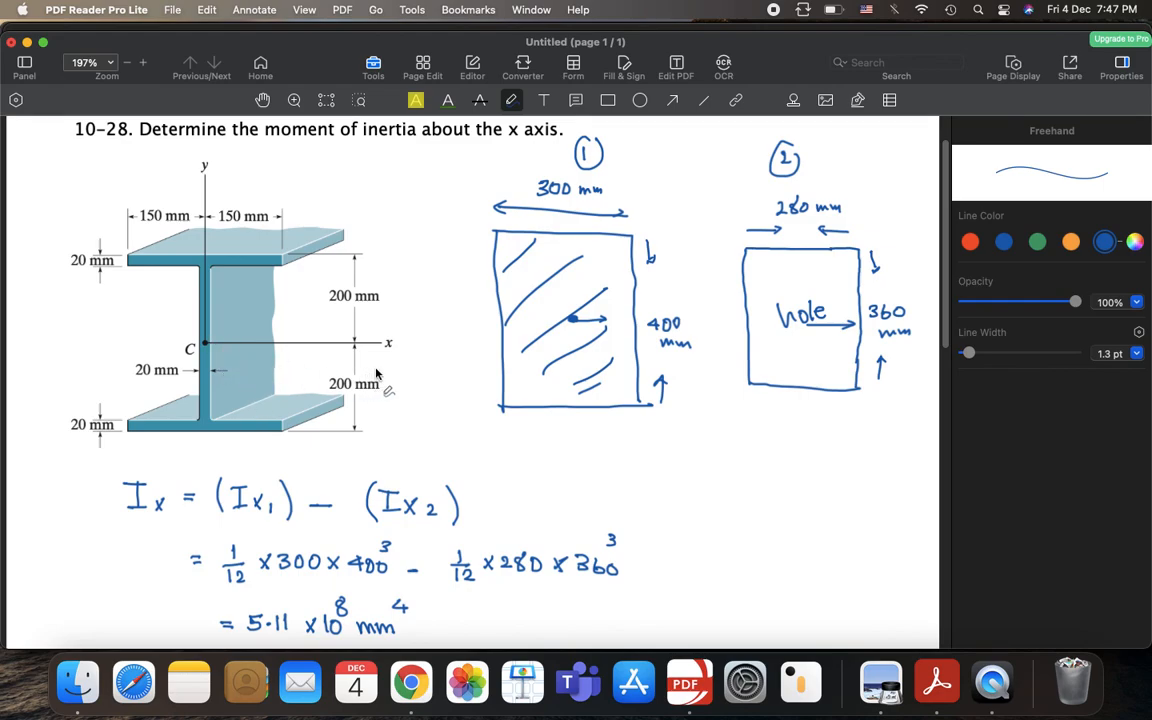